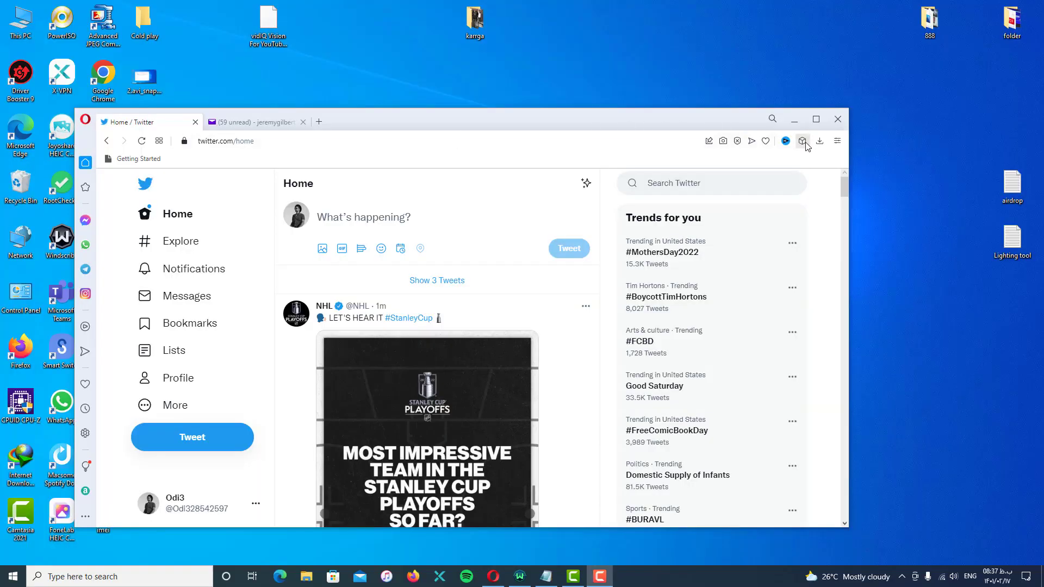
mouse_move(808, 159)
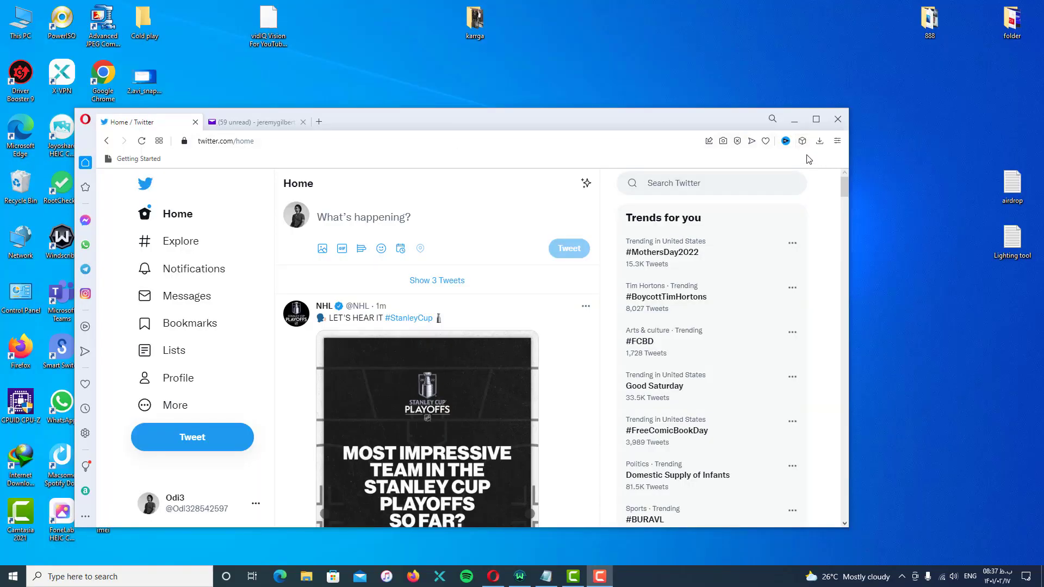
mouse_move(815, 120)
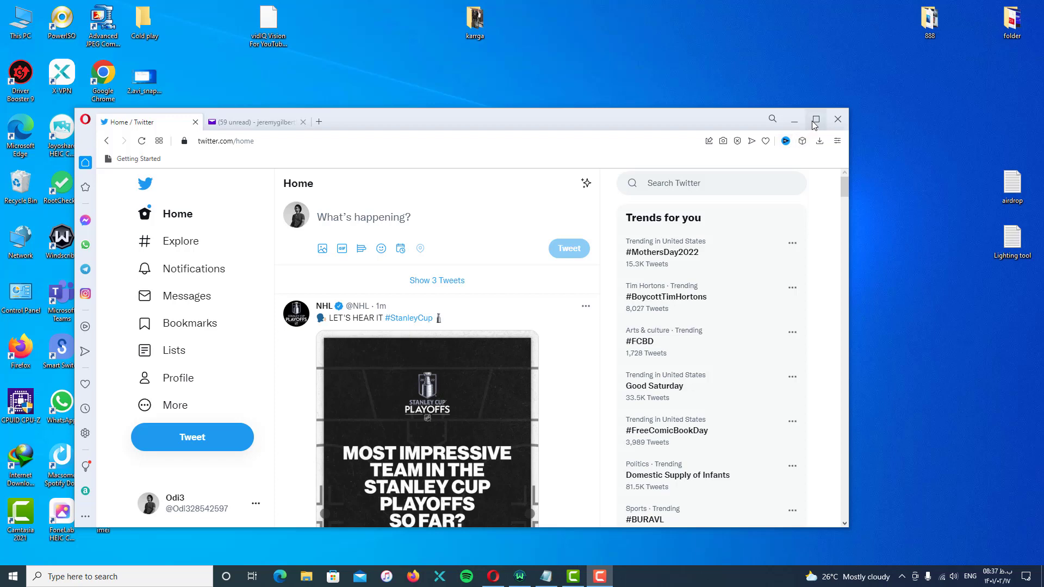
- Submit the tweet 'hi i'm here' and hit the 'Something went wrong' error
left_click(814, 119)
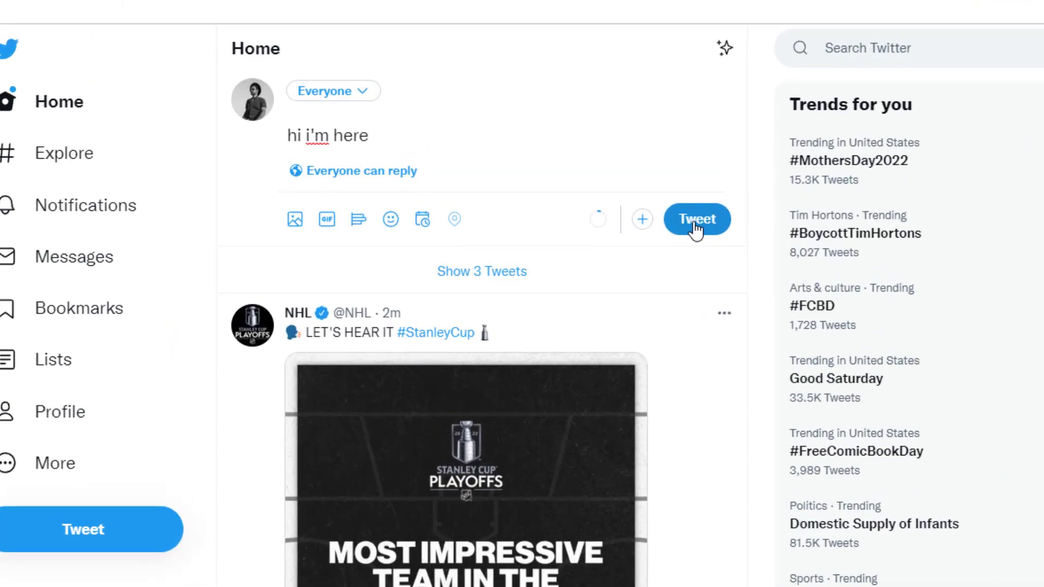
left_click(695, 219)
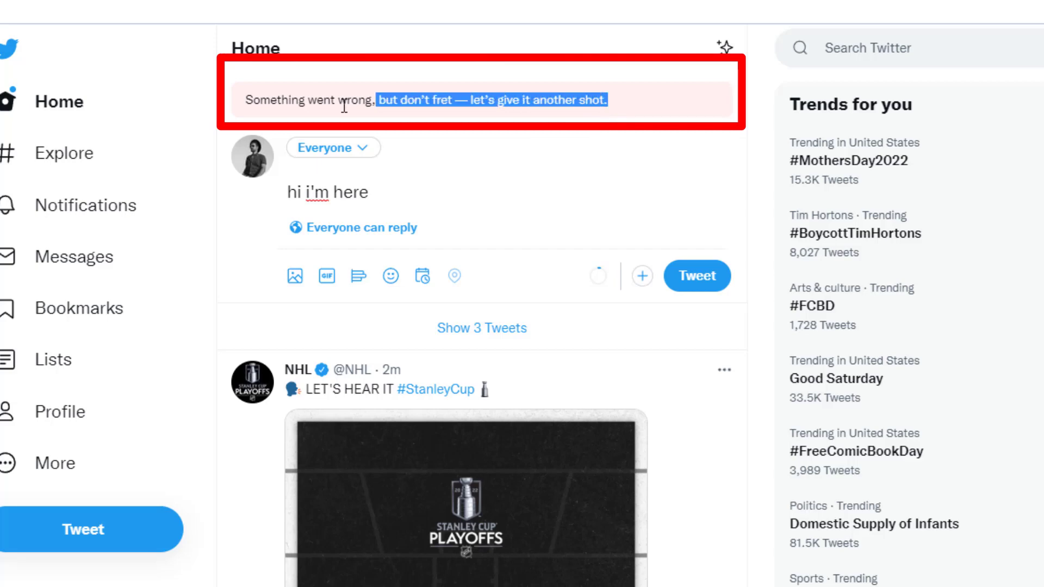
mouse_move(562, 174)
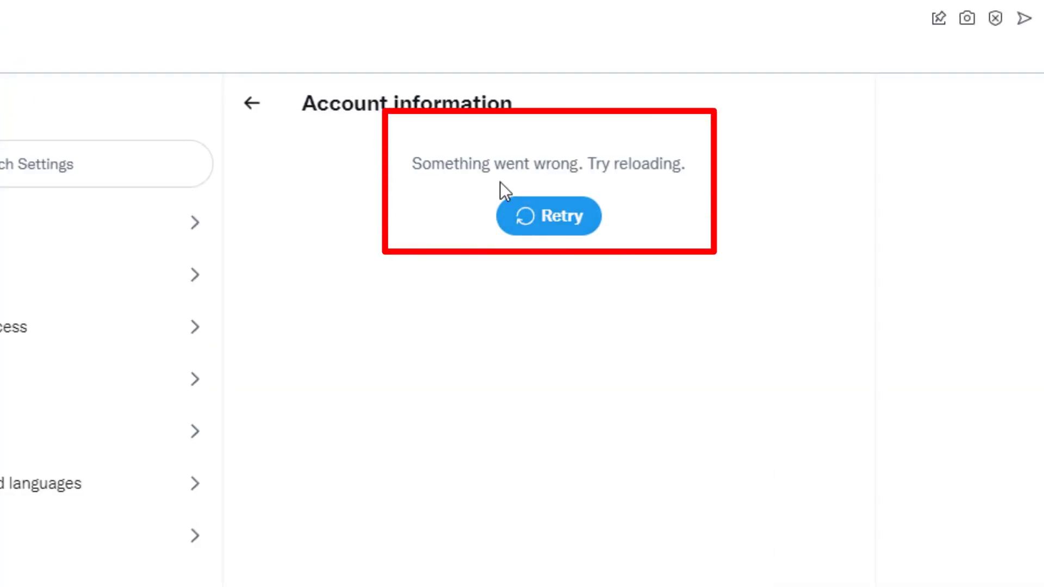
- Retry loading Account information and confirm the account password to get in
triple_click(548, 164)
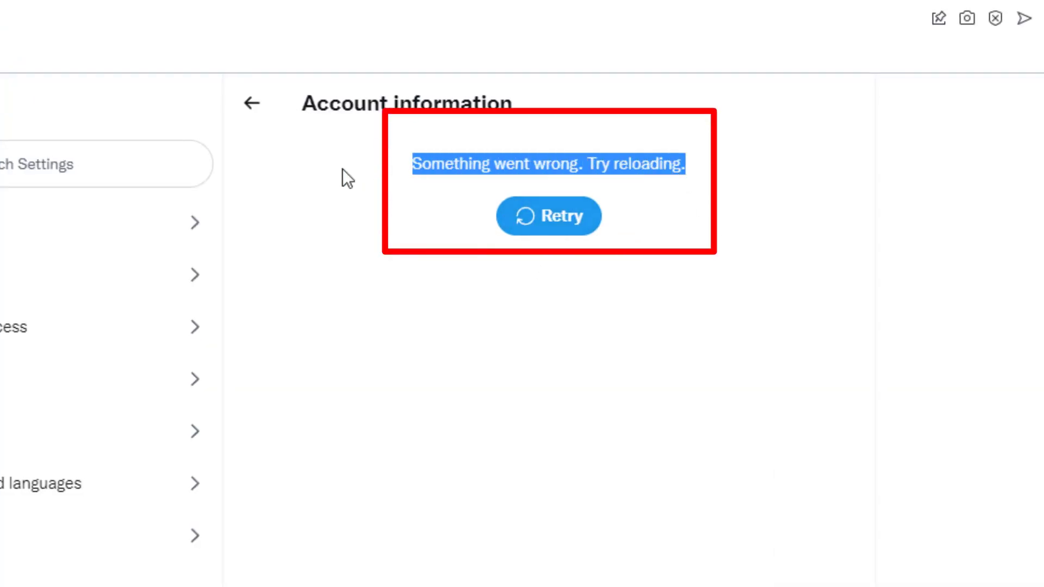
left_click(548, 215)
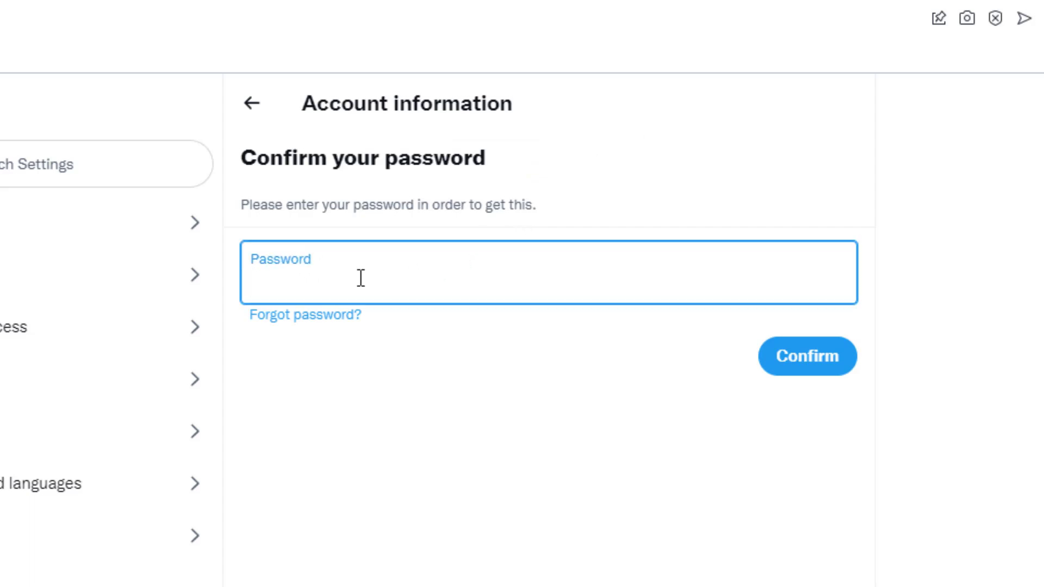
type("•")
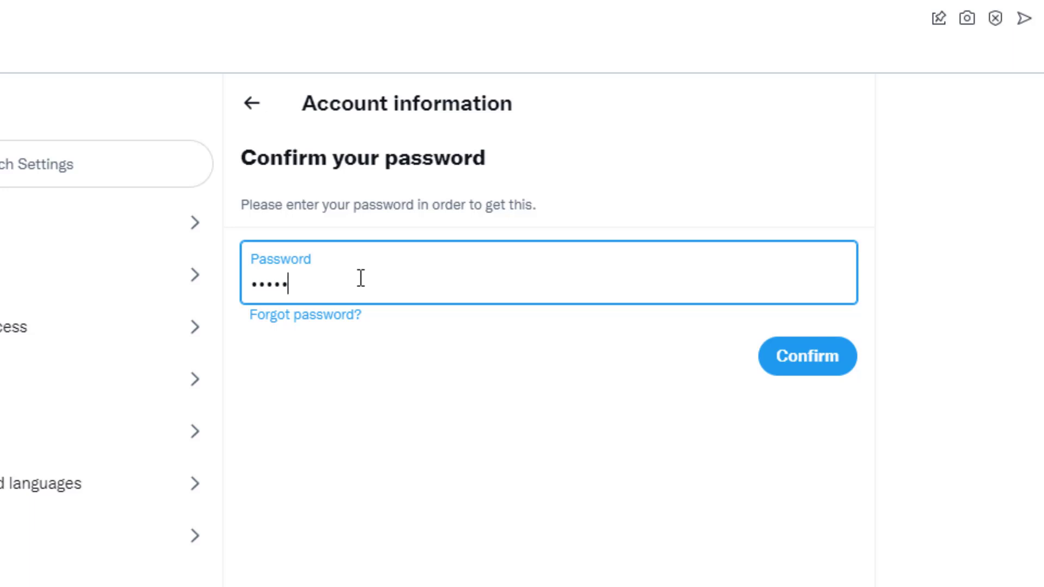
type("password")
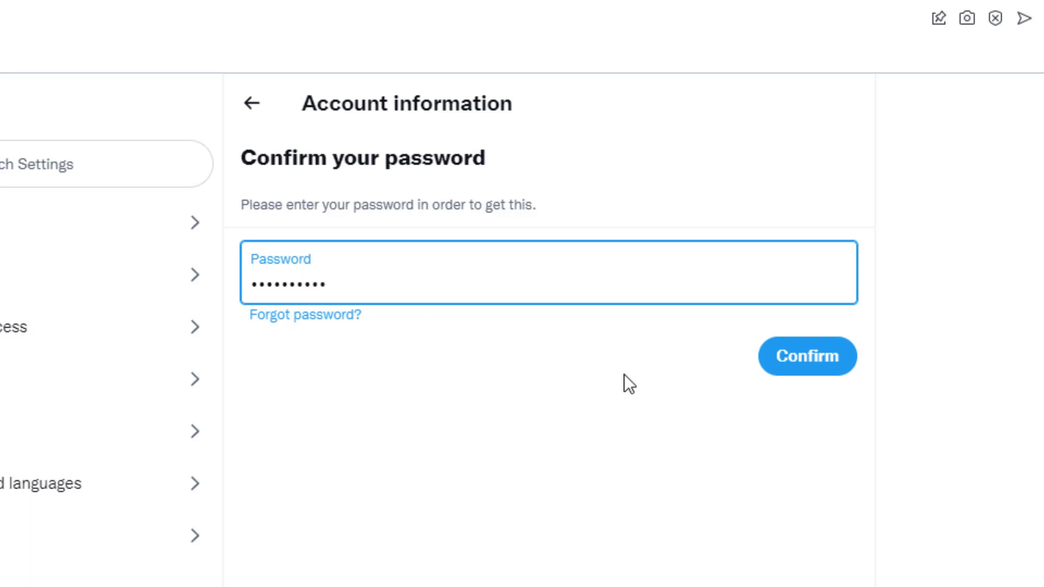
left_click(806, 356)
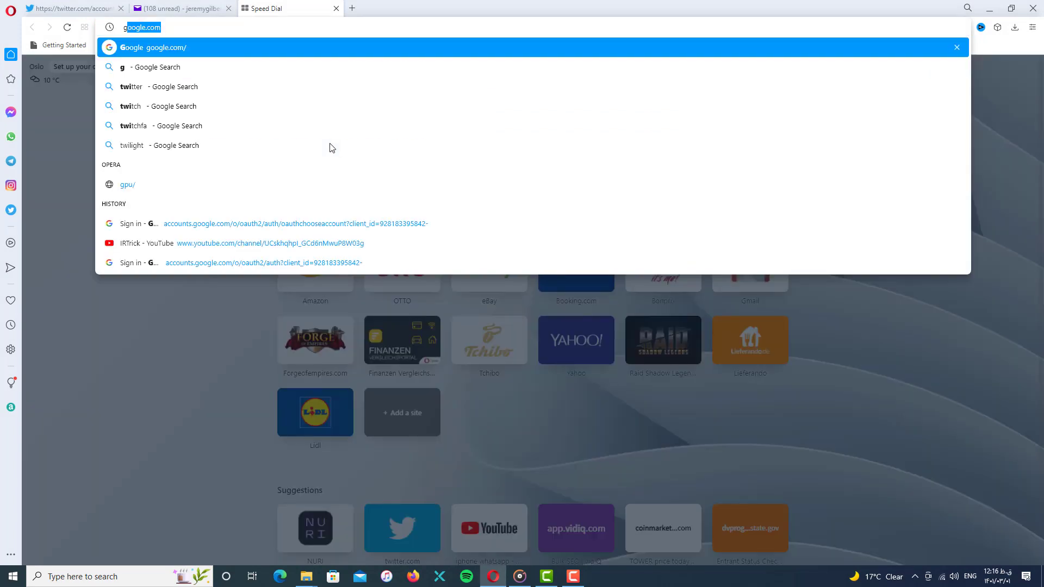
- Load google.com in the new browser tab
type("google.co")
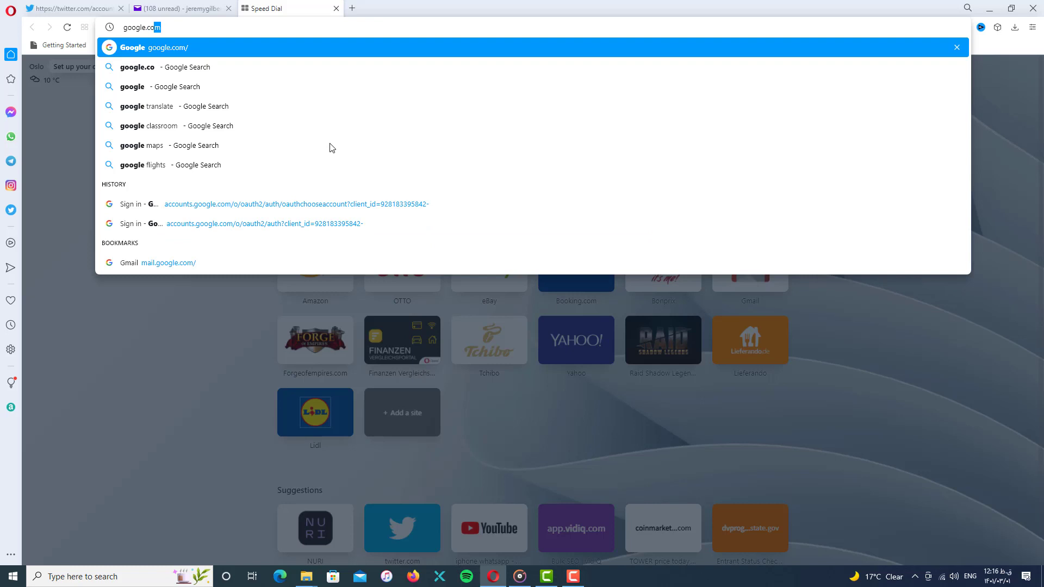
key("Return")
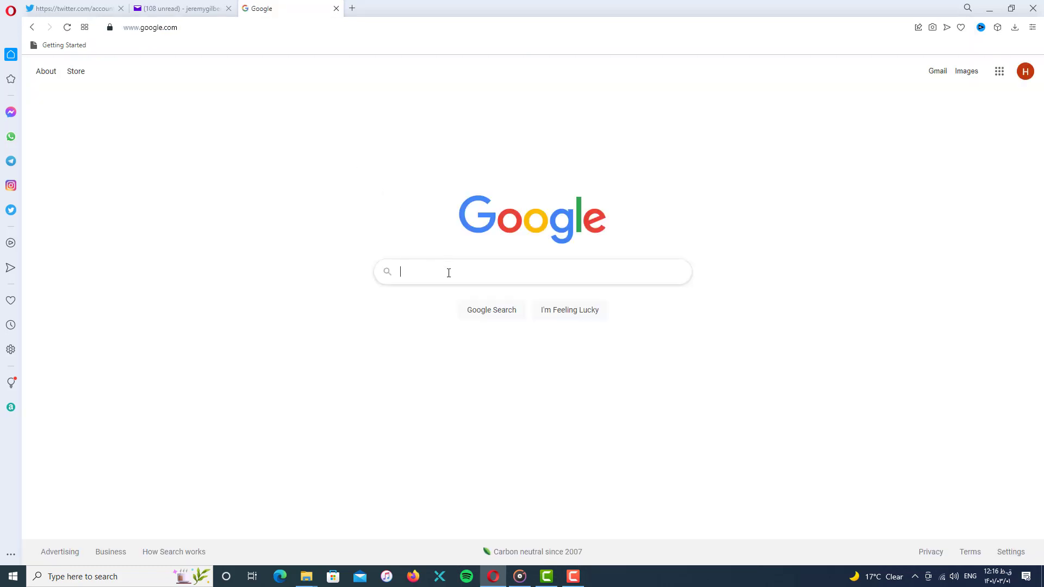
- Search Google for 'help.twitter.com appeal'
type("he")
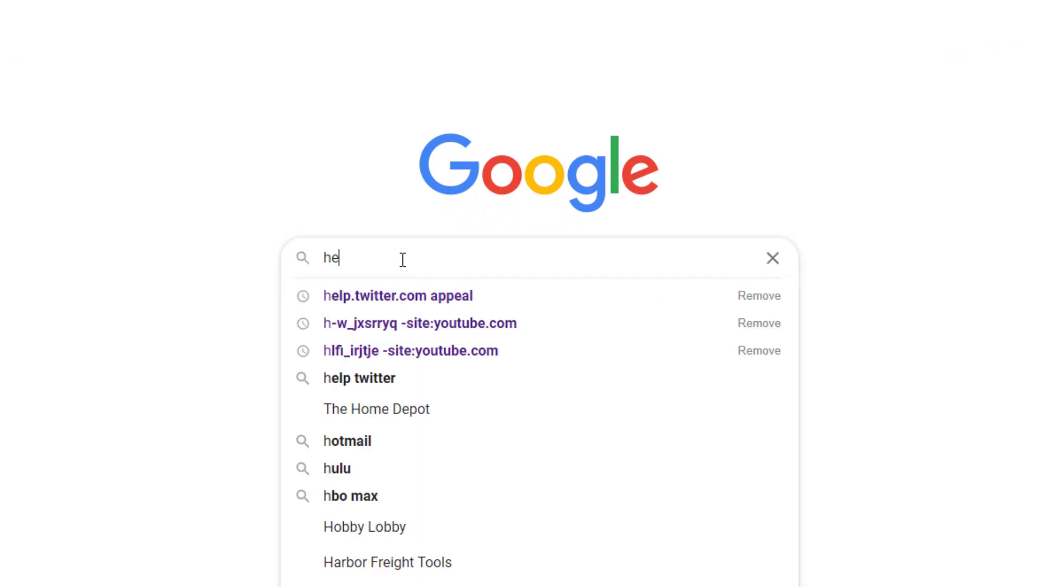
type("lp.tw")
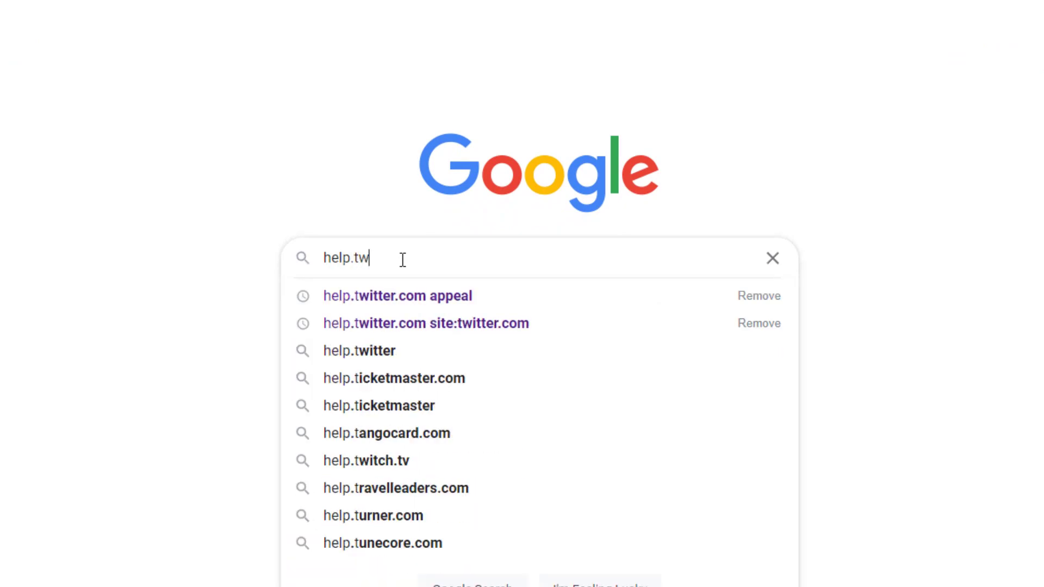
type("itter.")
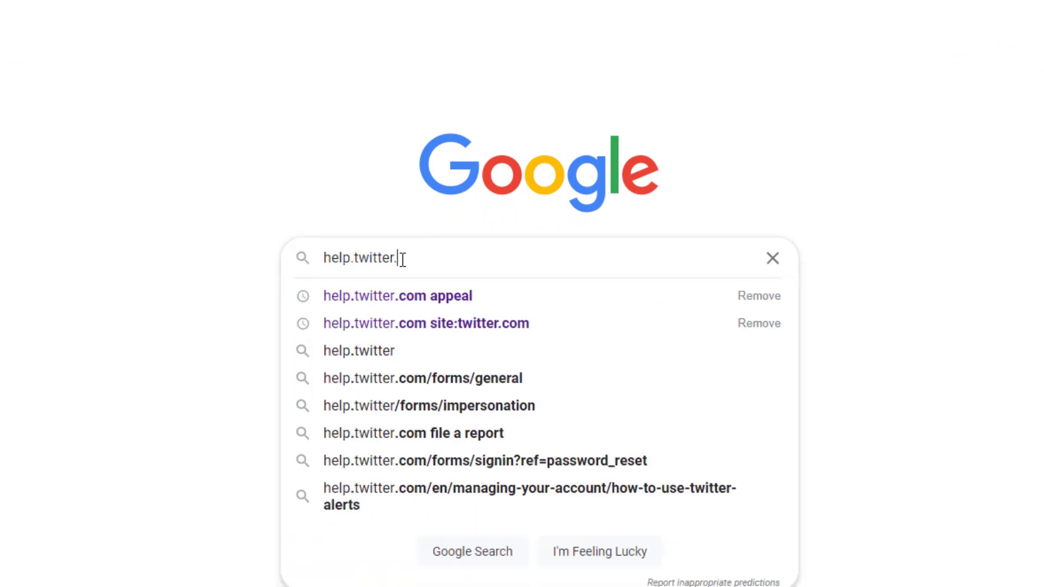
type("com")
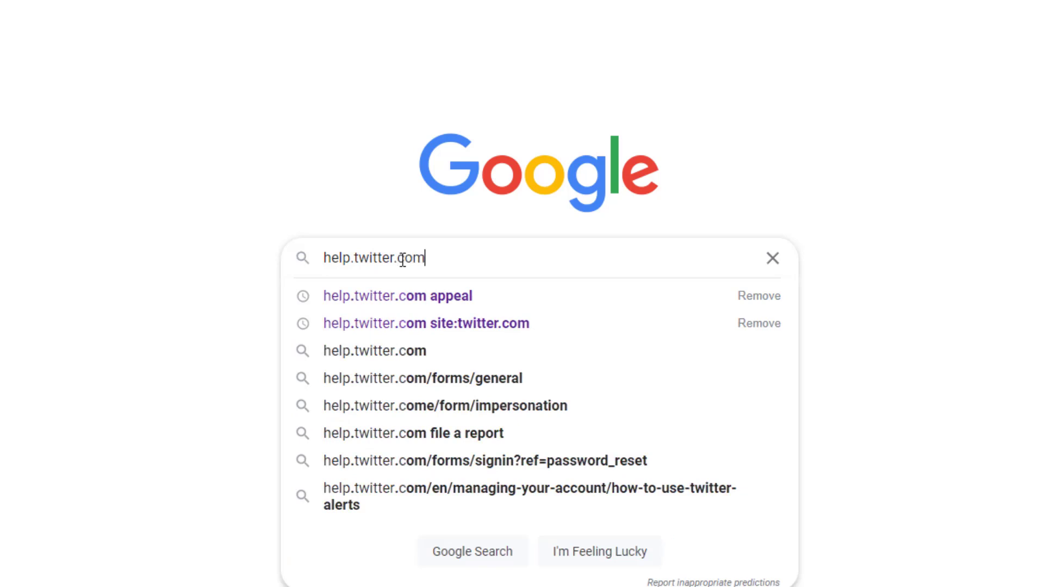
type("appeal")
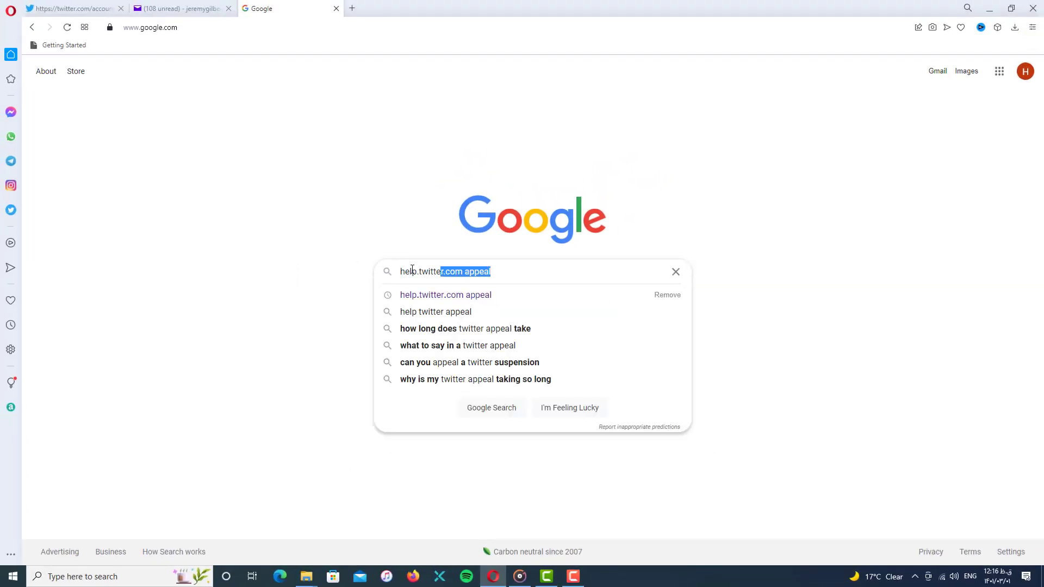
left_click(500, 275)
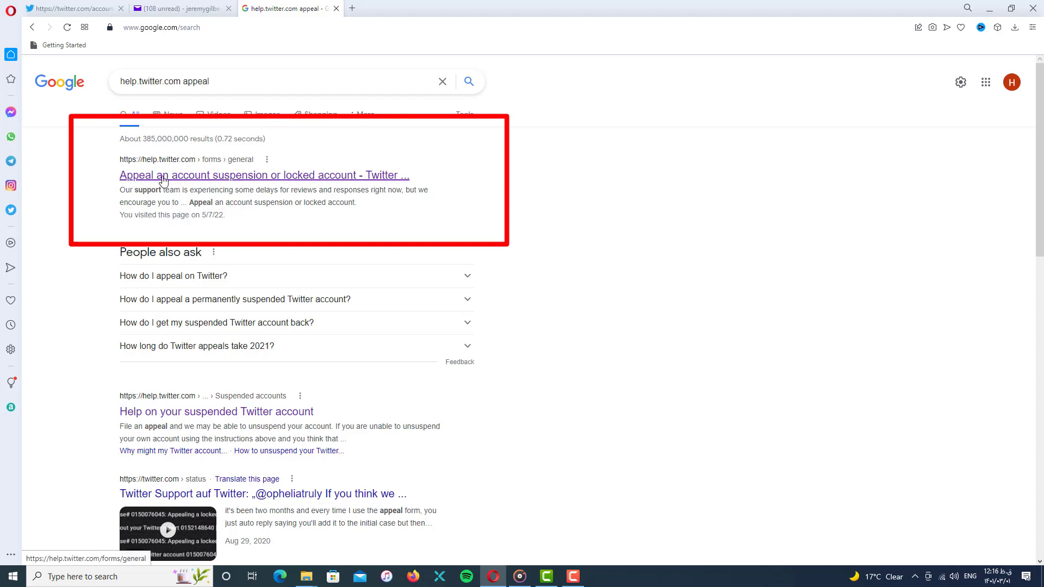
mouse_move(128, 181)
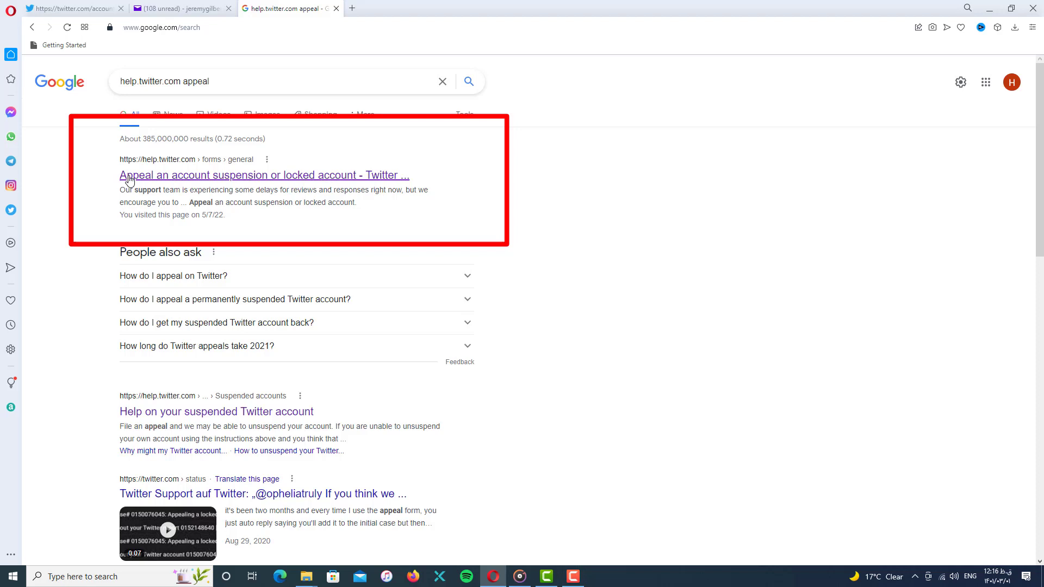
mouse_move(197, 182)
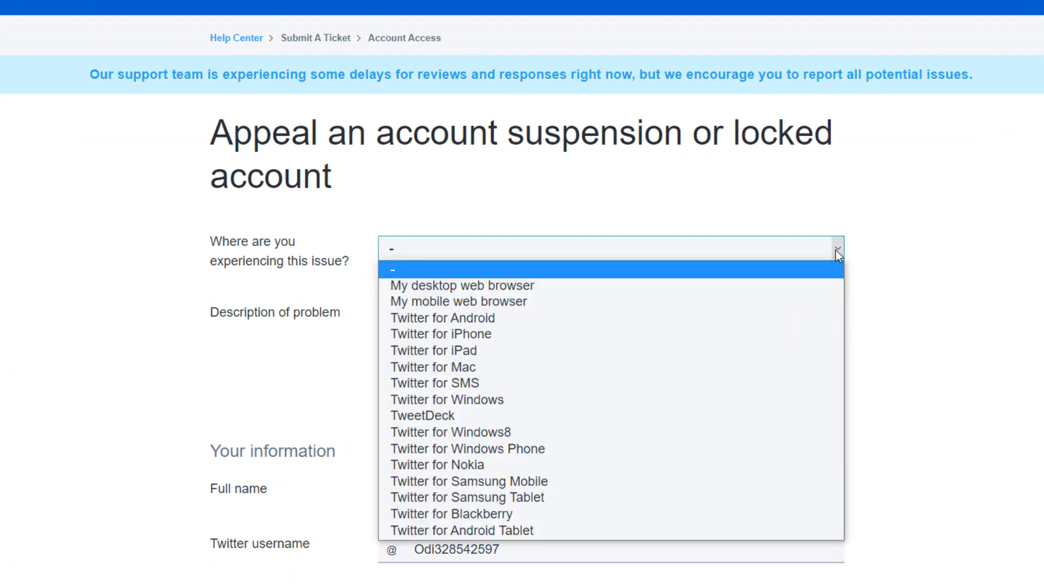
mouse_move(442, 319)
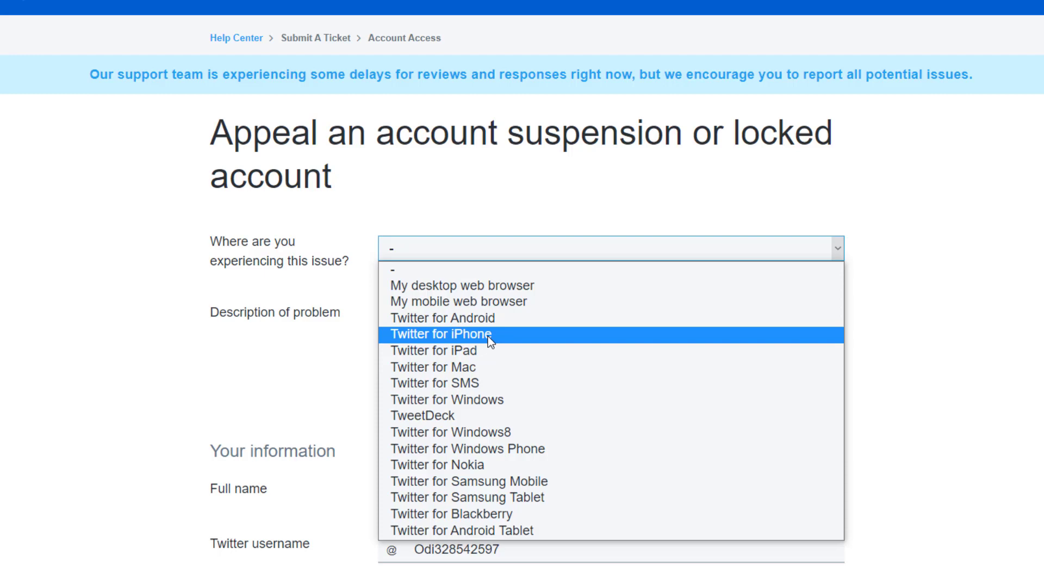
mouse_move(487, 400)
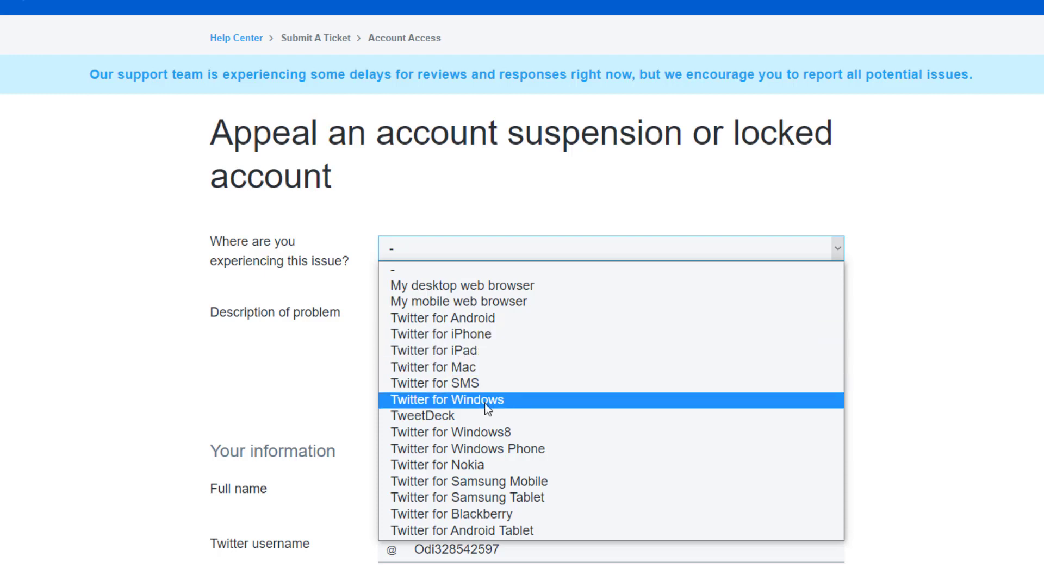
mouse_move(484, 482)
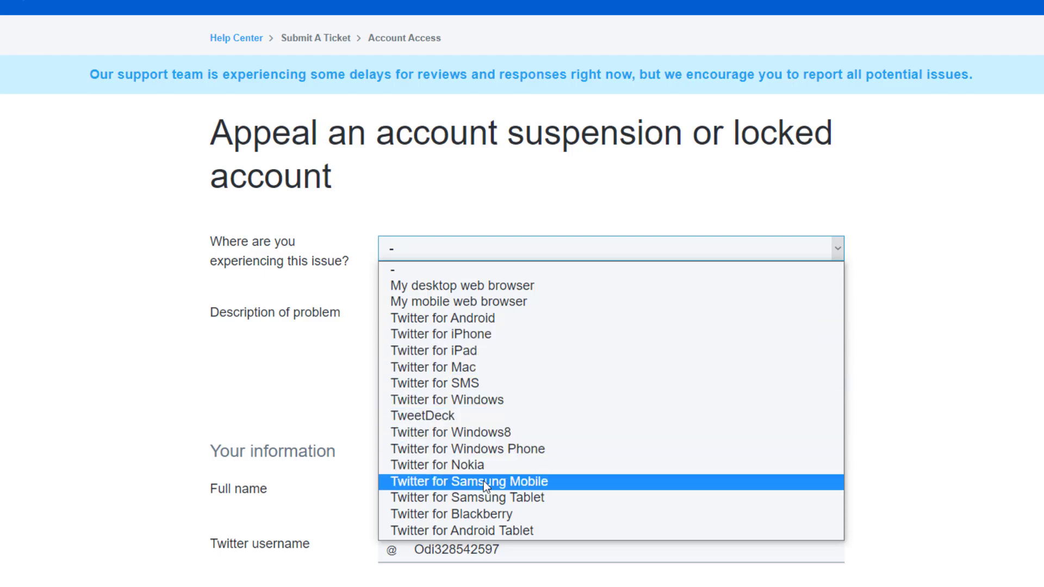
mouse_move(459, 531)
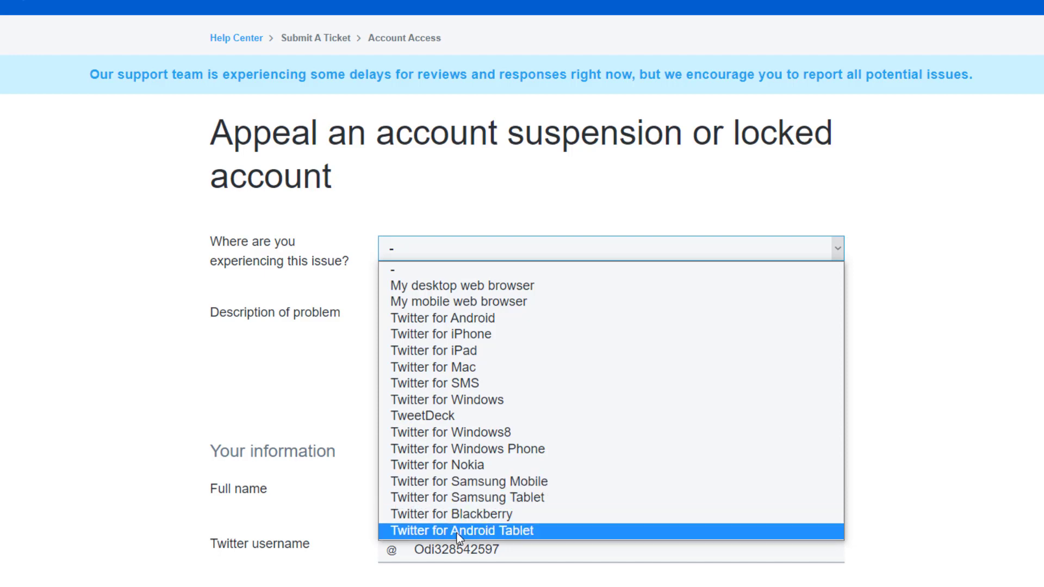
mouse_move(474, 464)
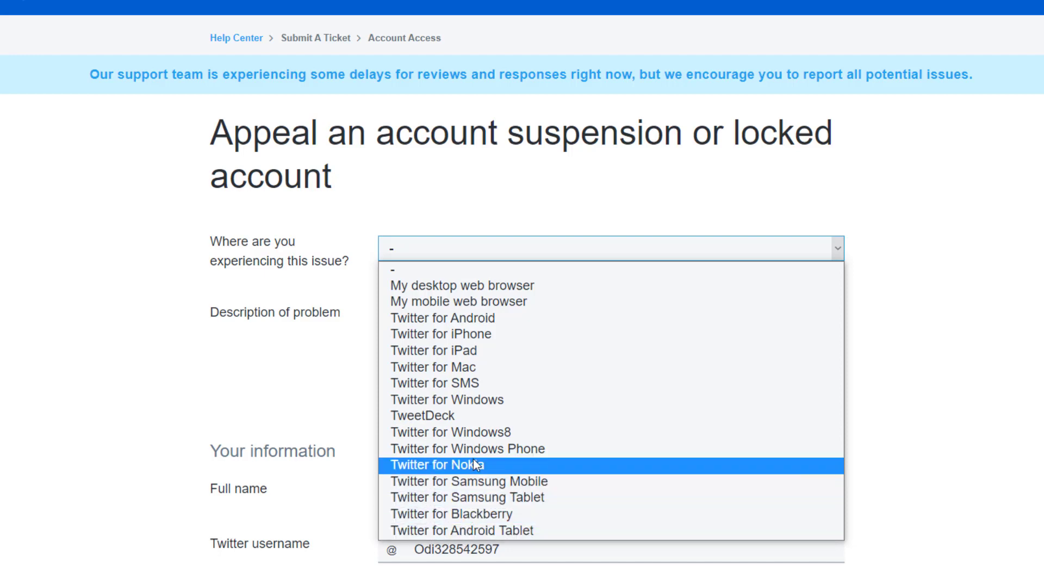
mouse_move(480, 319)
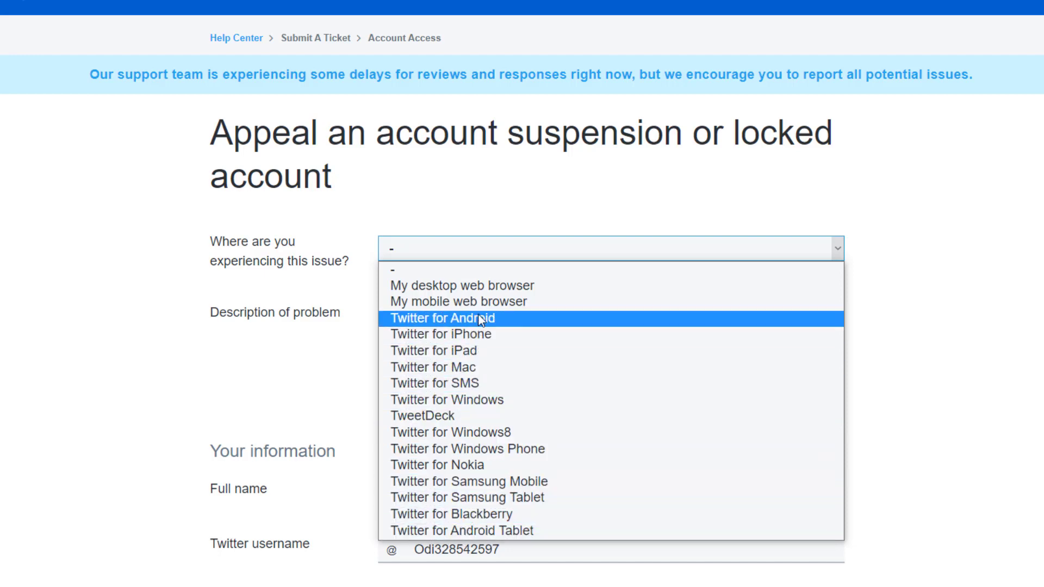
mouse_move(467, 286)
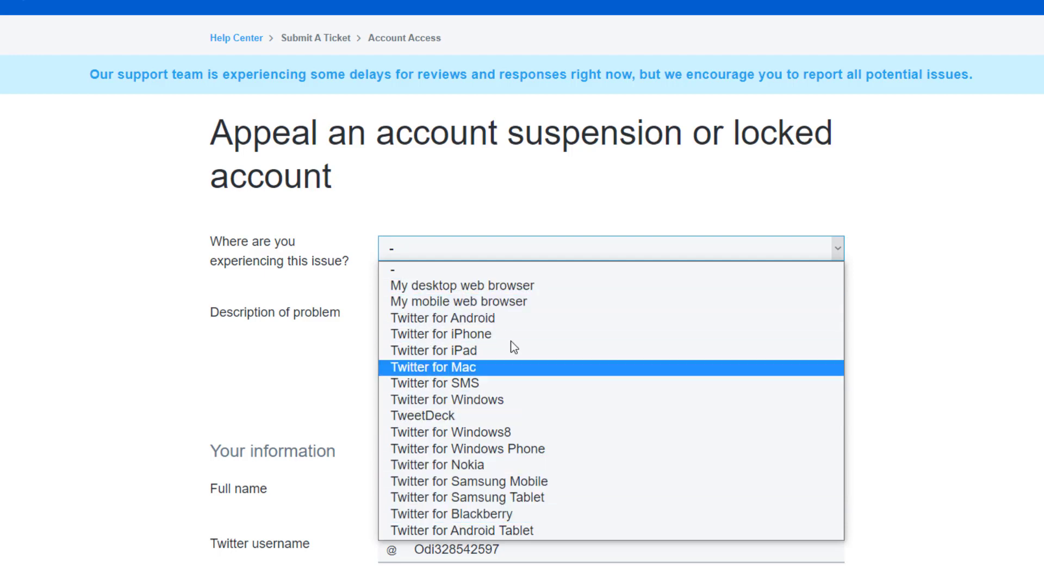
mouse_move(463, 286)
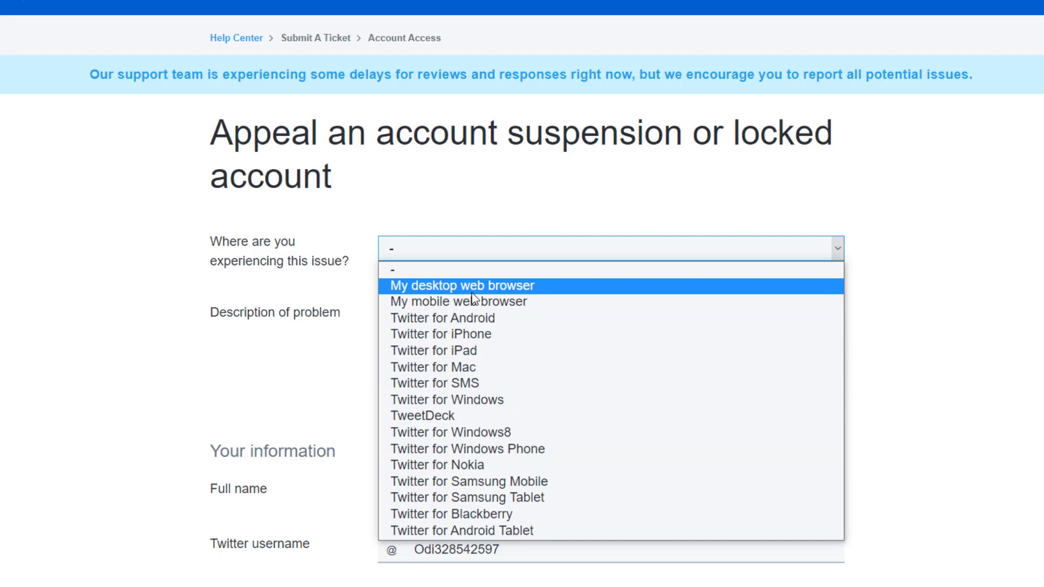
- Choose 'My desktop web browser' as where the issue is experienced
left_click(461, 286)
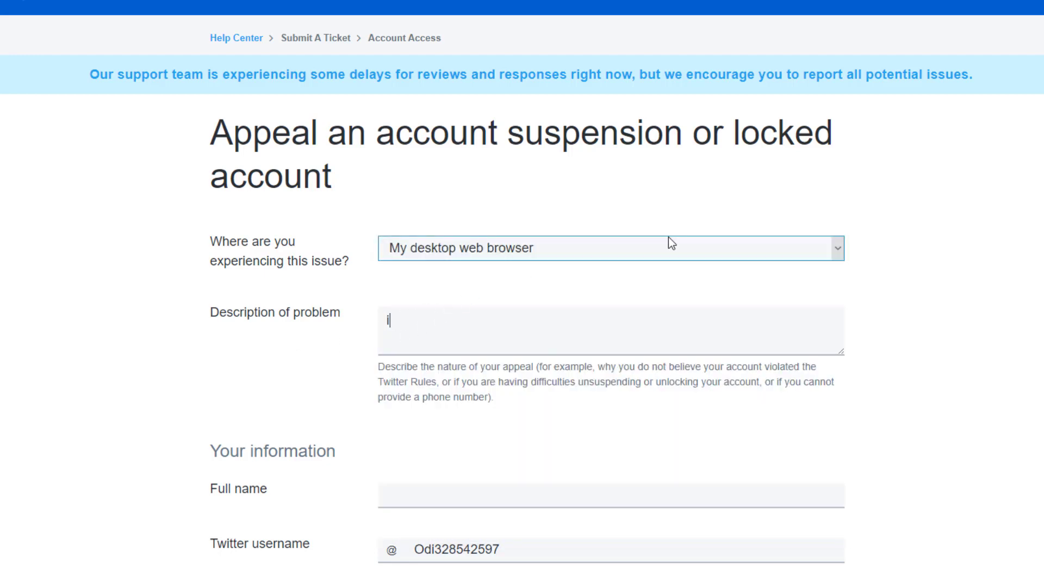
- Describe the problem as 'cant tweet anything or change my password'
type("can'")
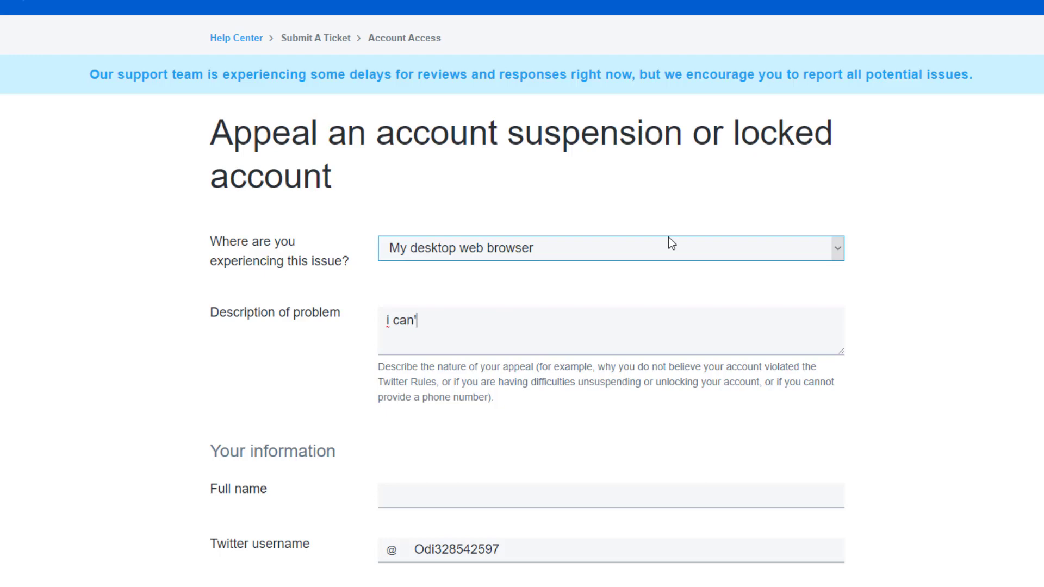
type("t twe")
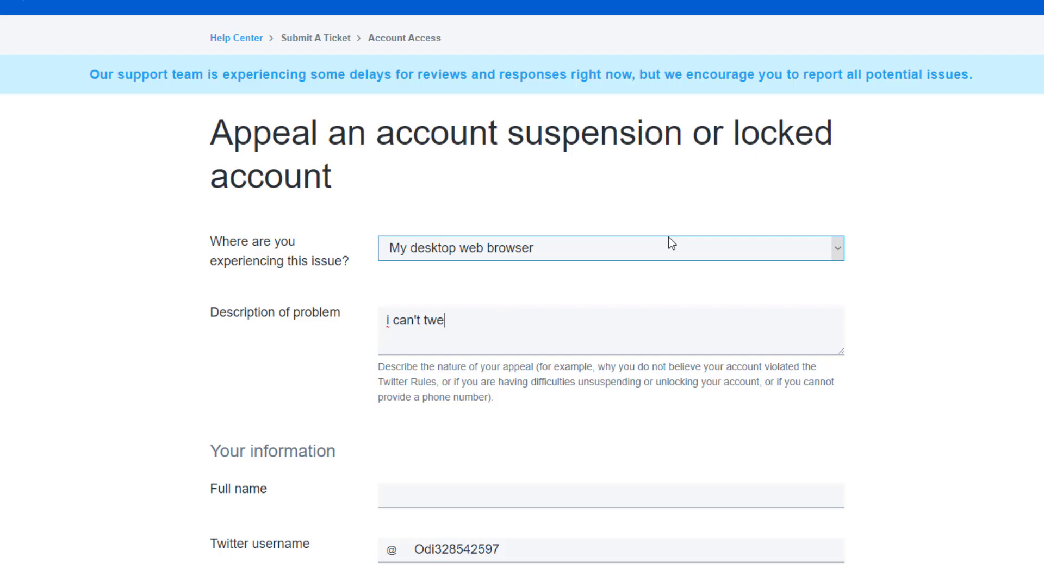
type("et")
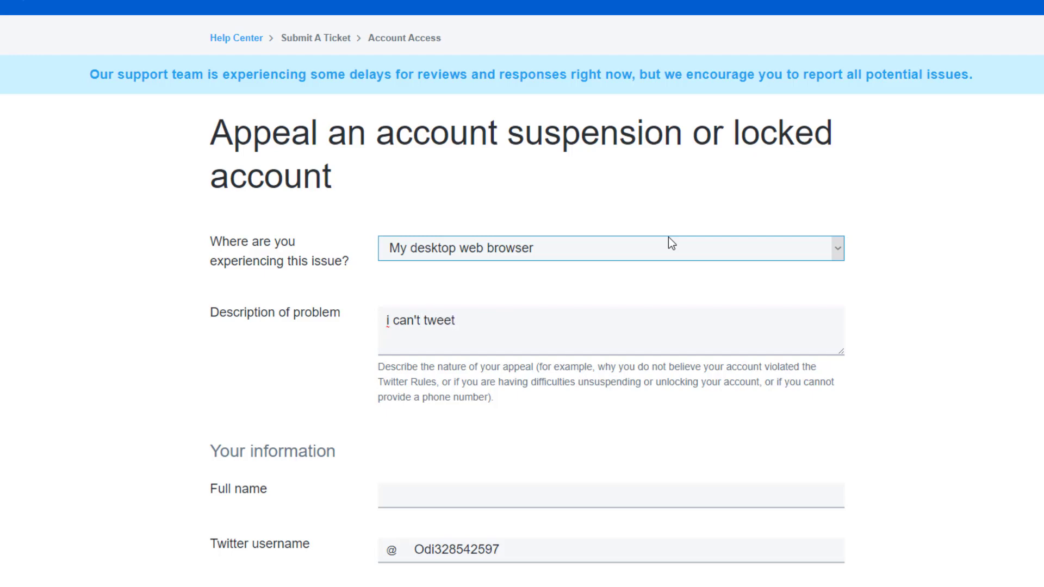
type("an")
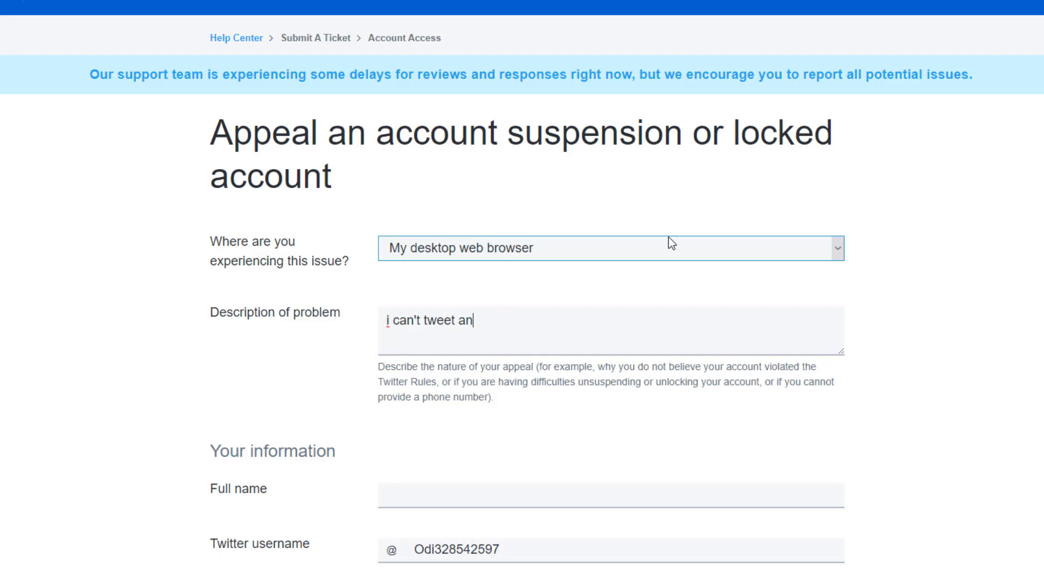
type("ythi")
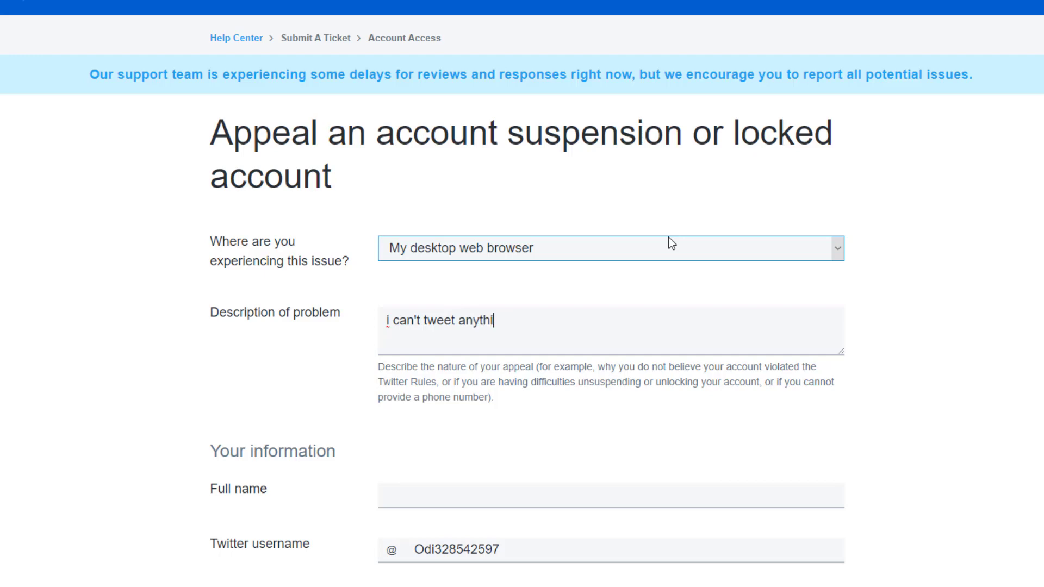
type("ng or")
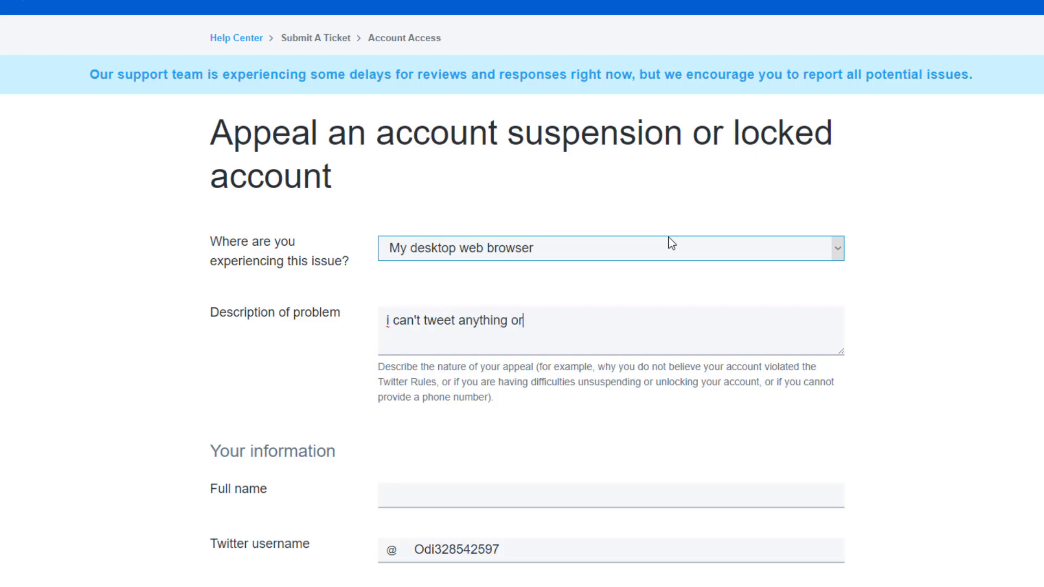
type("ca")
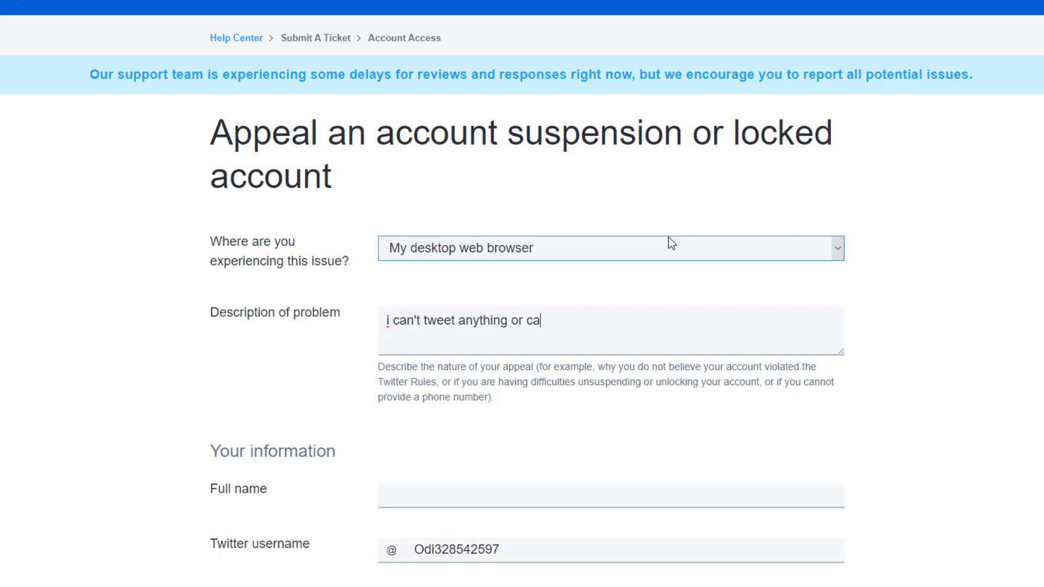
type("nge")
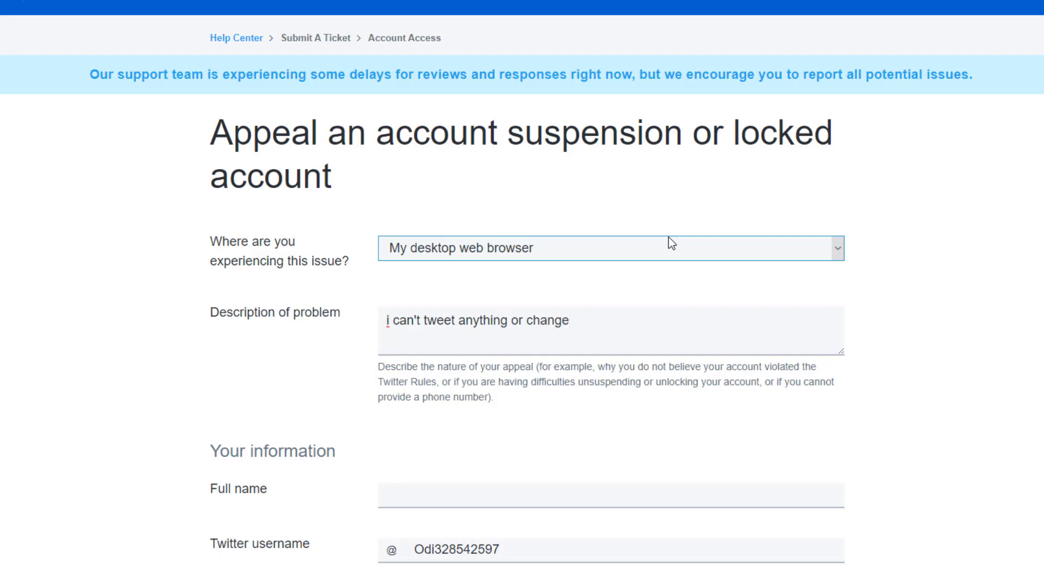
type("my pass")
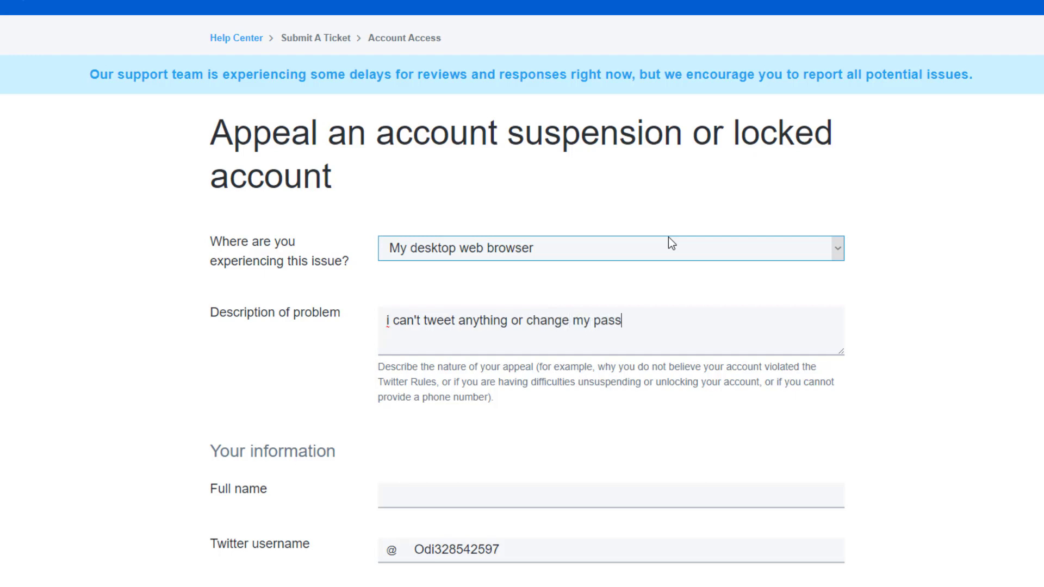
type("word")
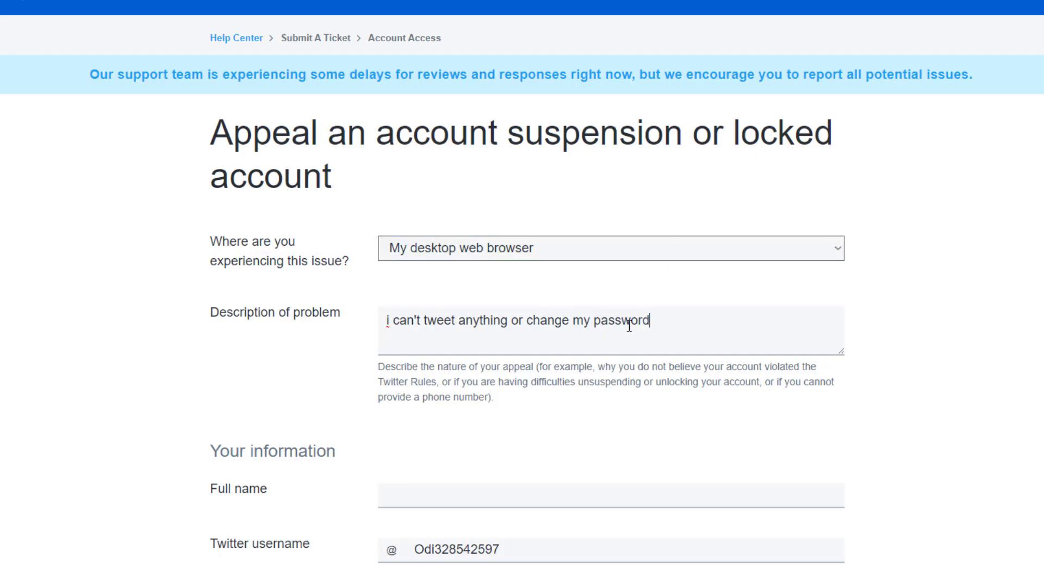
scroll("down", 3)
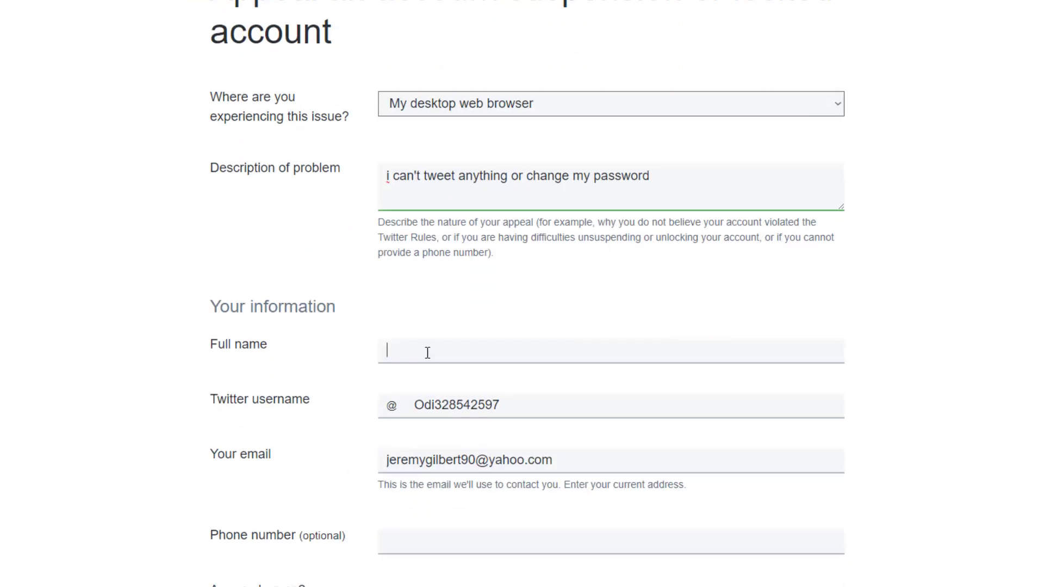
scroll("down", 3)
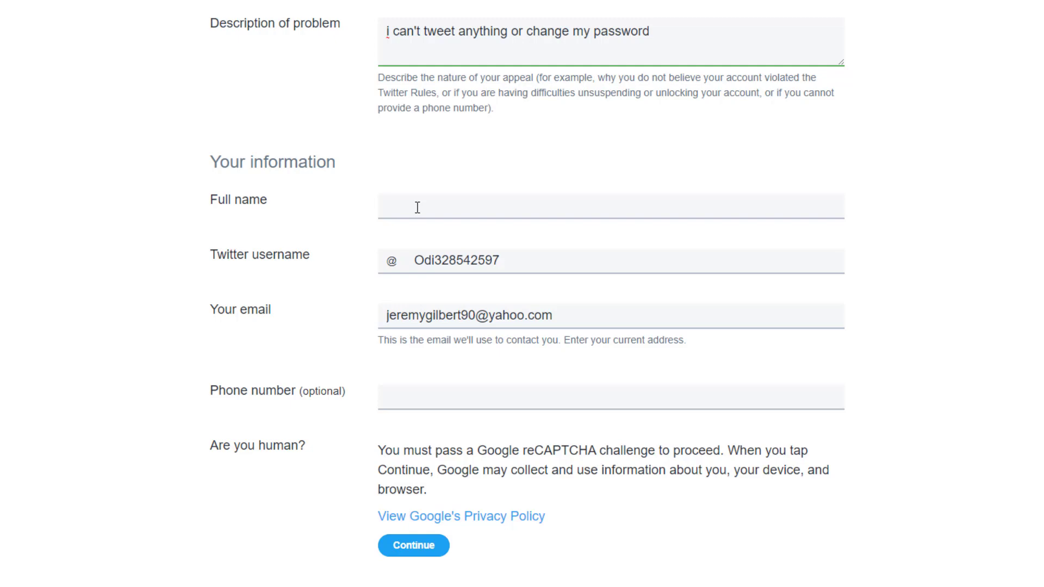
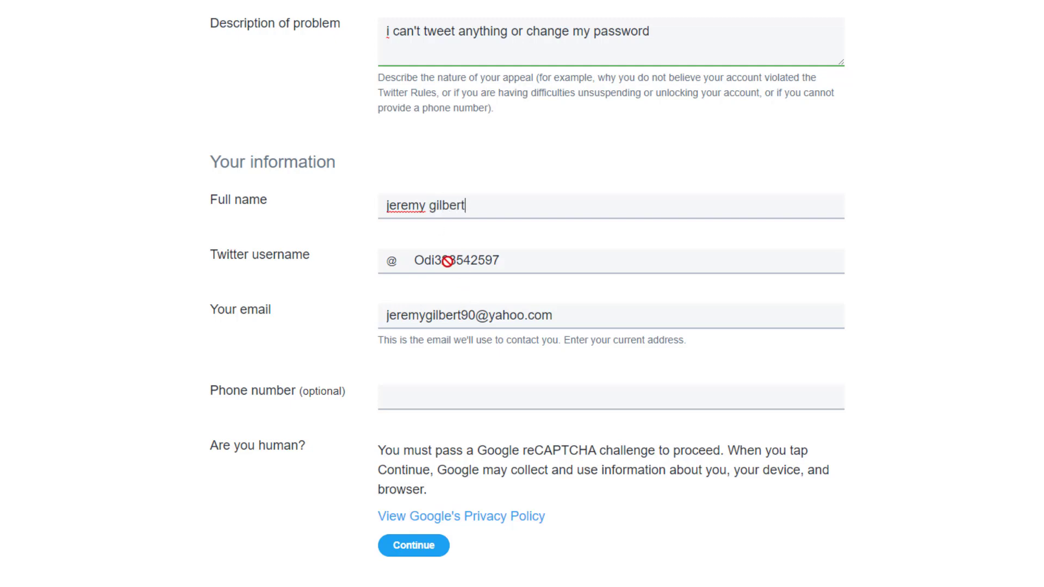
double_click(230, 254)
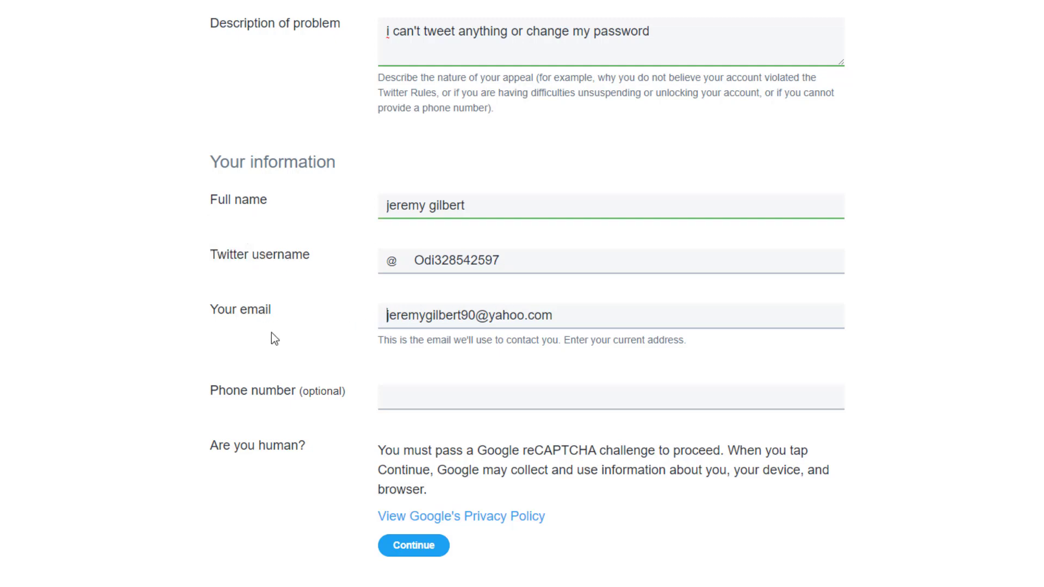
scroll("down", 3)
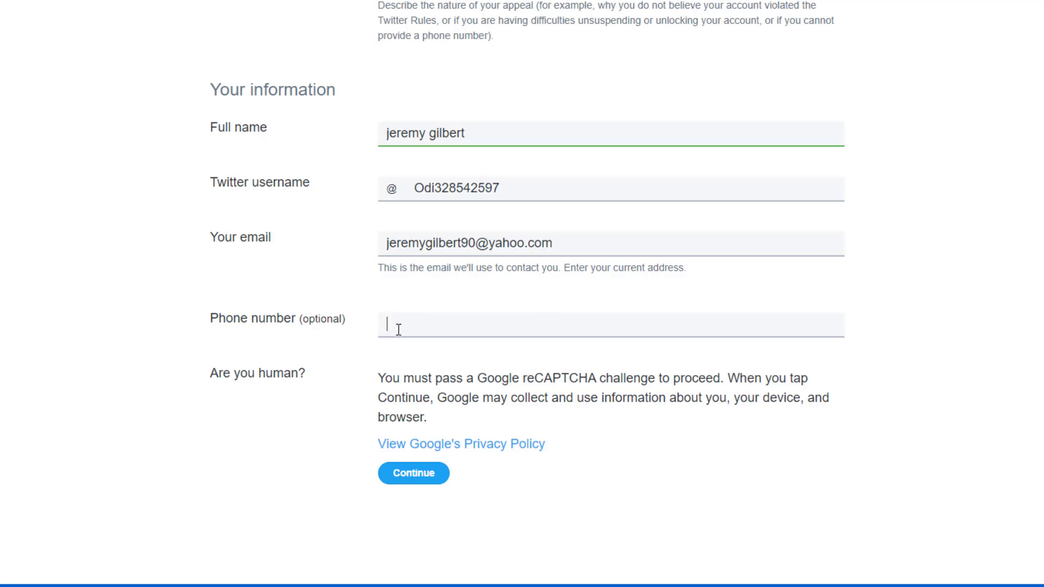
mouse_move(444, 332)
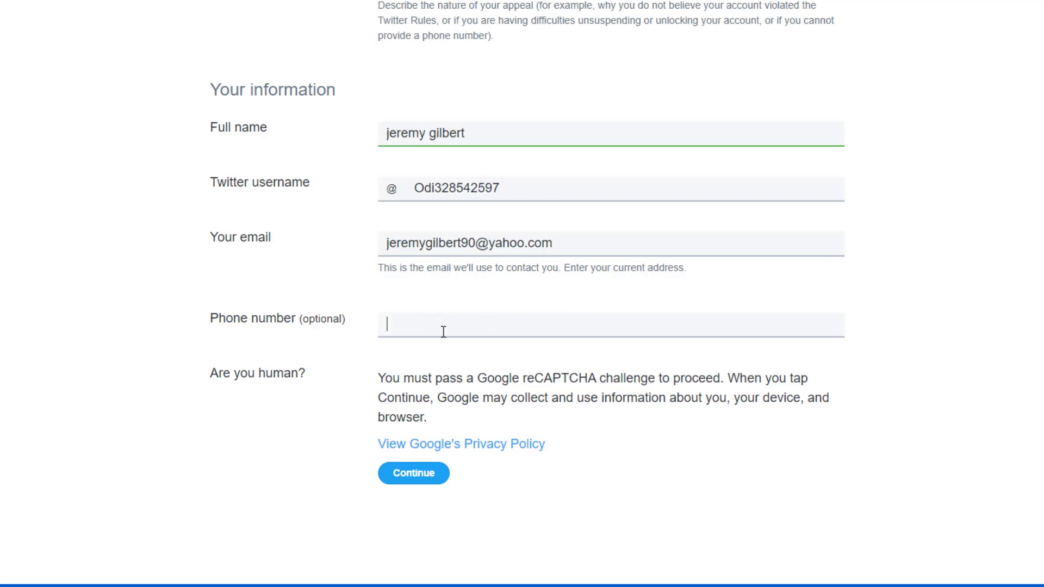
mouse_move(431, 331)
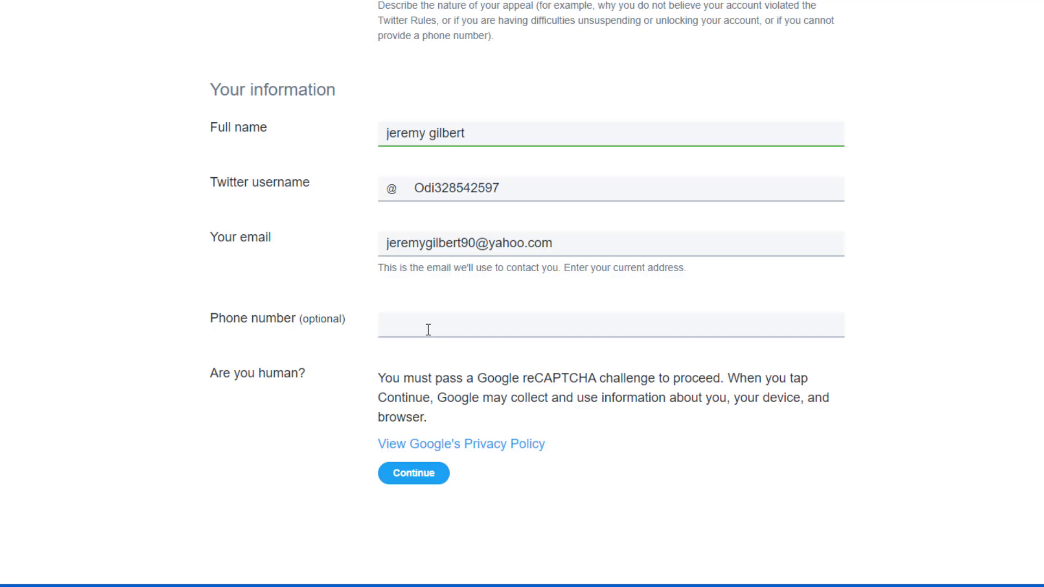
scroll("up", 3)
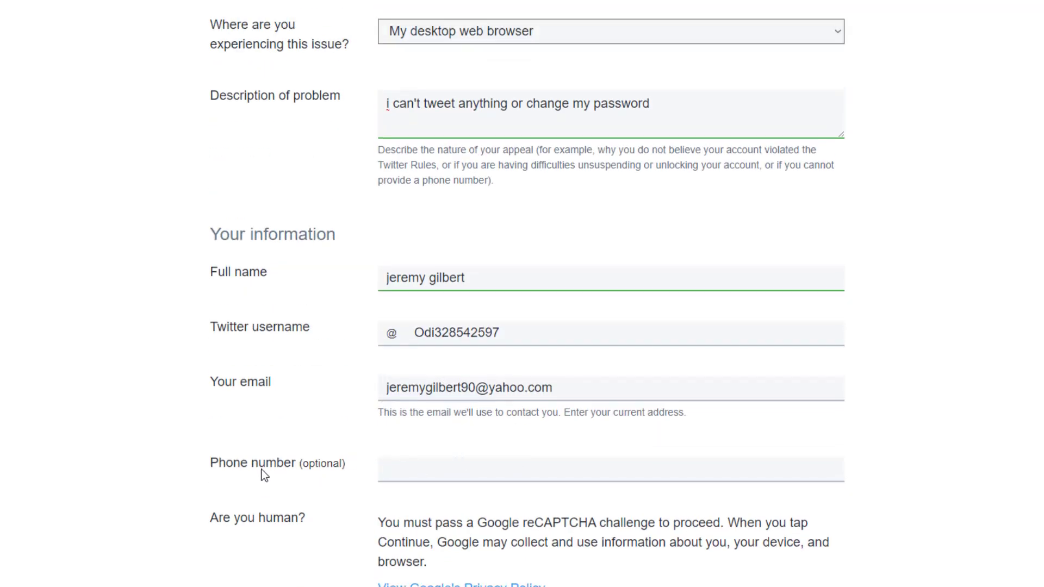
scroll("down", 3)
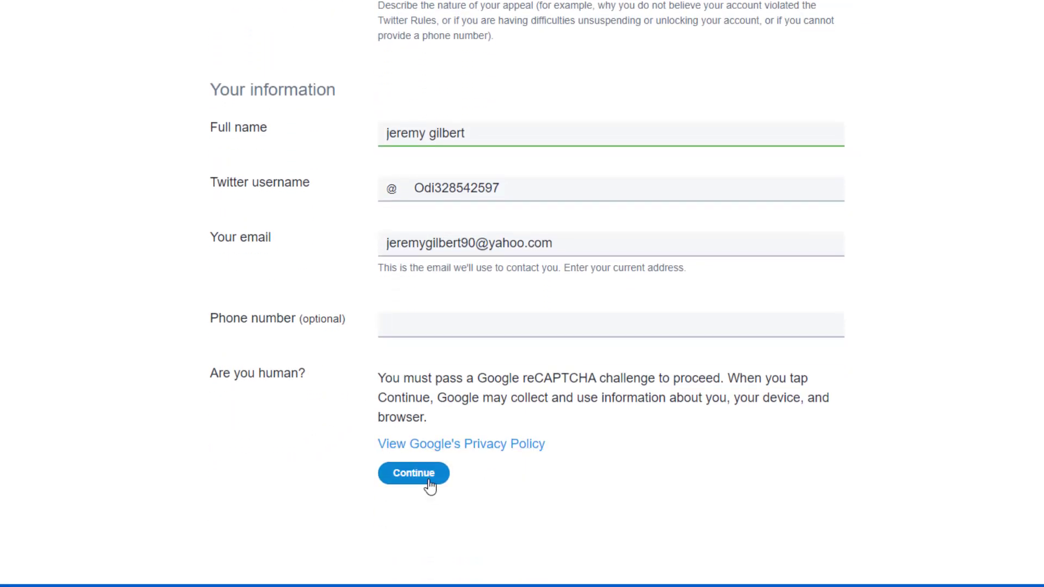
- Continue, tick the 'I'm not a robot' reCAPTCHA and submit the suspension appeal
left_click(414, 474)
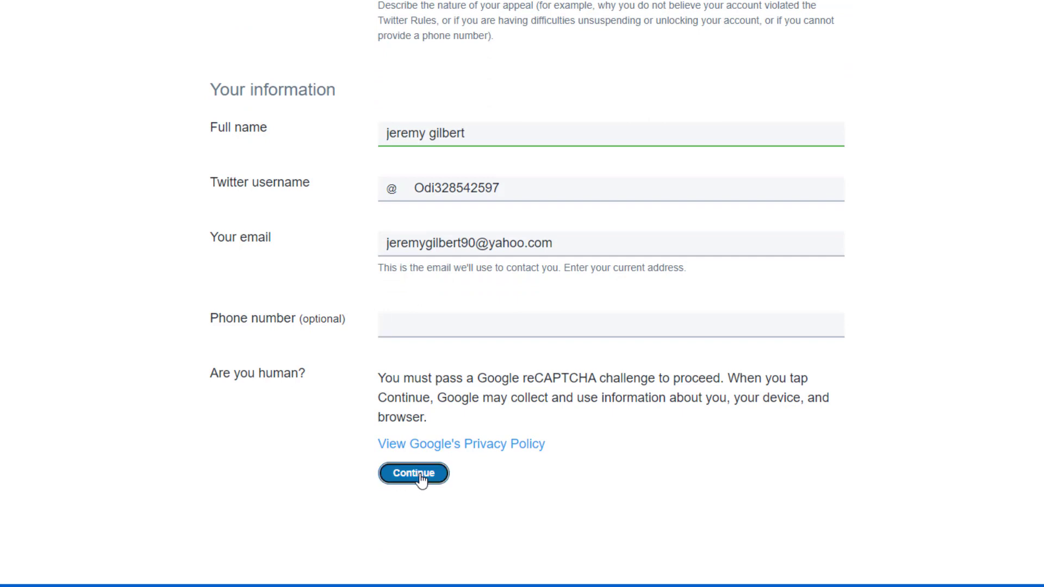
left_click(414, 473)
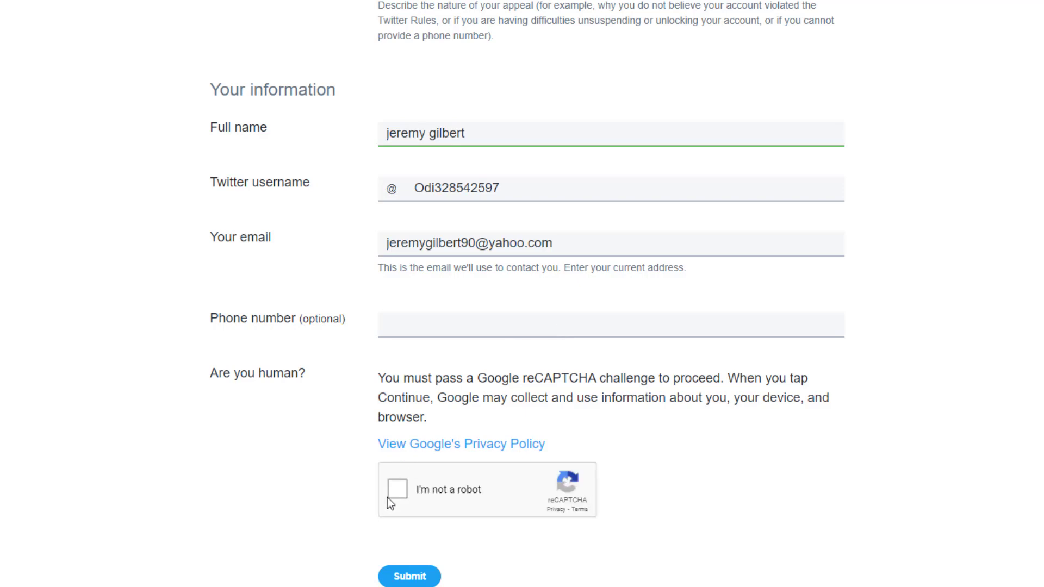
left_click(396, 489)
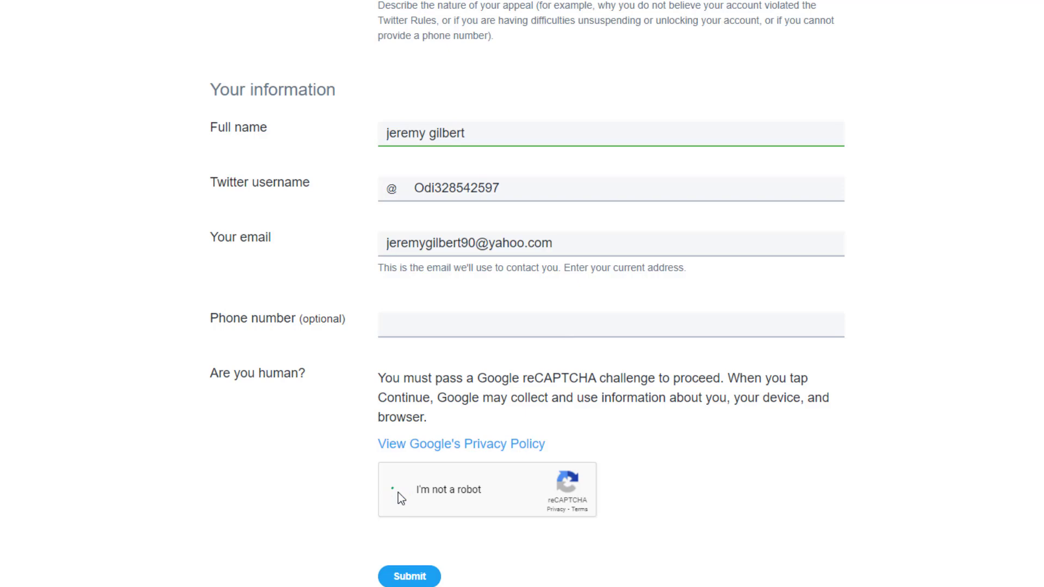
left_click(399, 490)
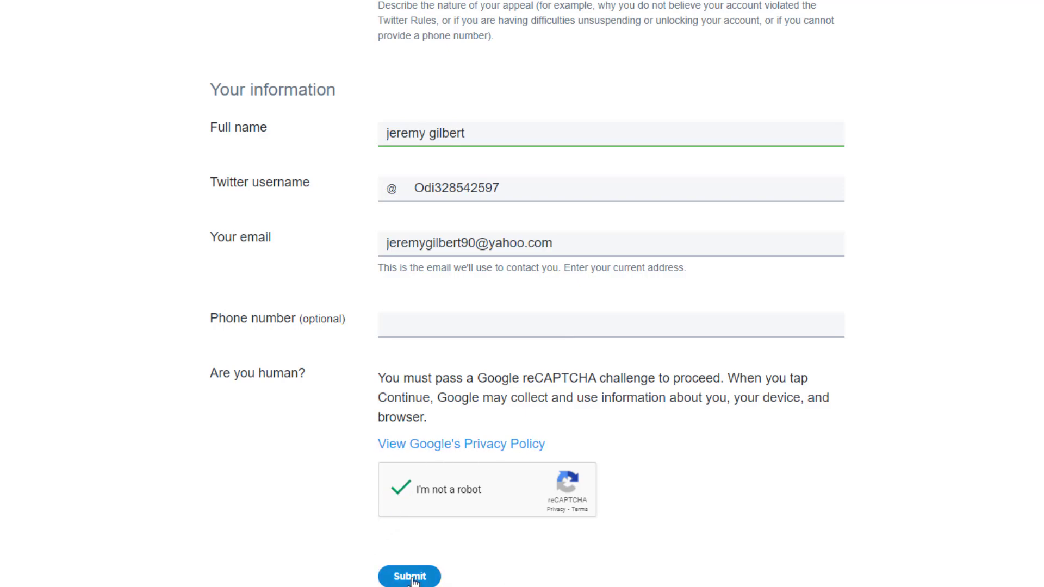
left_click(409, 577)
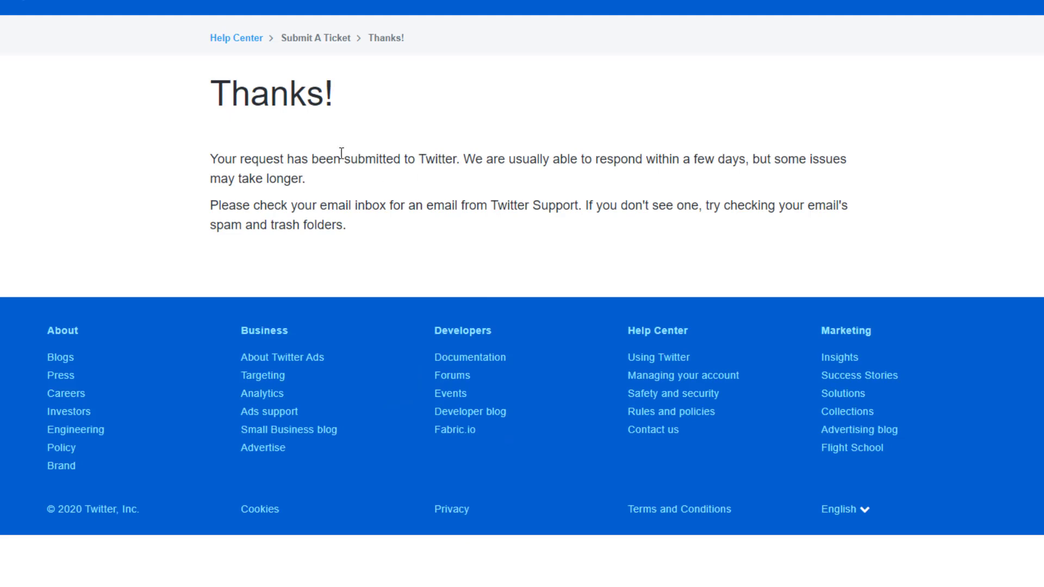
mouse_move(192, 162)
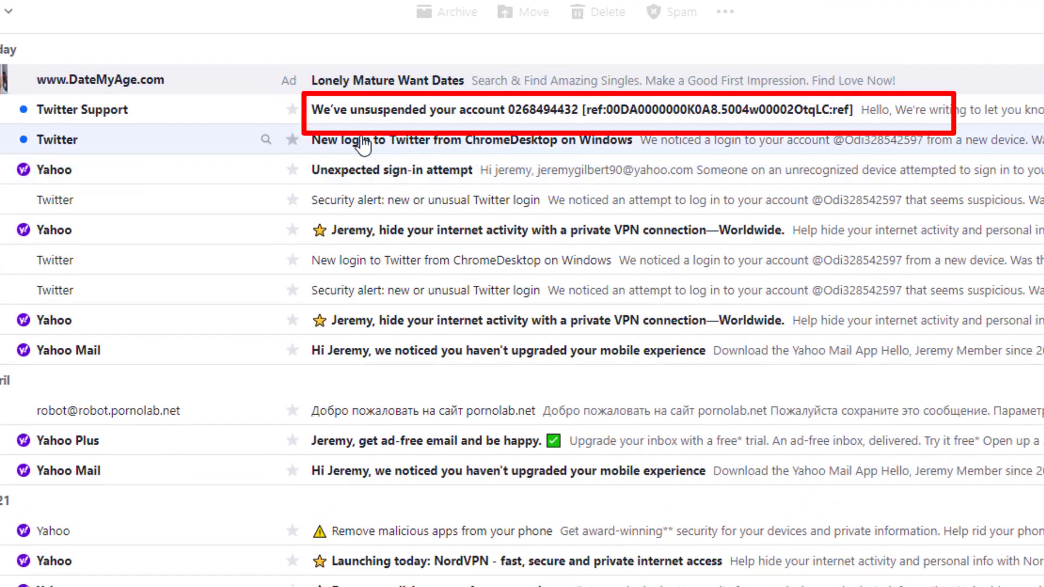
mouse_move(440, 117)
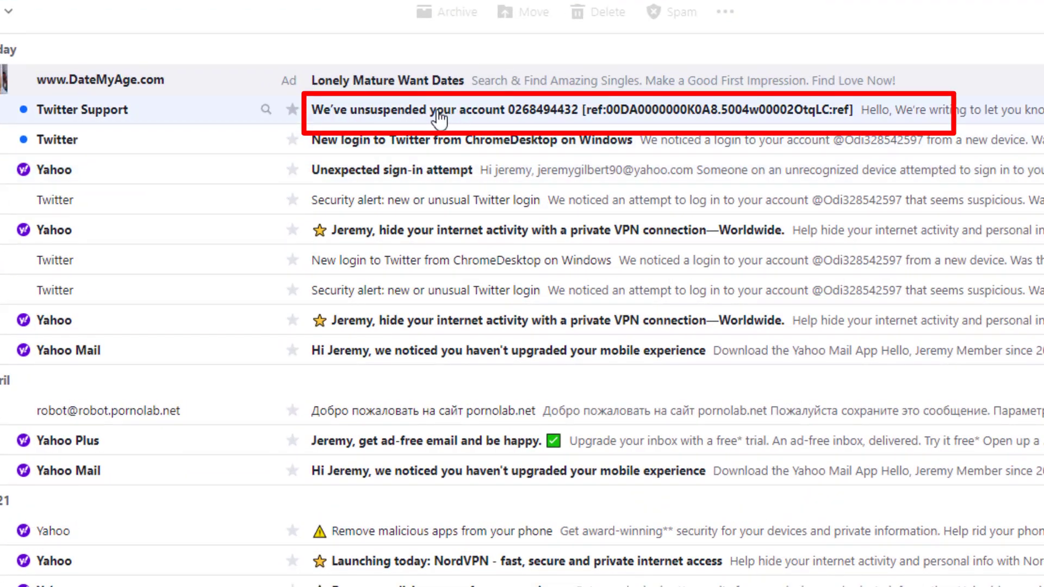
mouse_move(520, 115)
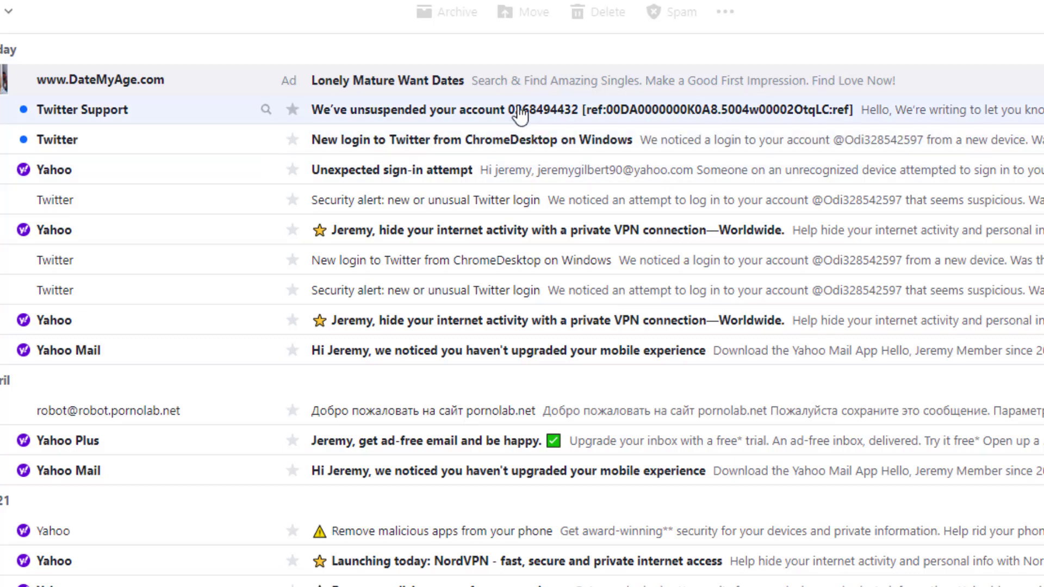
mouse_move(172, 113)
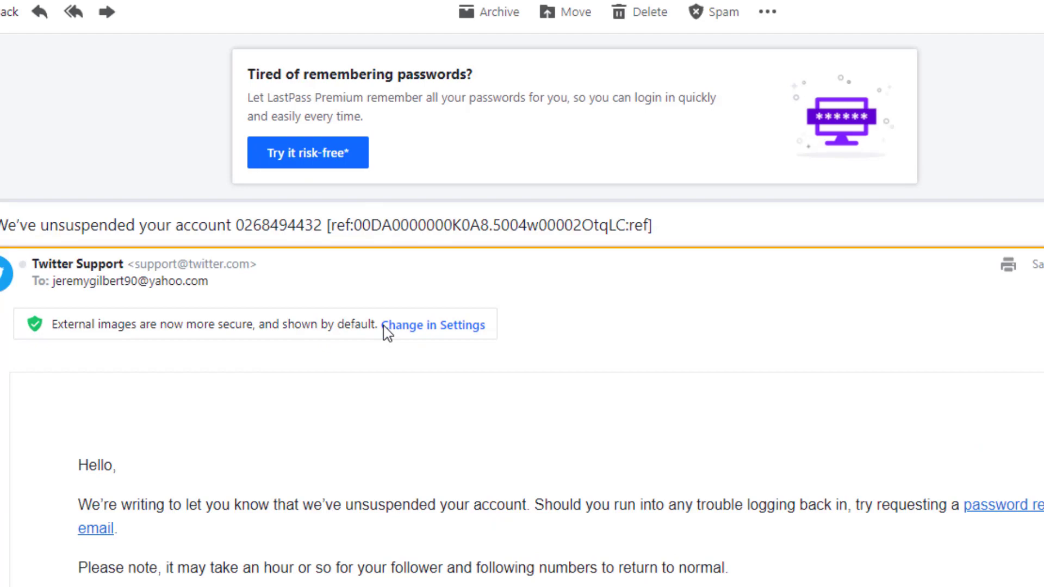
- Scroll through Twitter Support's 'We've unsuspended your account' email to read it
scroll("down", 3)
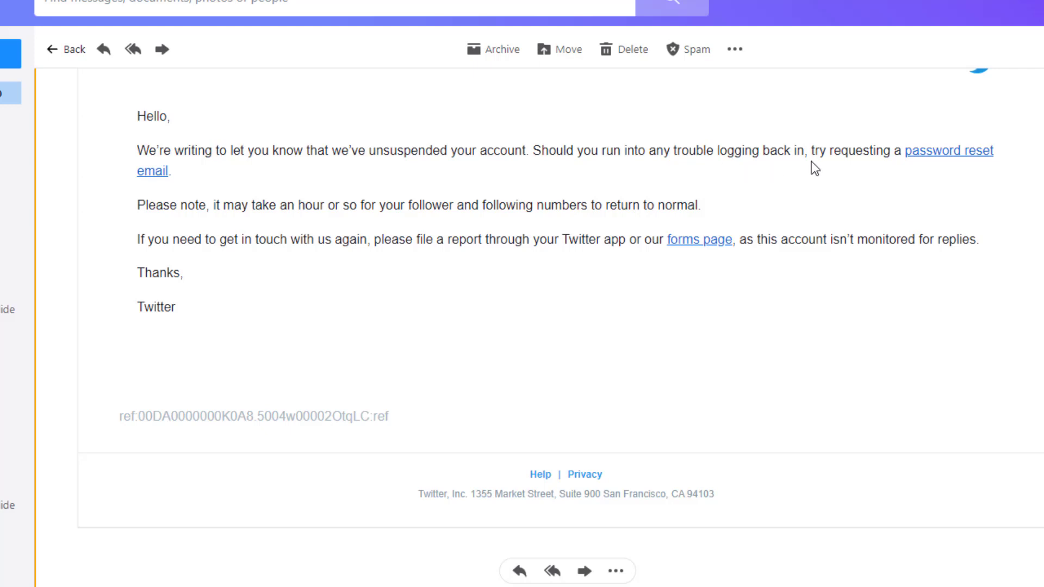
mouse_move(892, 150)
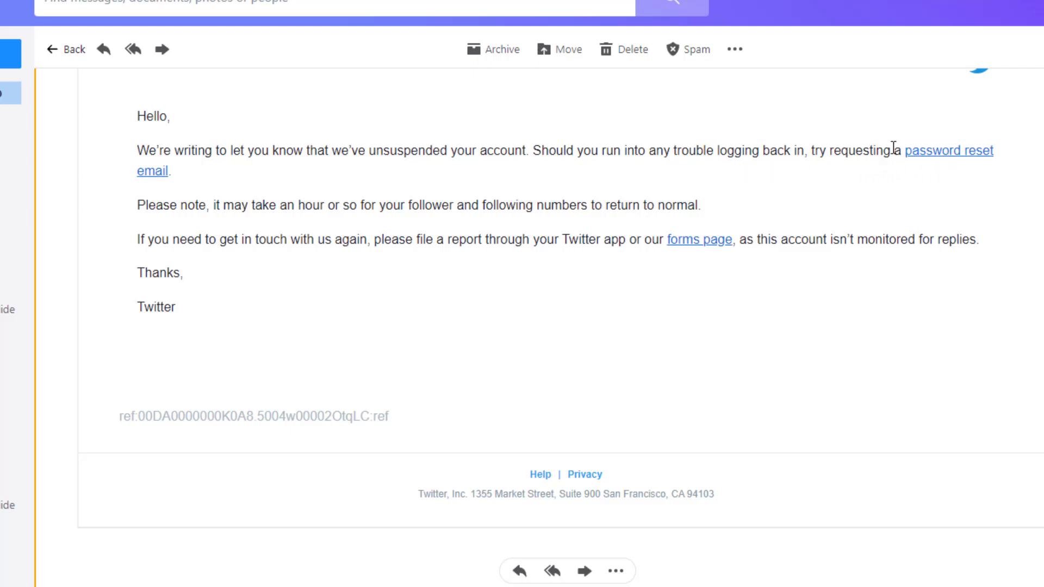
mouse_move(170, 195)
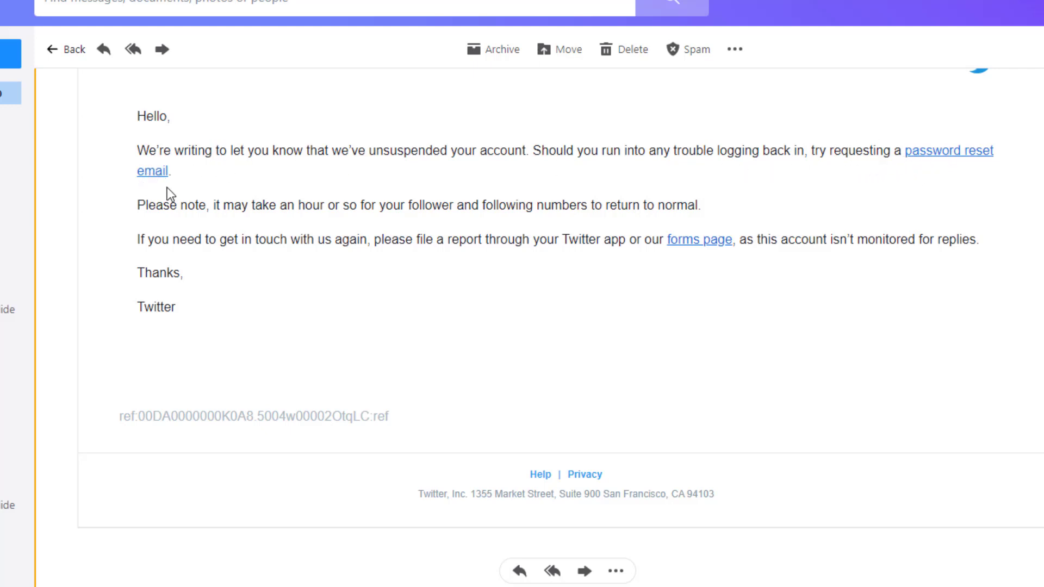
scroll("up", 3)
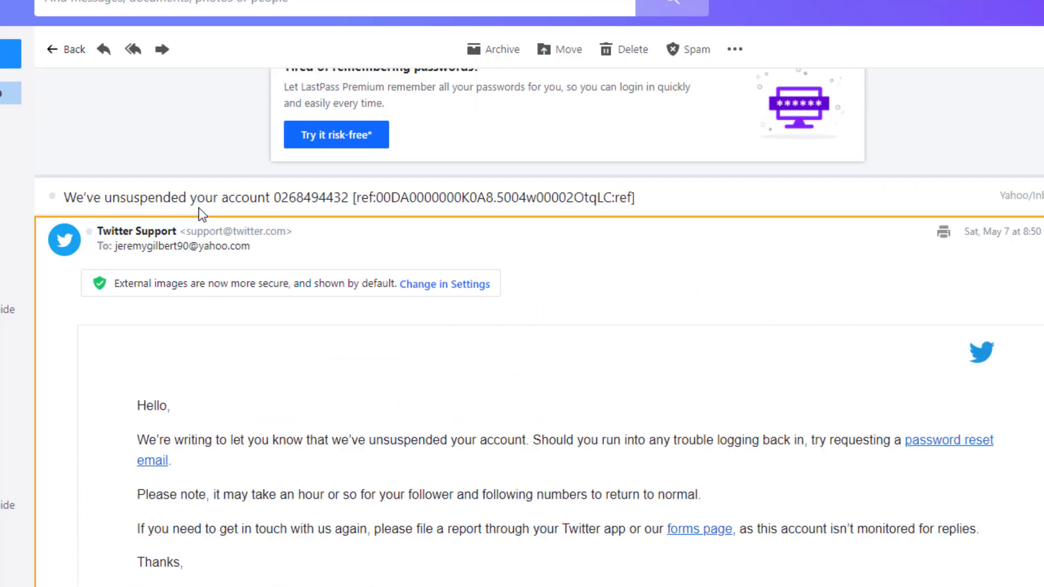
scroll("up", 3)
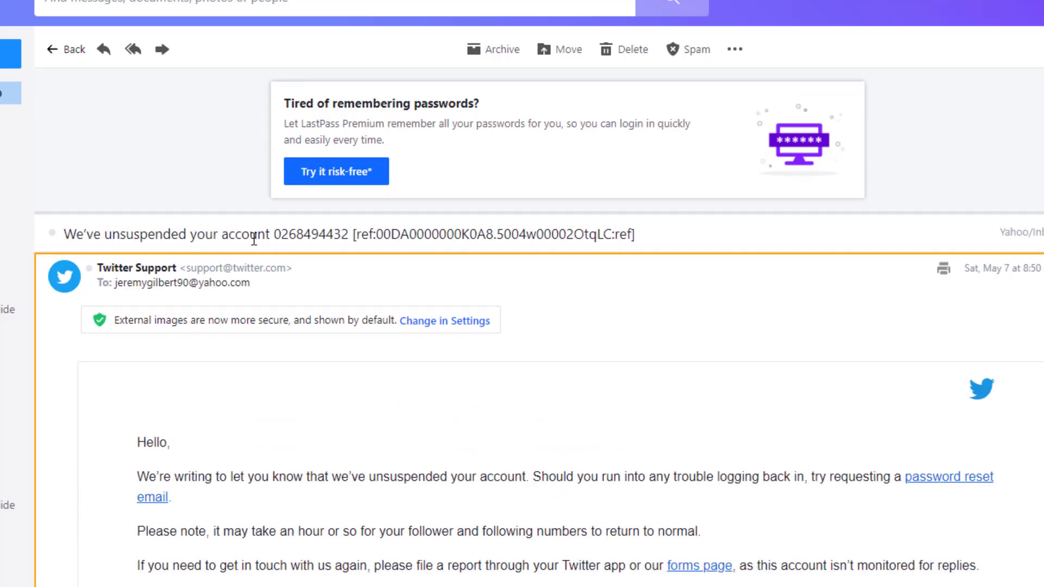
scroll("down", 3)
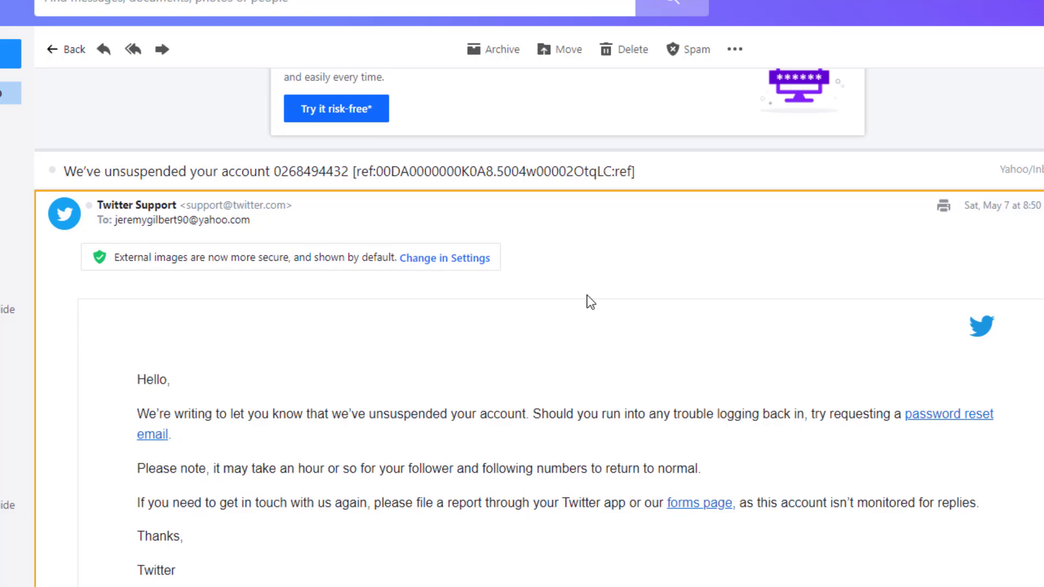
scroll("up", 3)
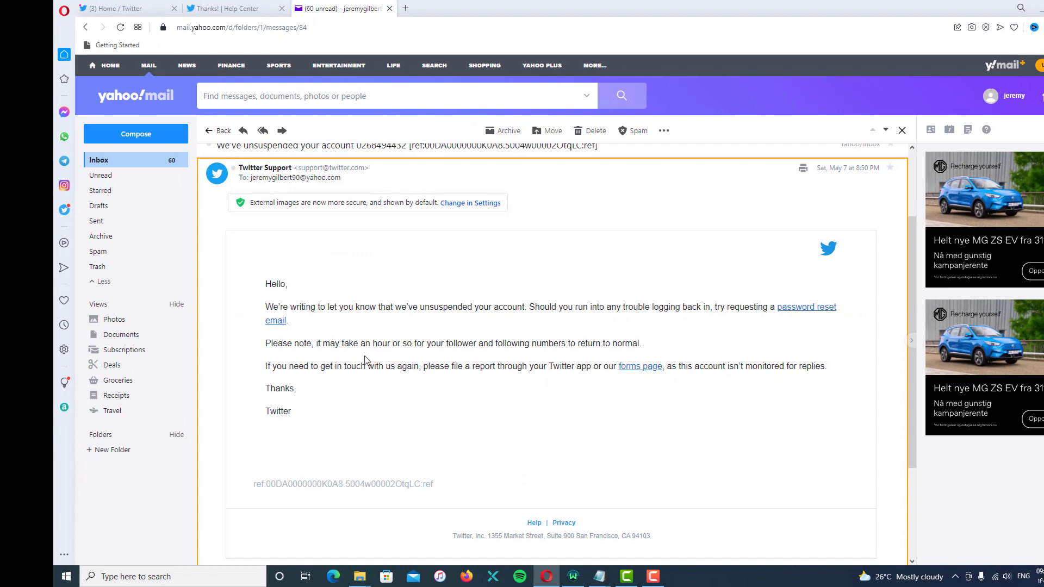
scroll("down", 3)
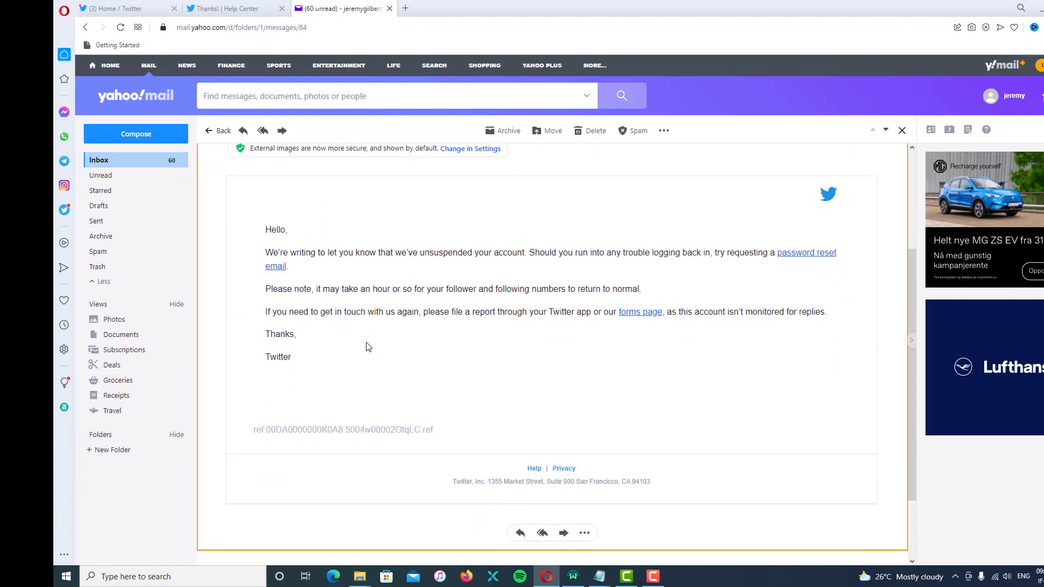
scroll("down", 3)
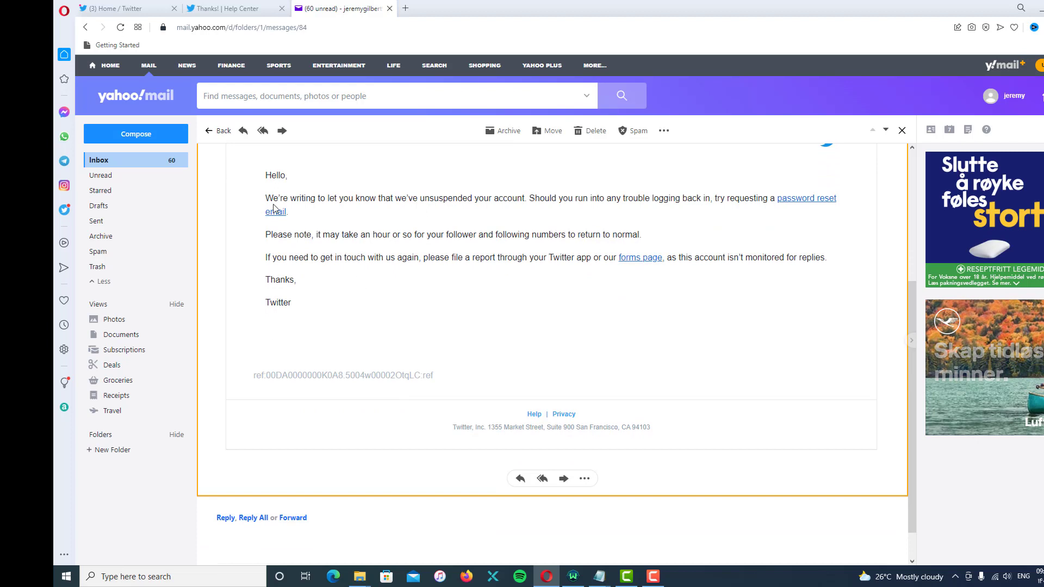
mouse_move(804, 198)
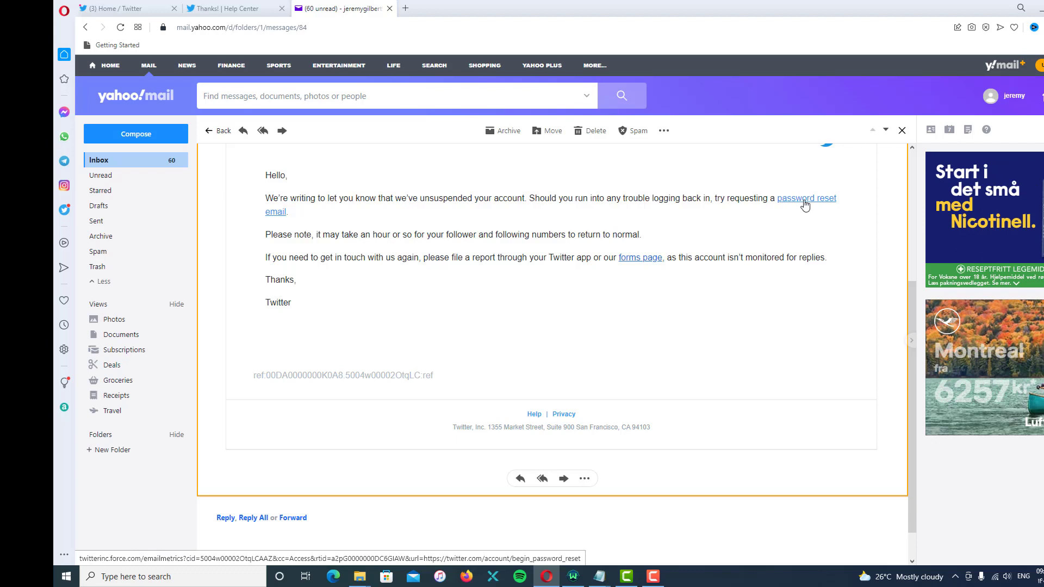
left_click(806, 198)
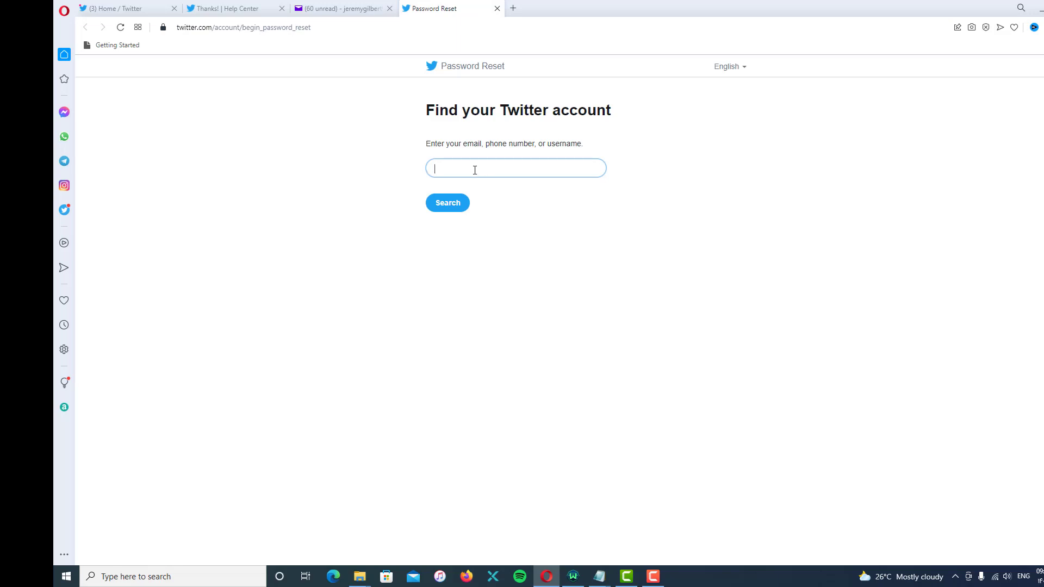
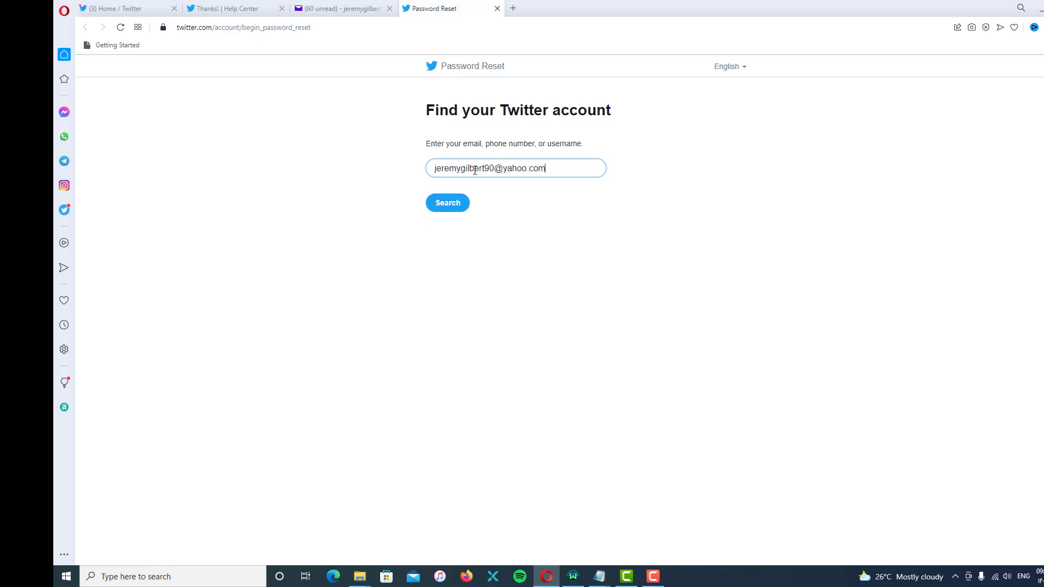
left_click(447, 203)
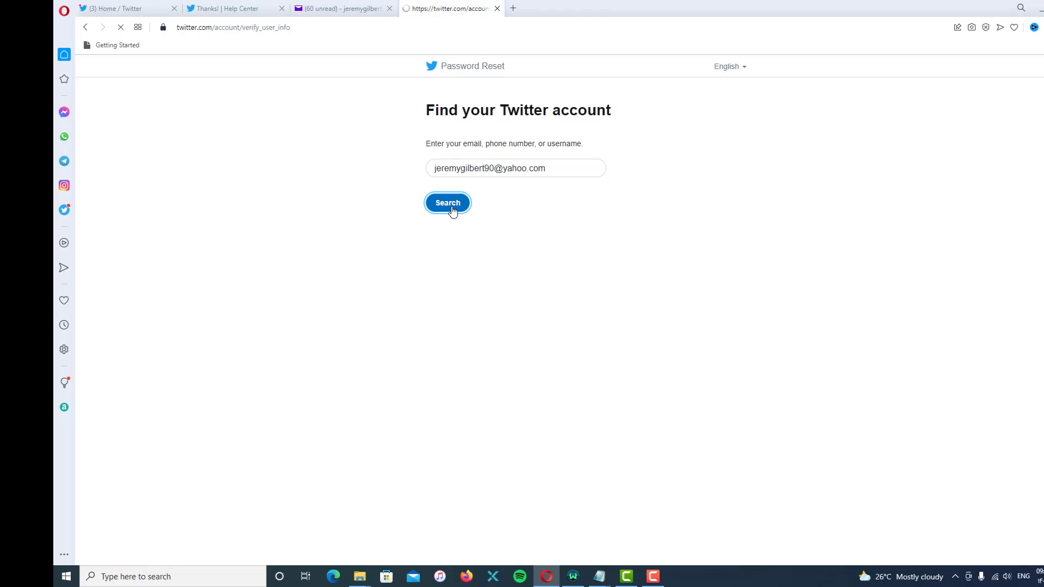
left_click(447, 203)
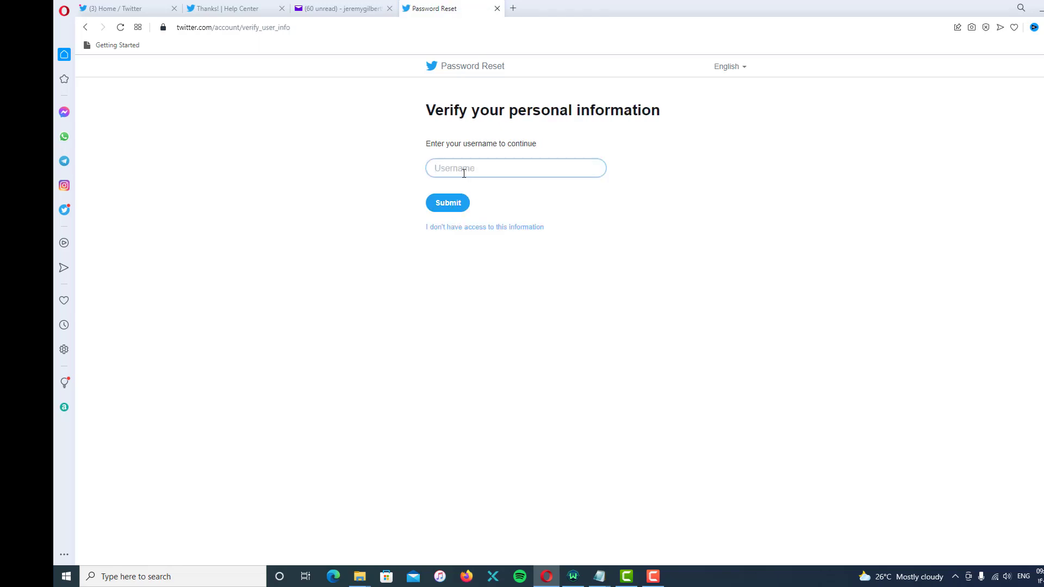
mouse_move(598, 577)
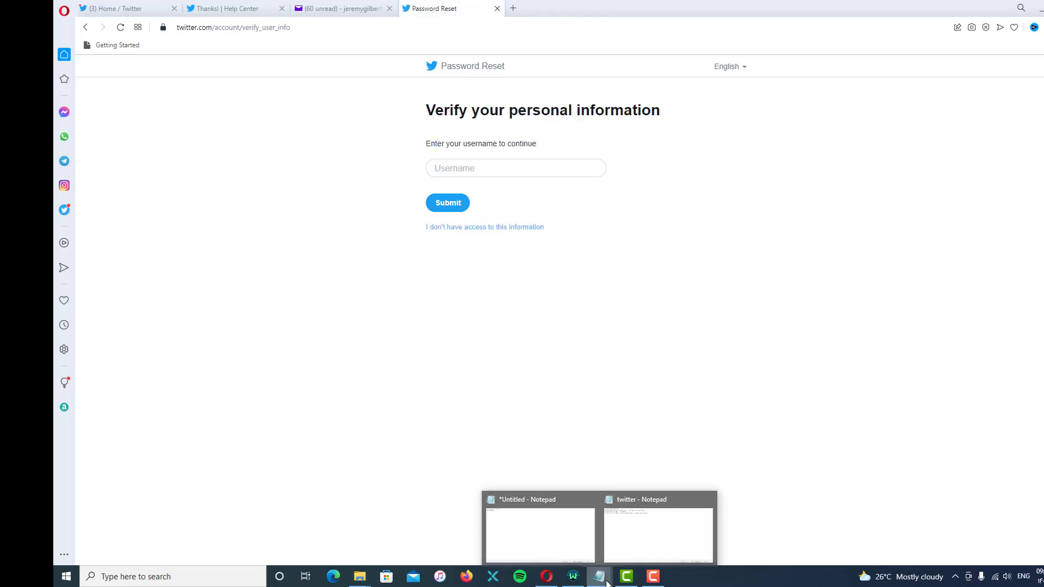
left_click(538, 530)
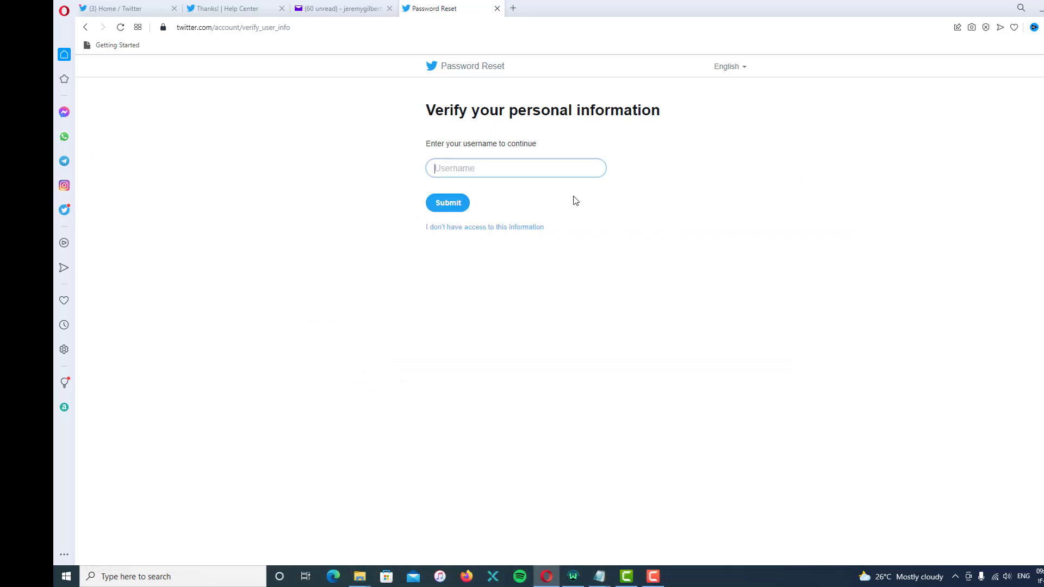
type("@Odi328542597")
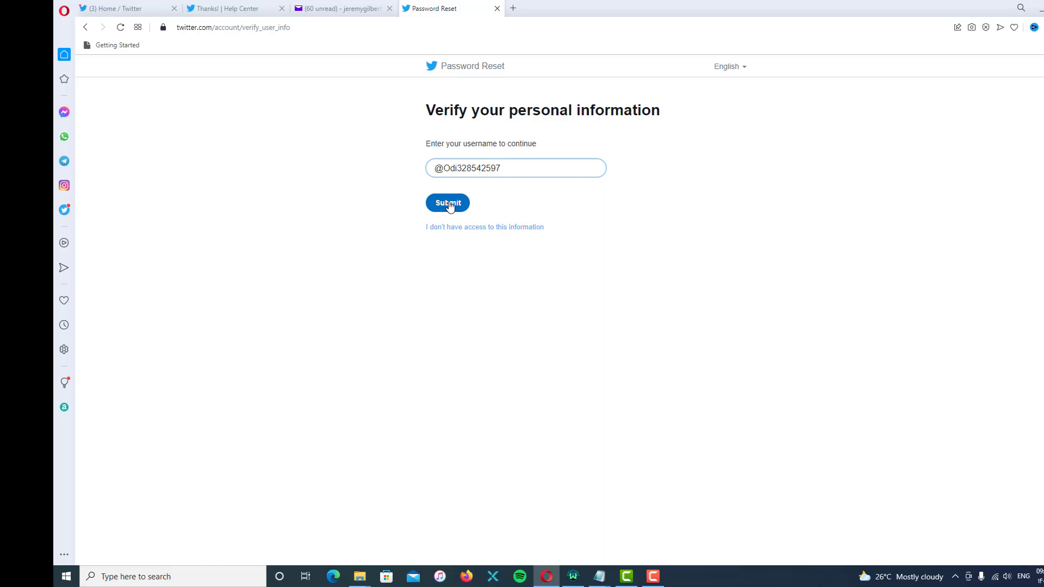
left_click(448, 203)
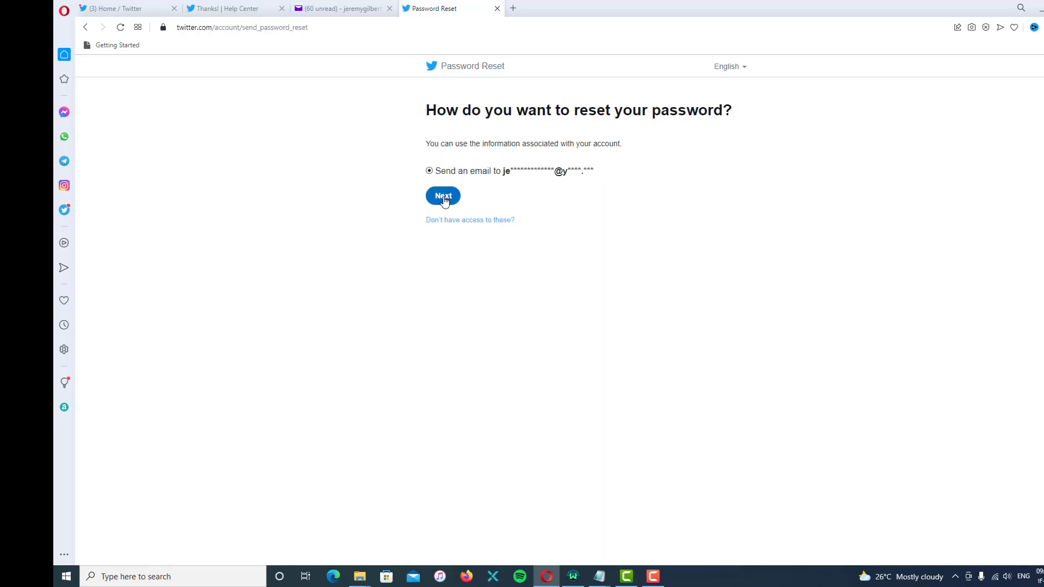
left_click(443, 196)
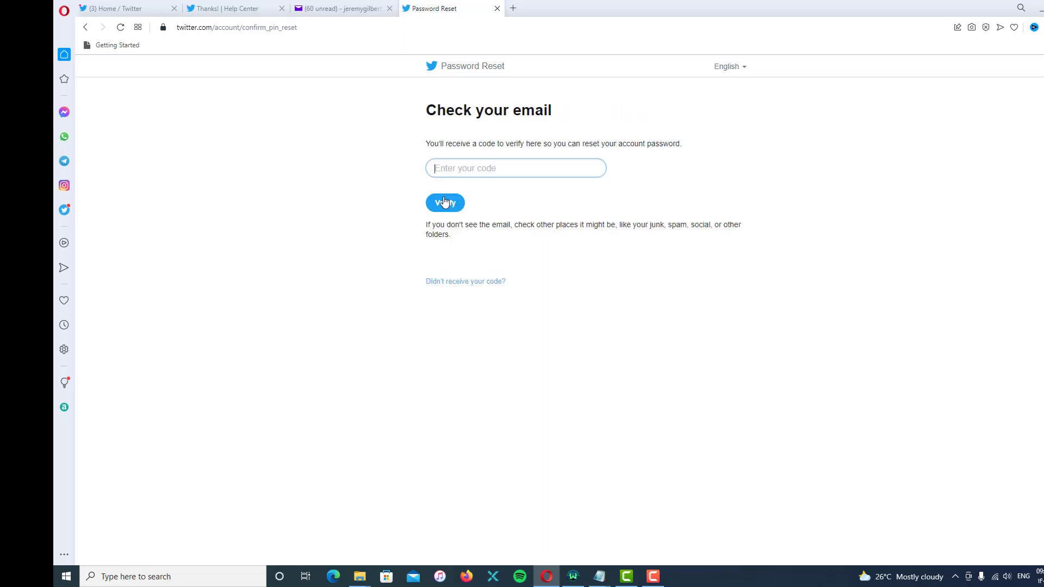
mouse_move(471, 172)
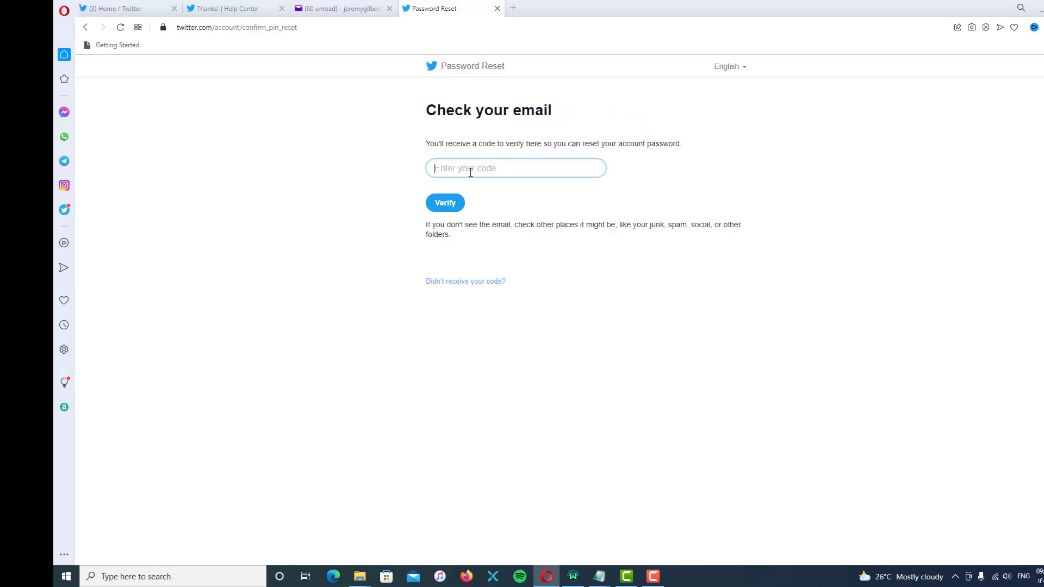
mouse_move(351, 111)
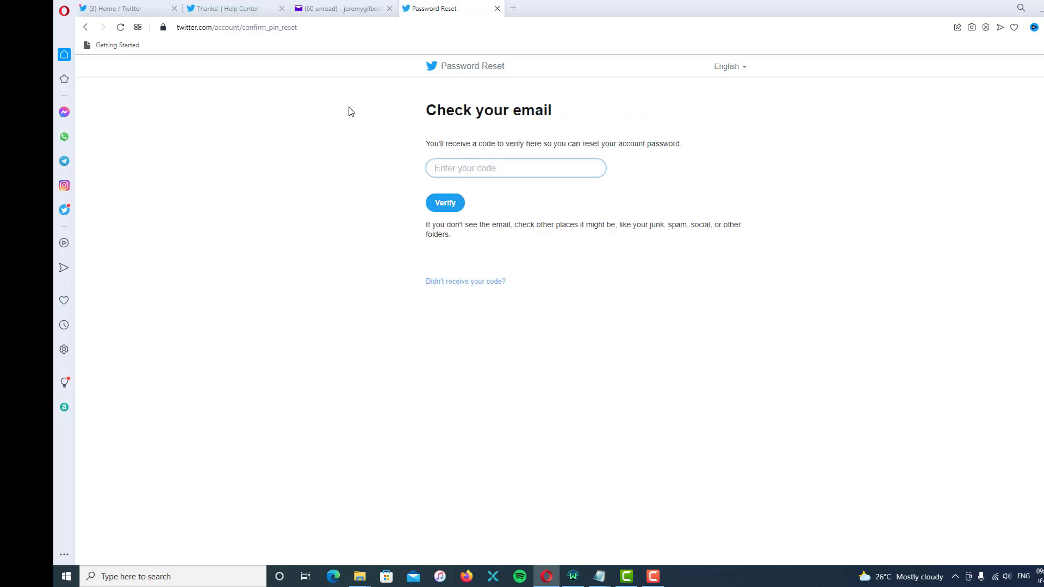
left_click(340, 8)
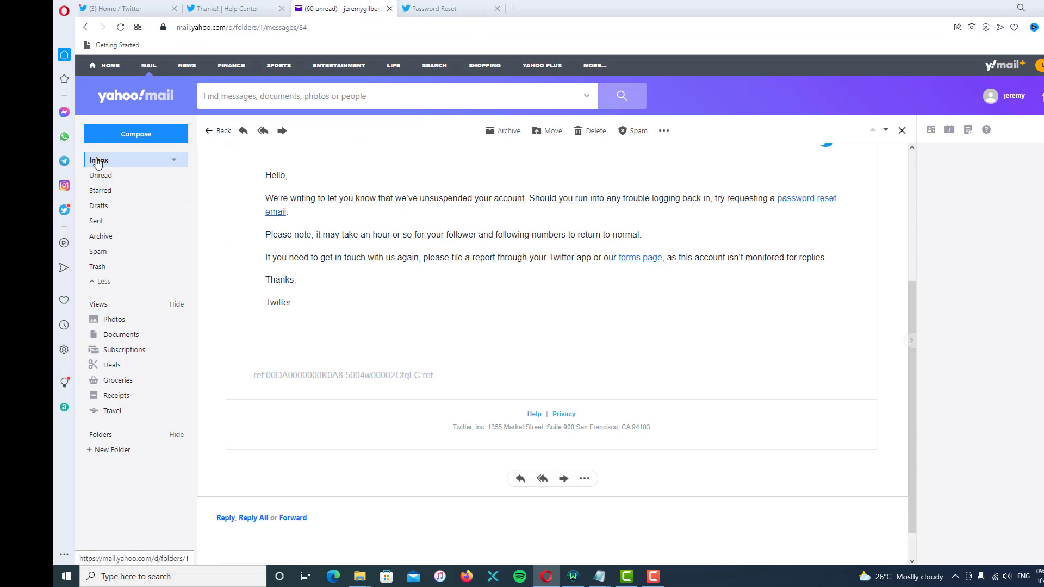
- Find the Password reset request email in Yahoo Mail and select its confirmation code
left_click(99, 160)
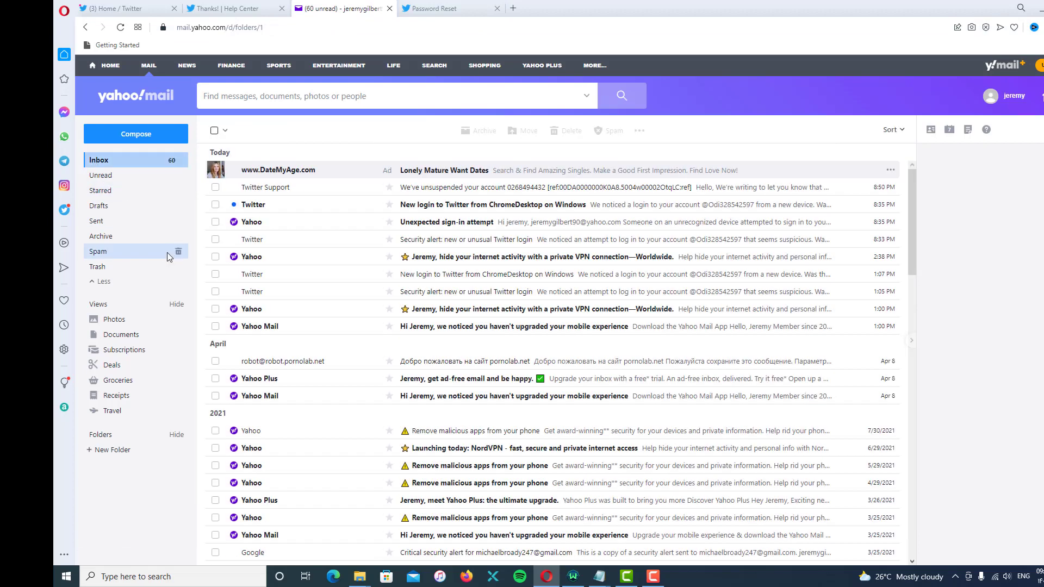
mouse_move(443, 204)
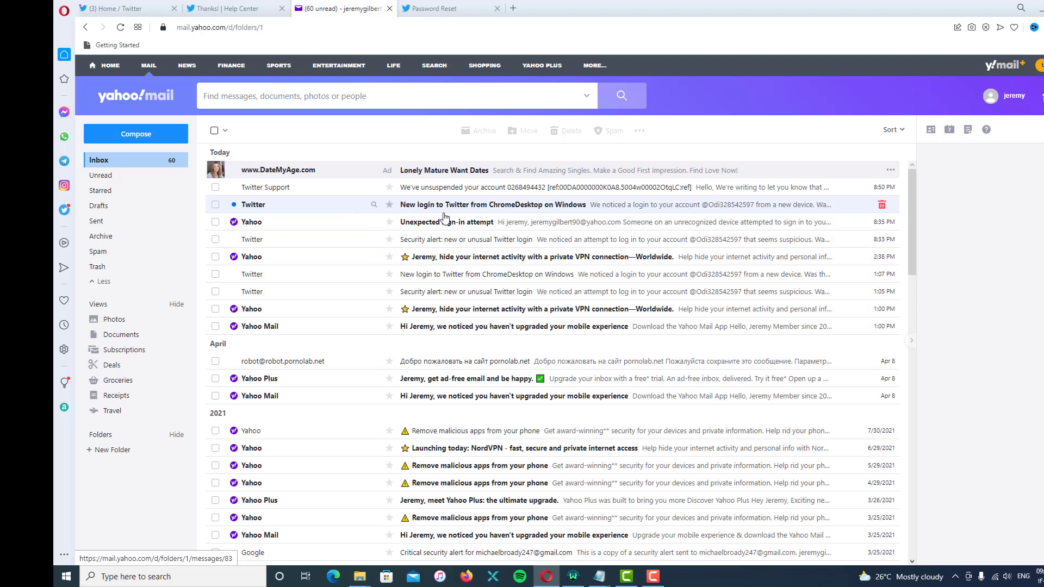
mouse_move(417, 226)
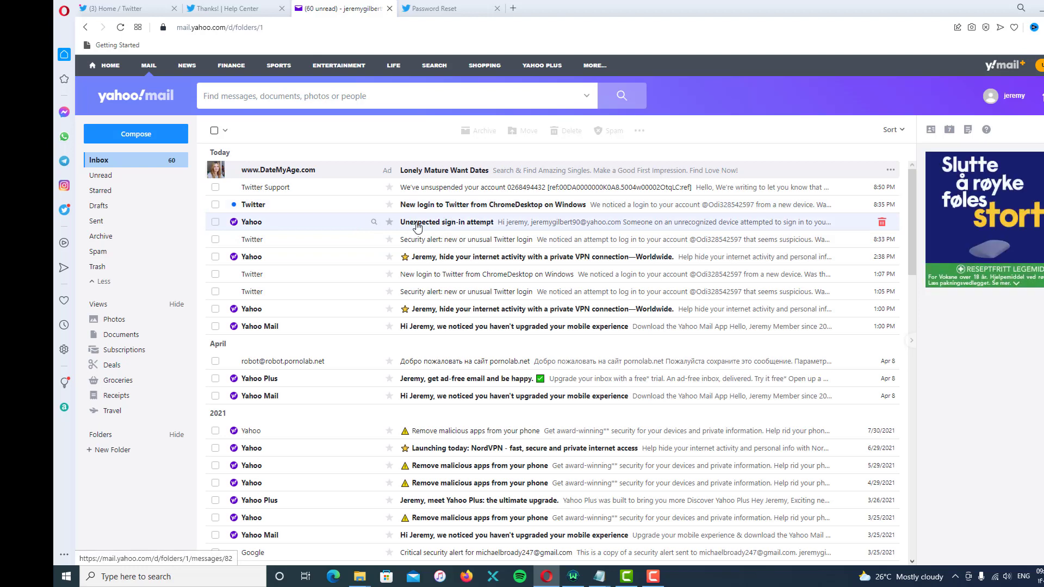
mouse_move(332, 244)
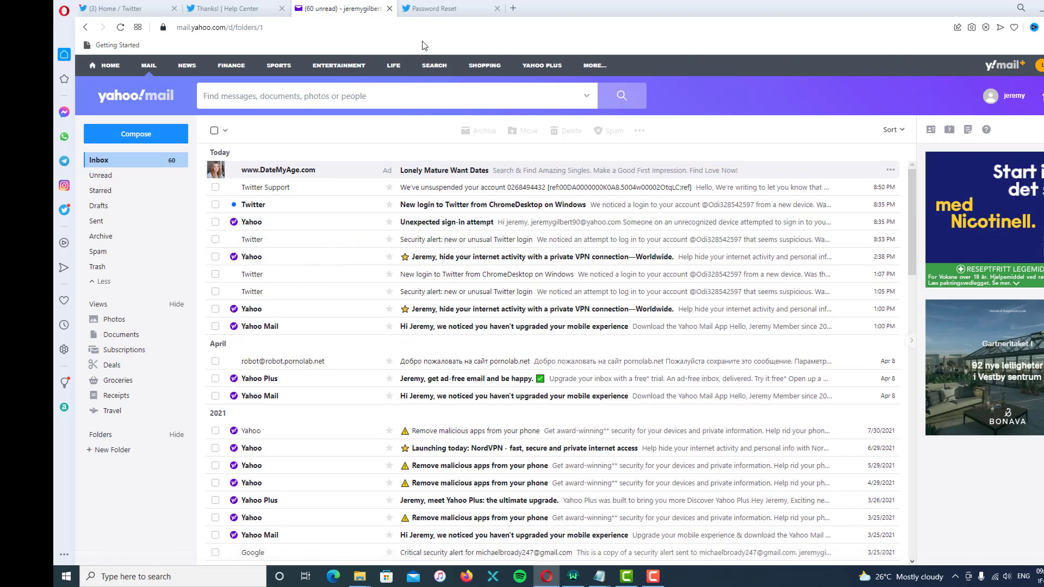
left_click(446, 8)
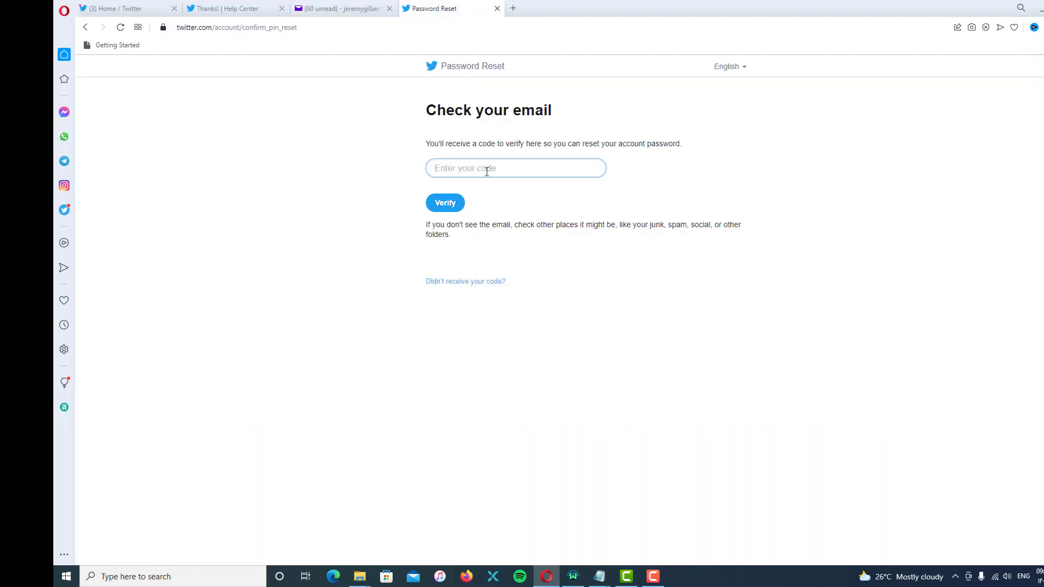
left_click(340, 7)
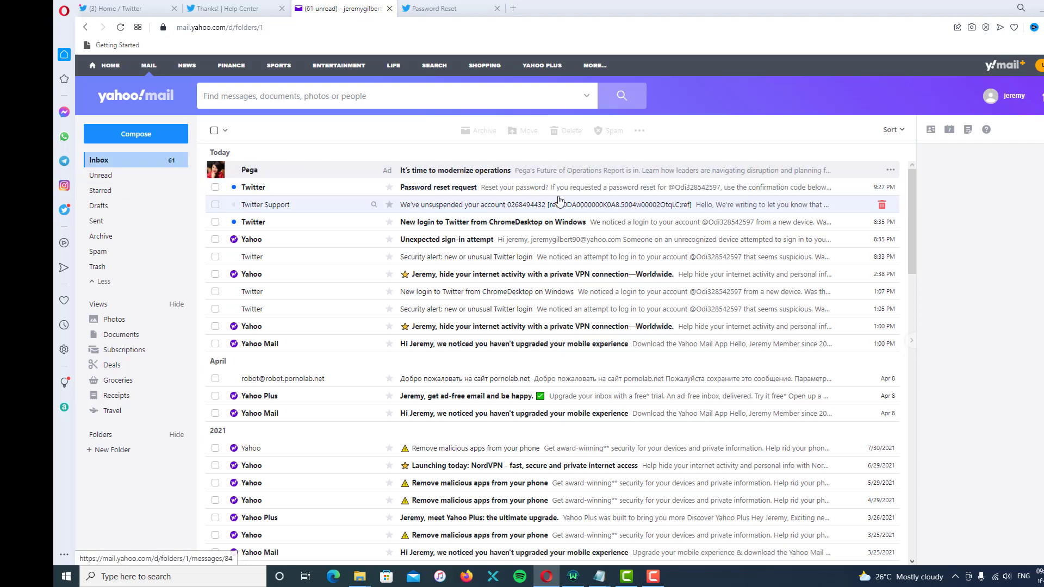
left_click(438, 187)
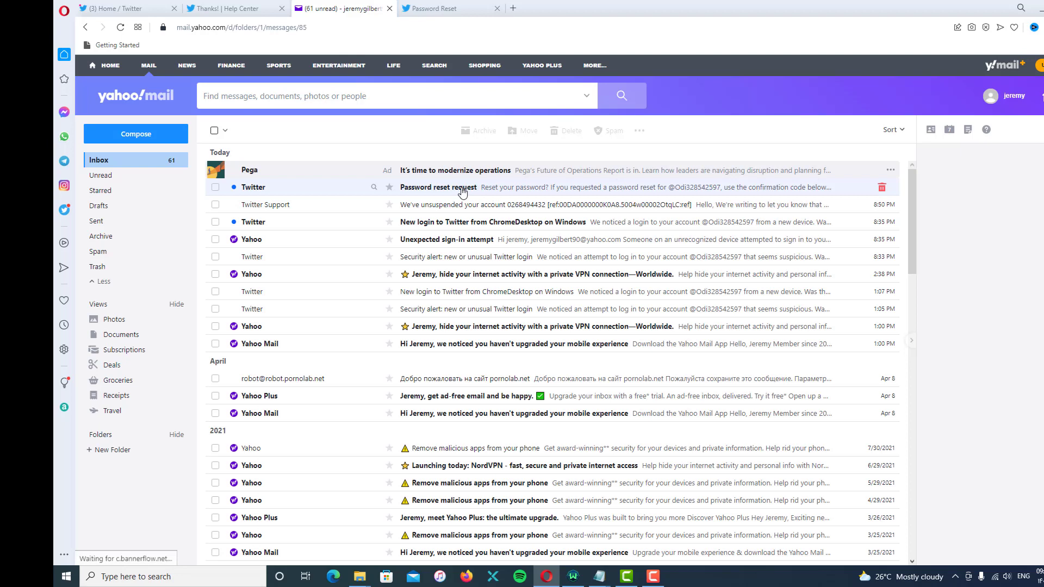
left_click(438, 187)
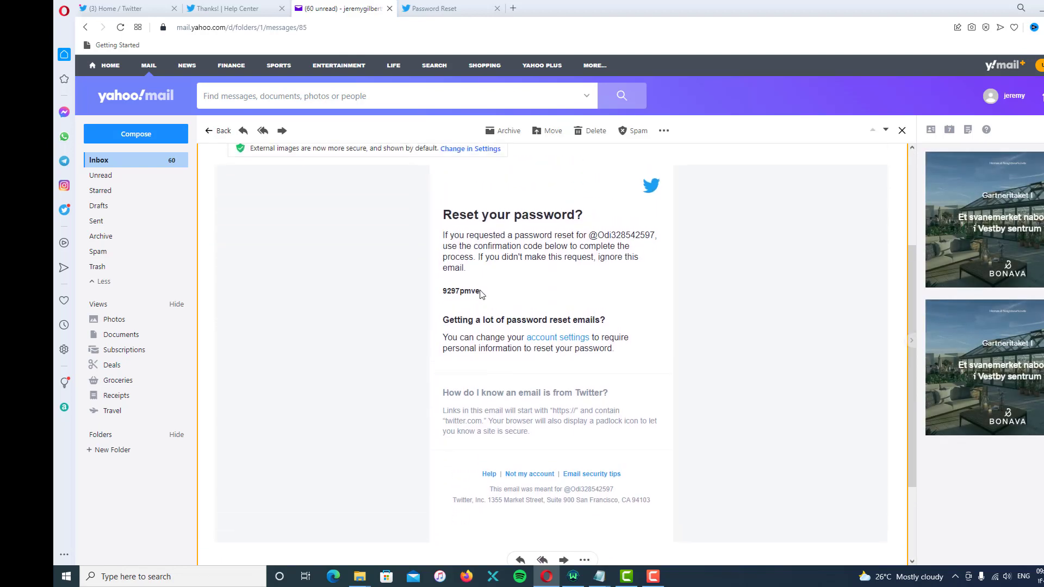
double_click(461, 291)
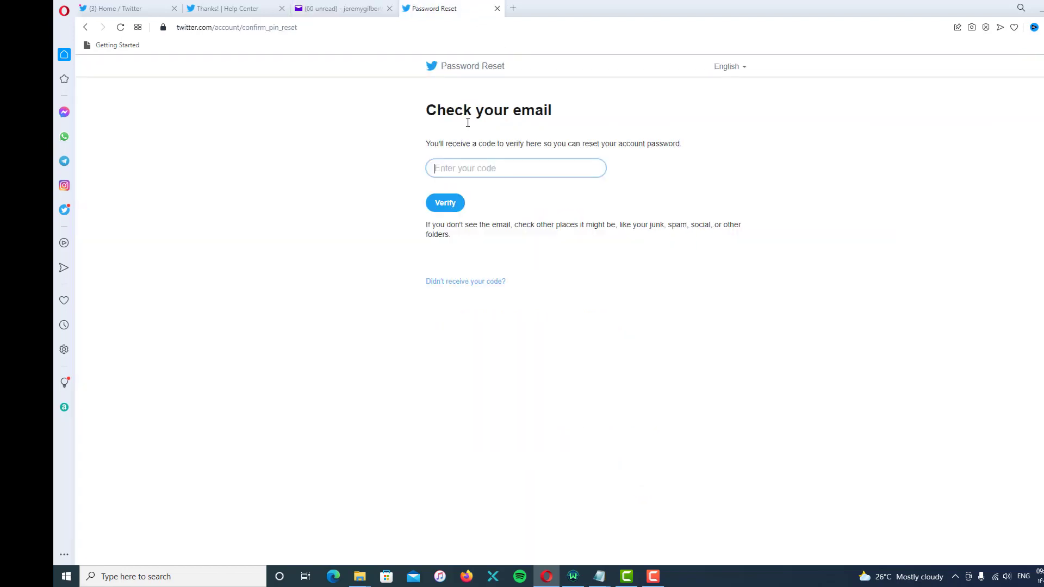
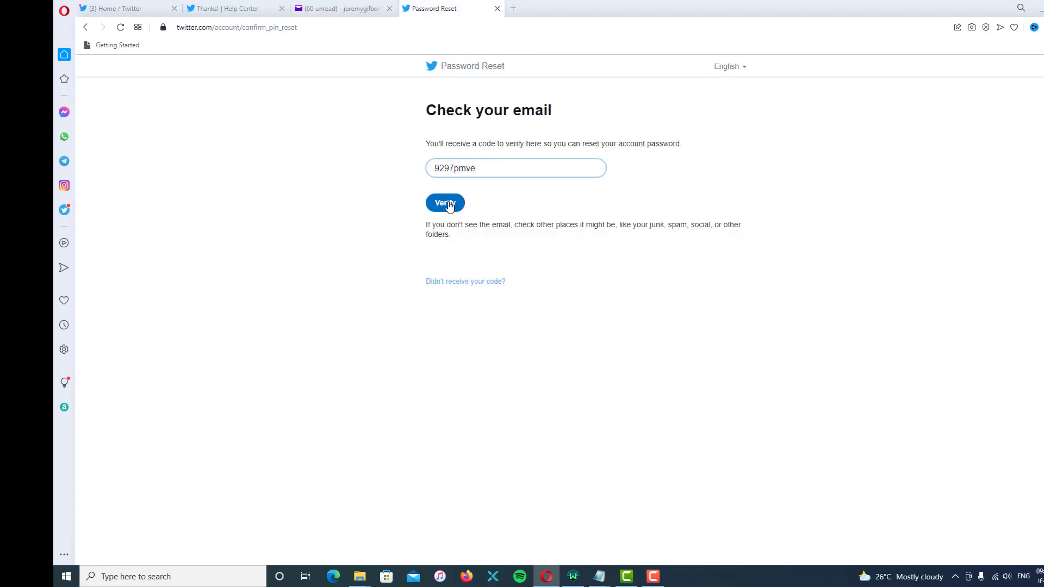
left_click(445, 204)
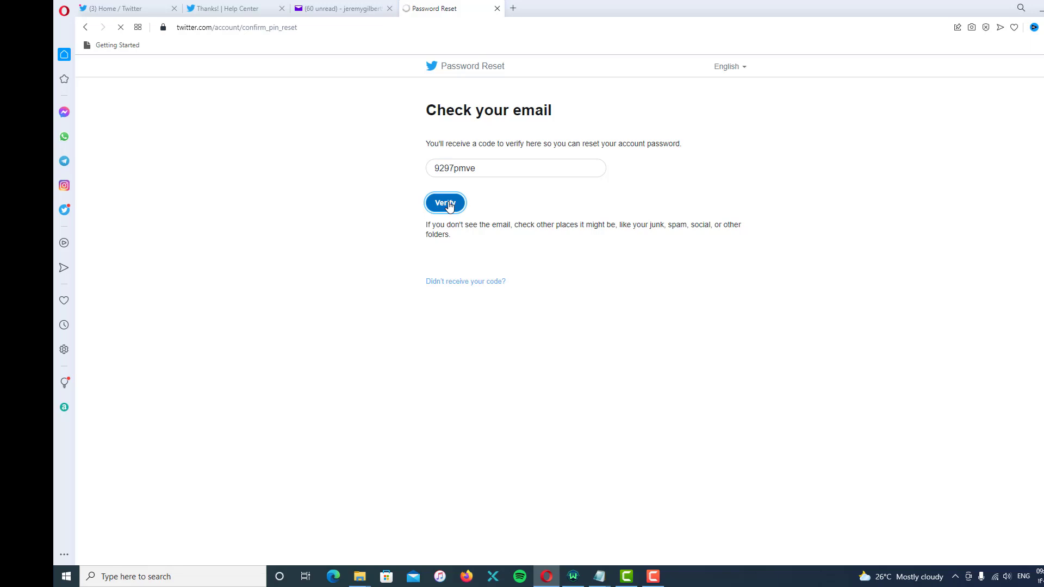
left_click(445, 202)
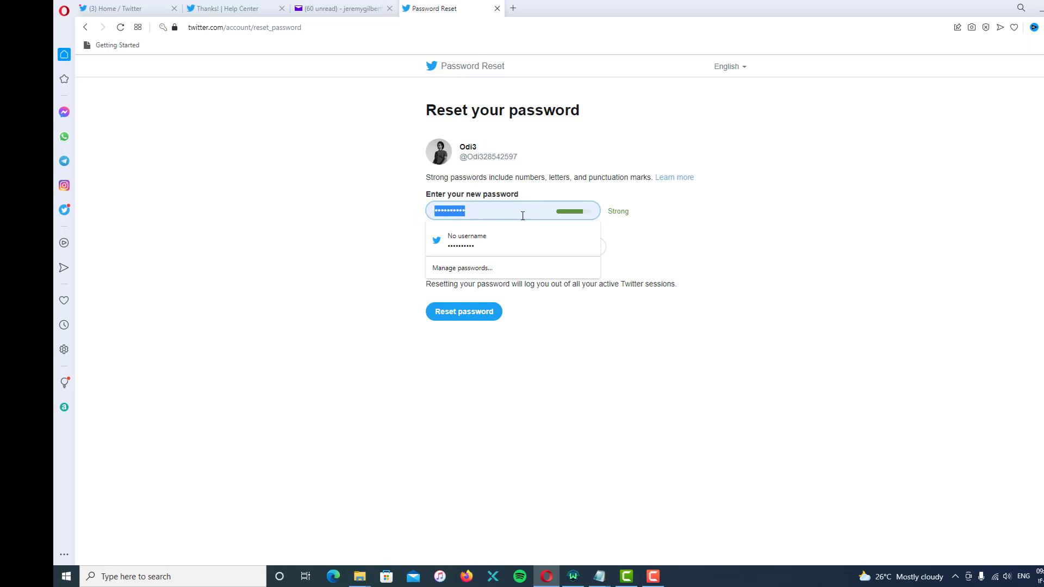
- Enter the new password twice, keep 'Remember me' ticked, and submit the password reset
type("*")
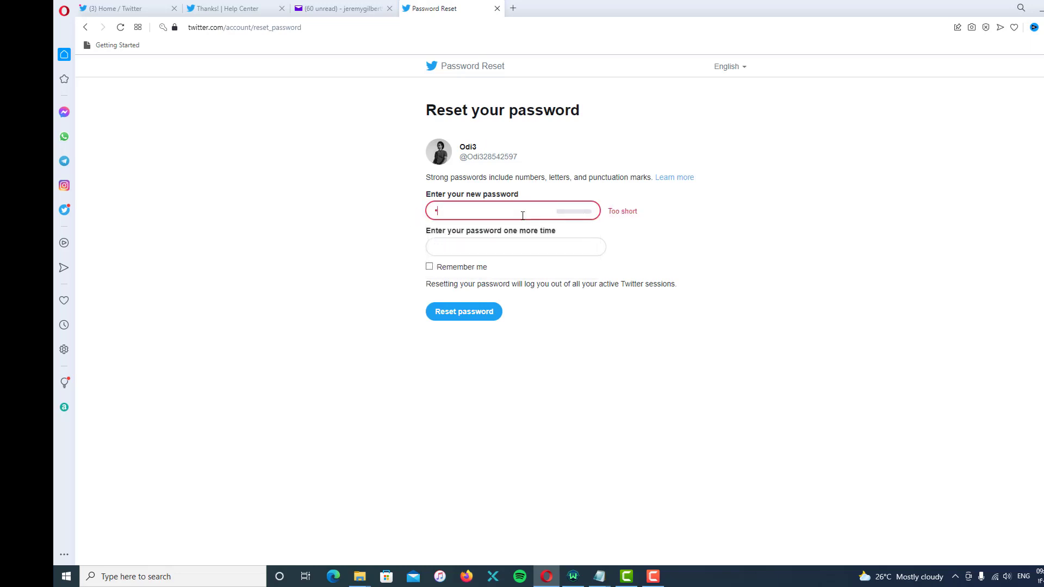
type("••••")
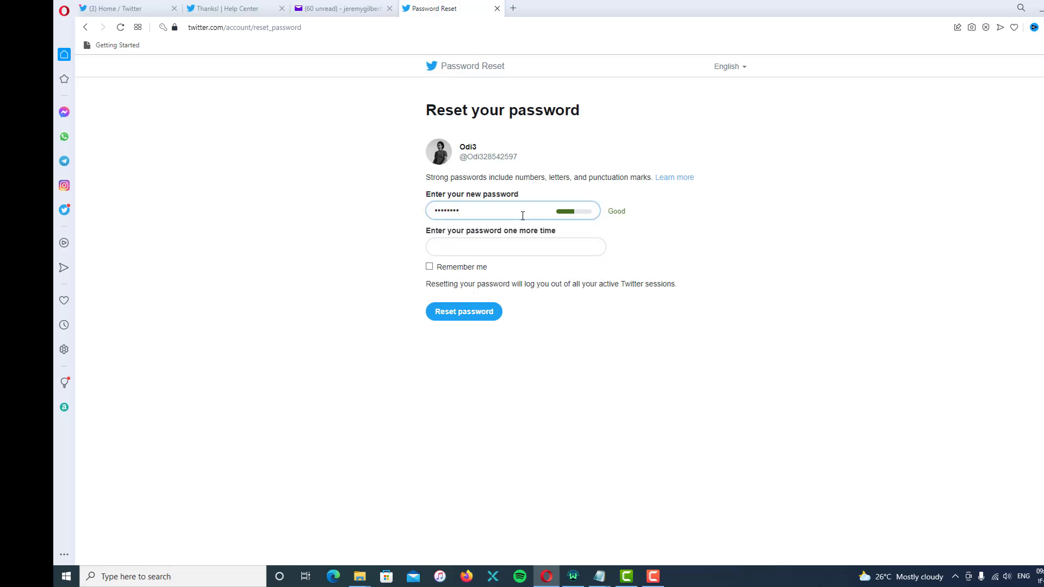
type("•")
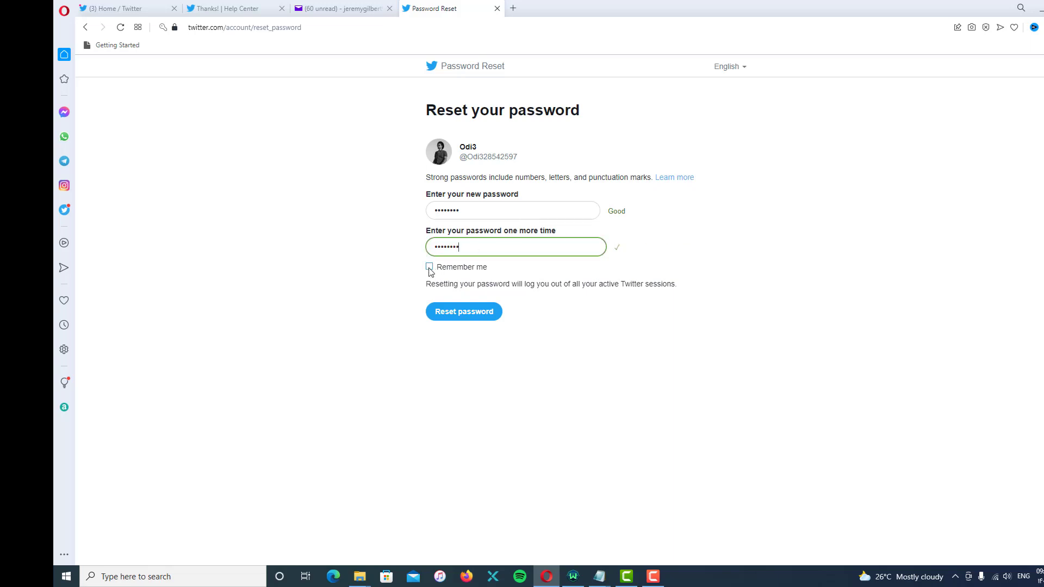
left_click(429, 268)
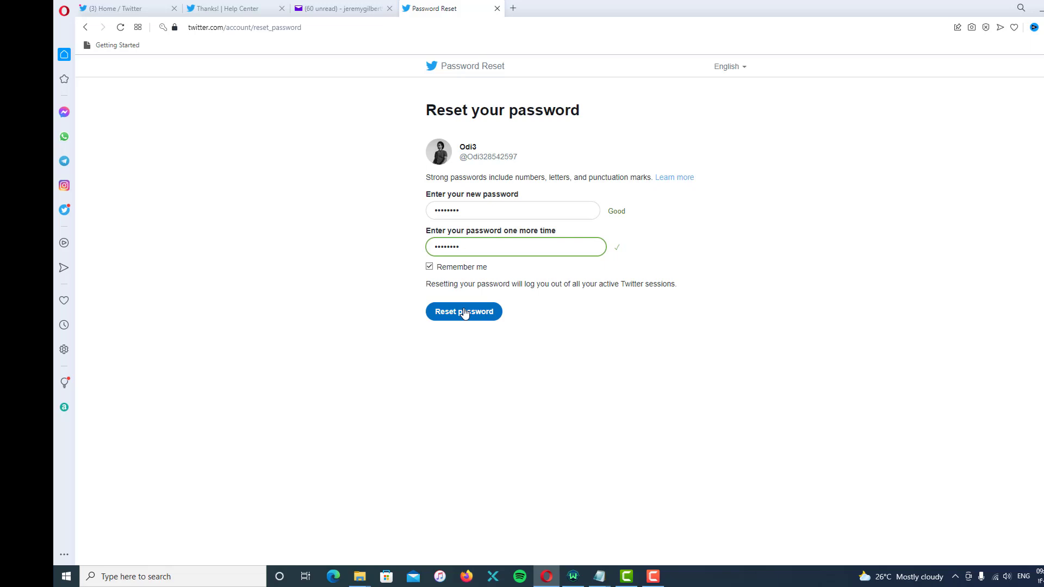
left_click(463, 312)
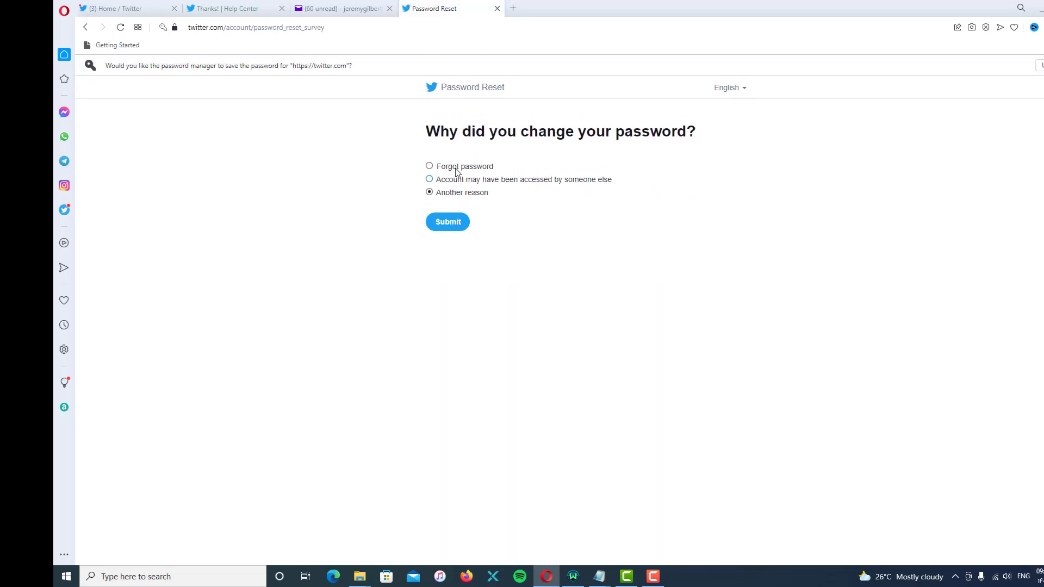
- Submit 'Another reason' for the change, reaching the successful password change confirmation
left_click(447, 222)
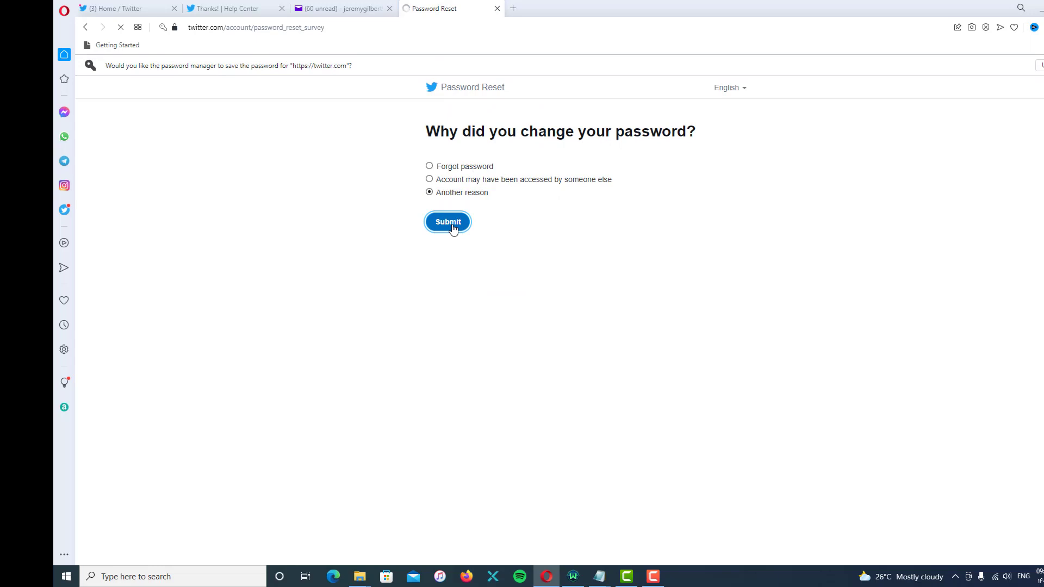
left_click(447, 222)
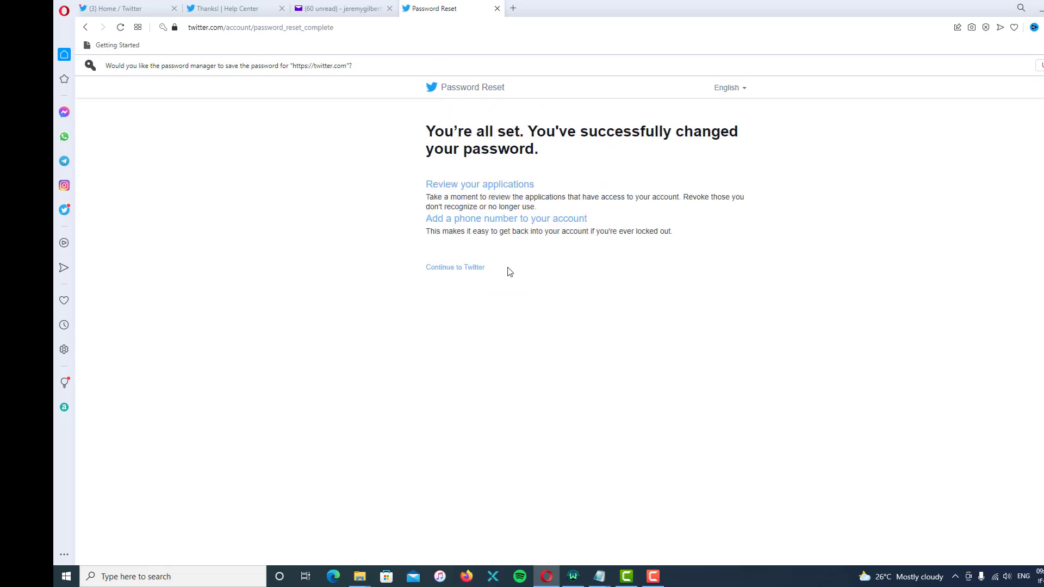
mouse_move(488, 242)
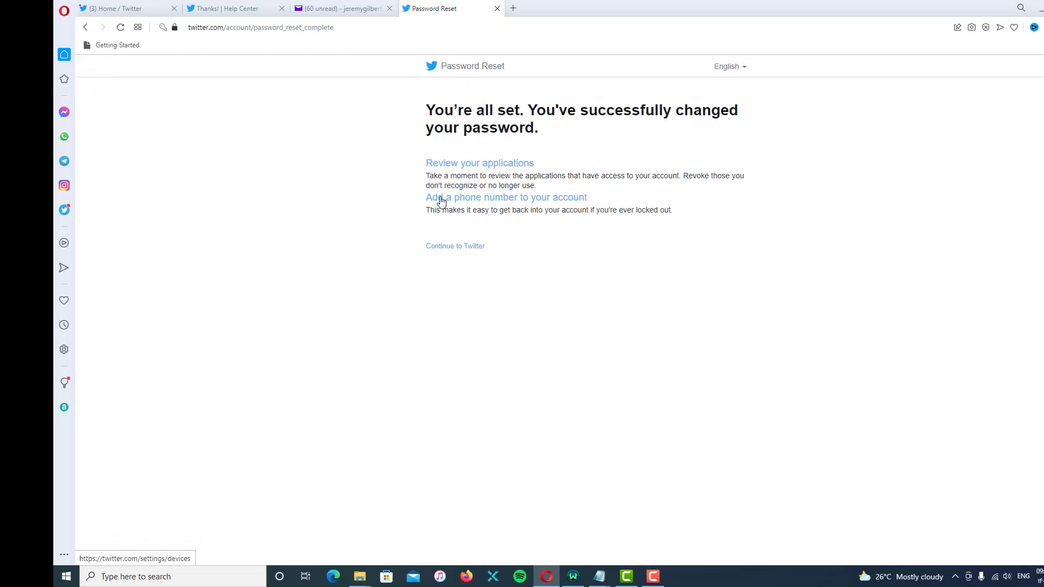
mouse_move(521, 204)
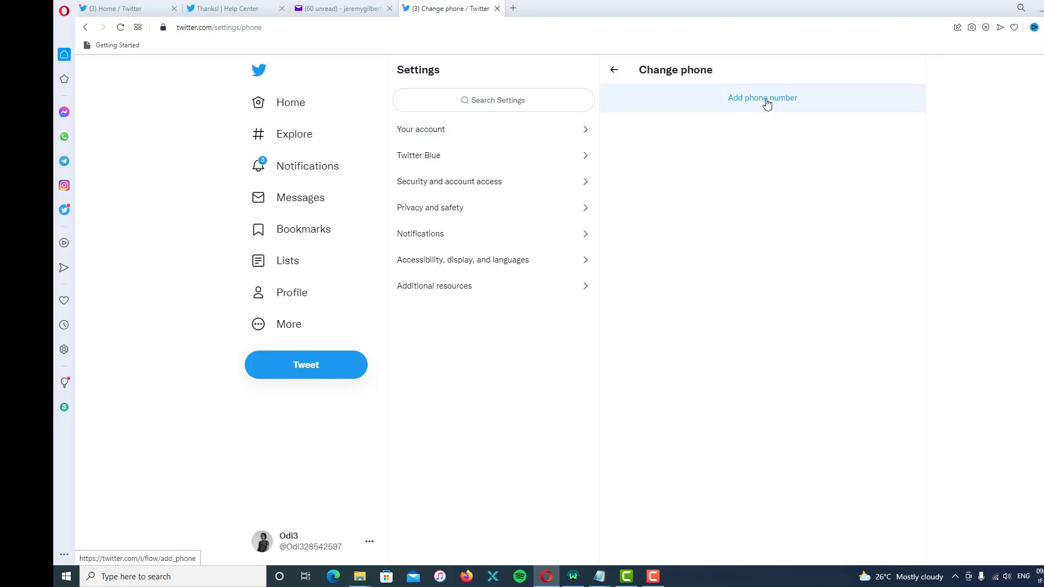
- Start adding a phone number and confirm the re-entered account password to continue
left_click(761, 96)
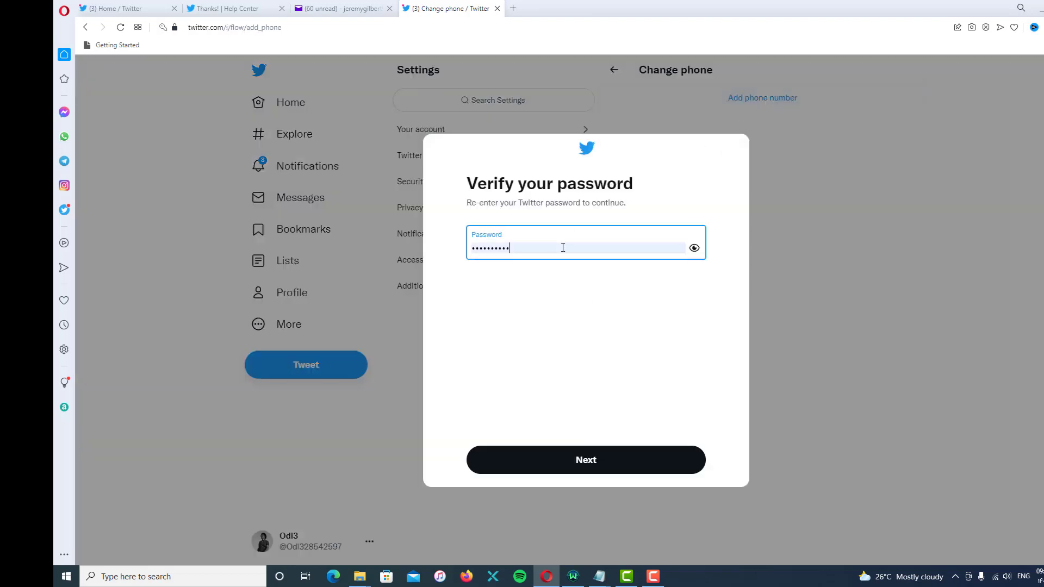
mouse_move(614, 266)
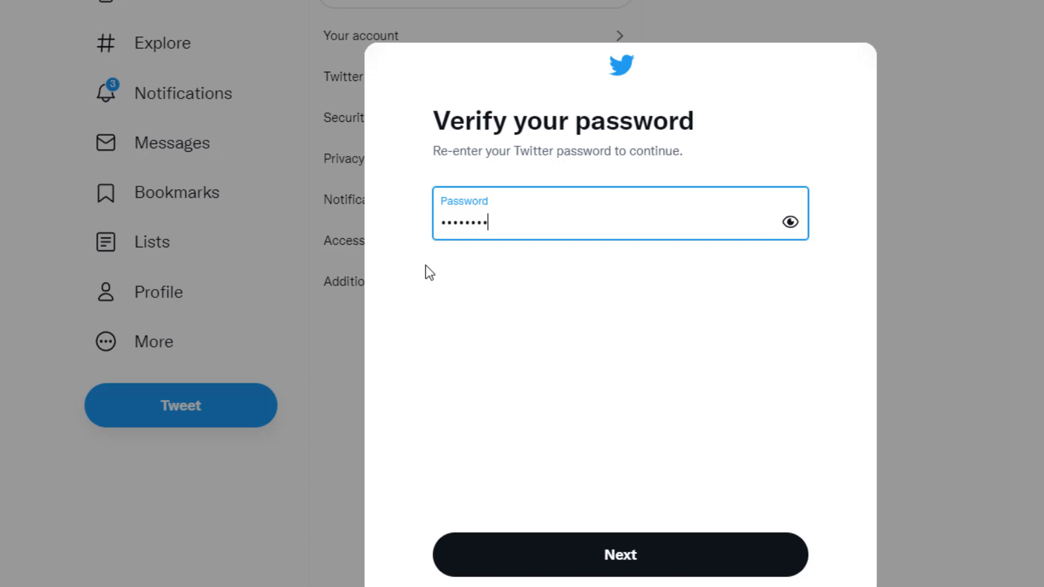
left_click(618, 555)
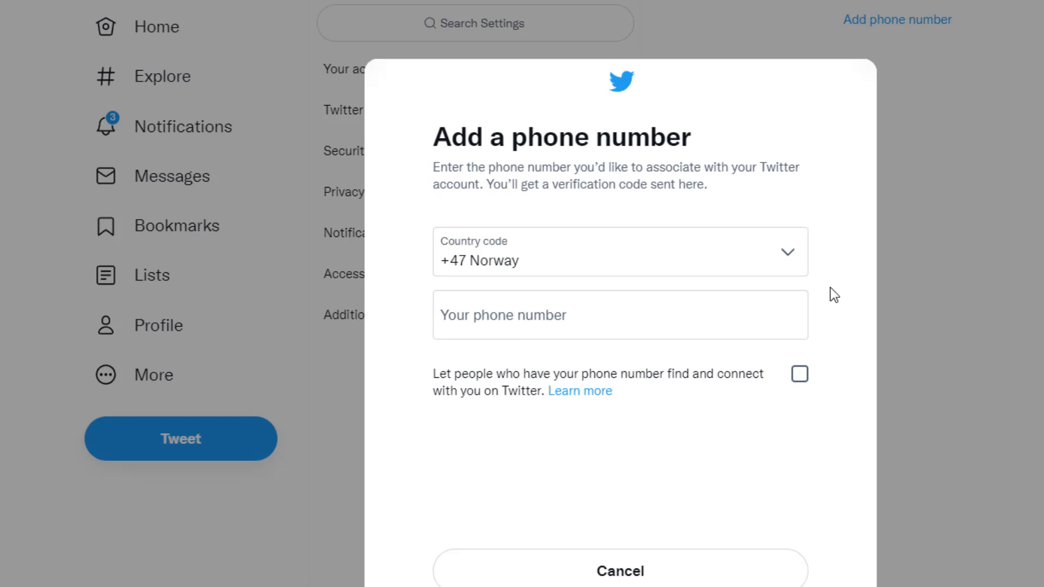
mouse_move(830, 298)
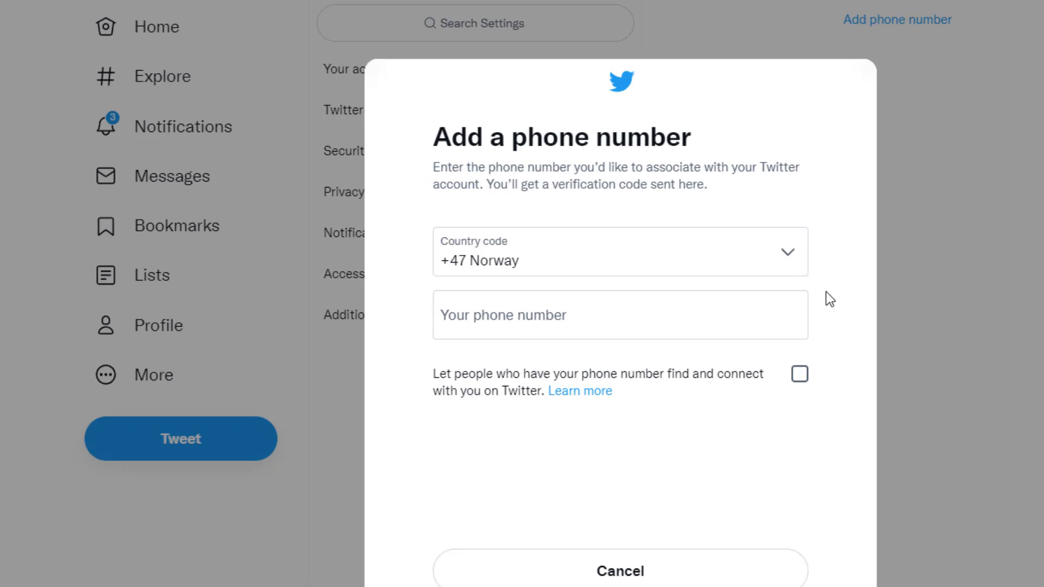
mouse_move(785, 262)
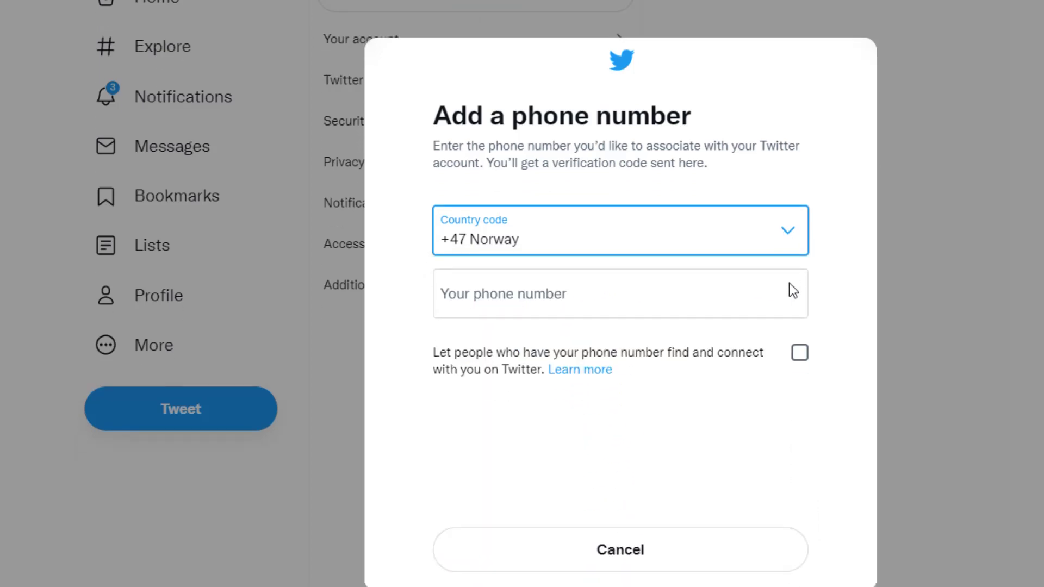
left_click(619, 231)
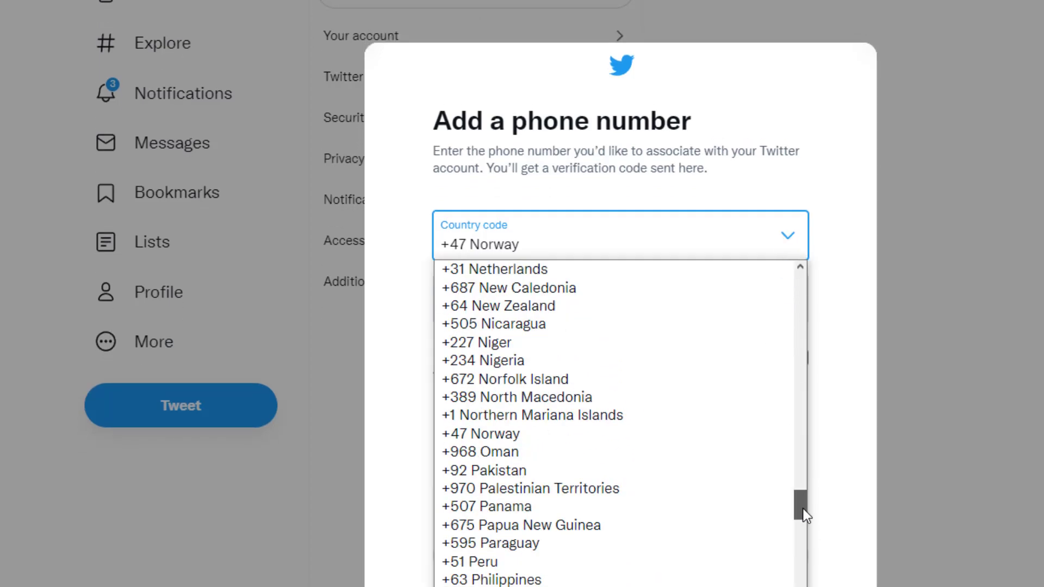
scroll("up", 3)
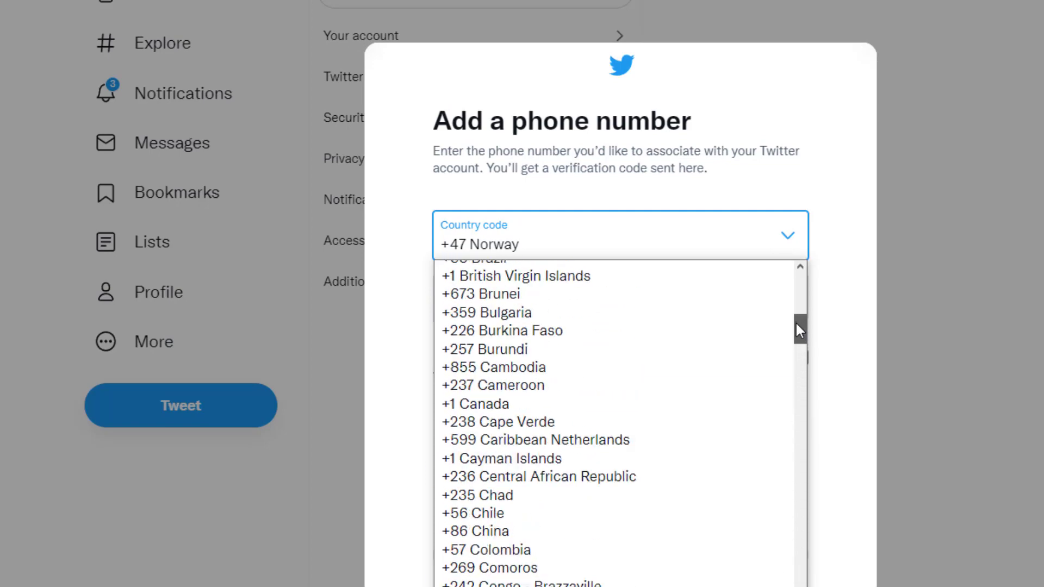
scroll("down", 3)
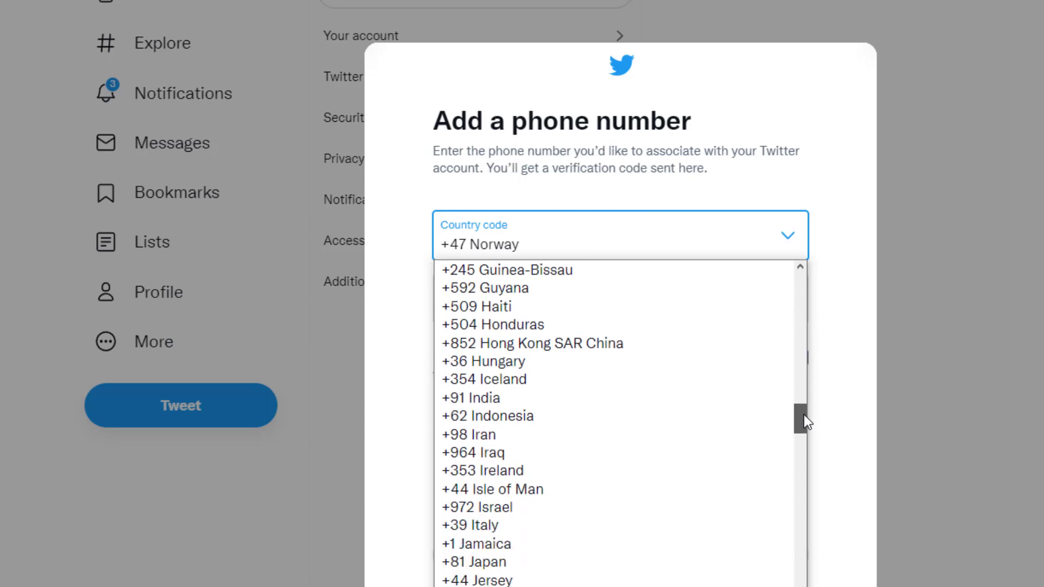
left_click(468, 434)
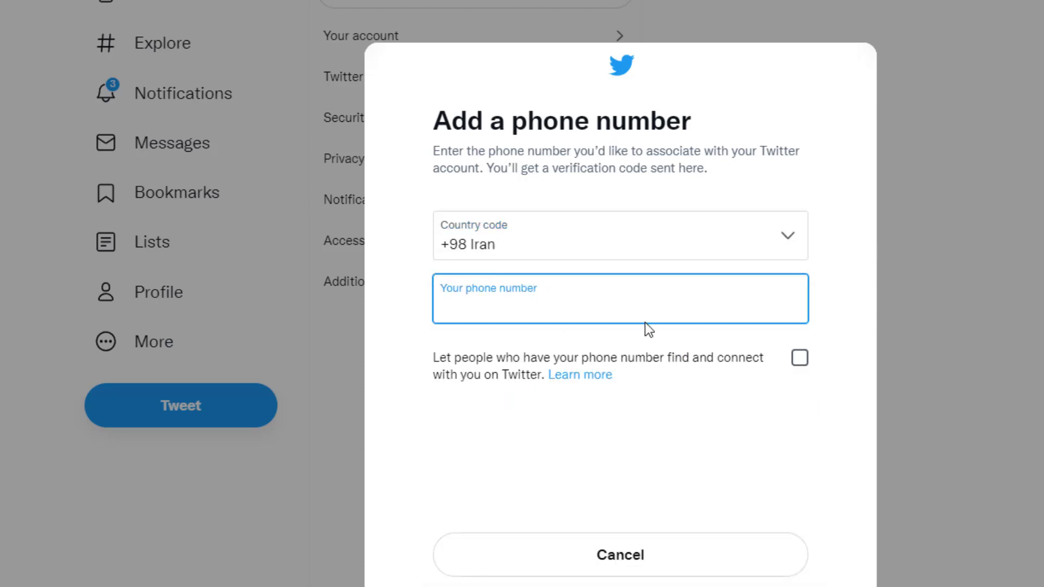
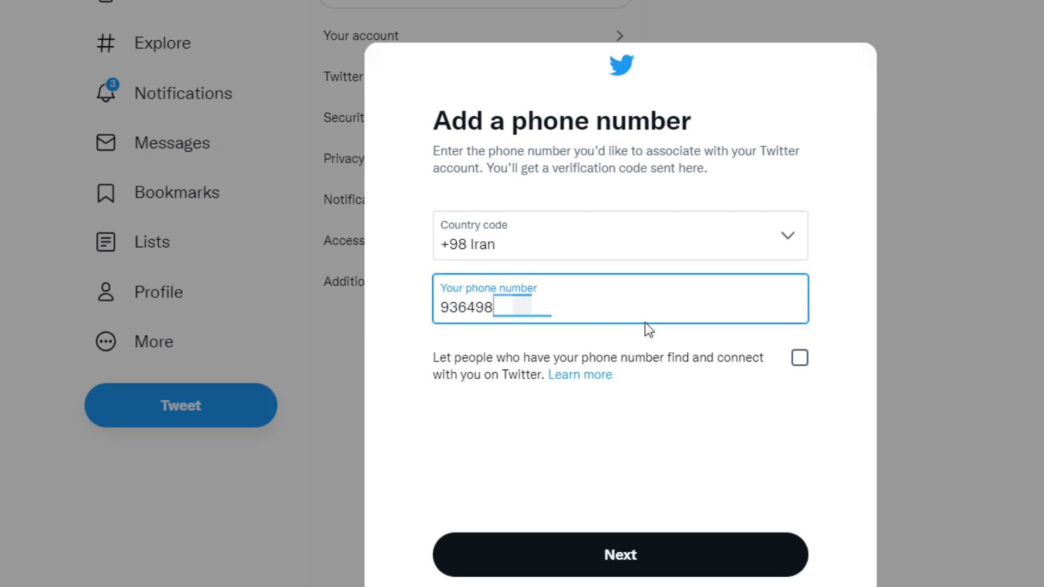
mouse_move(800, 358)
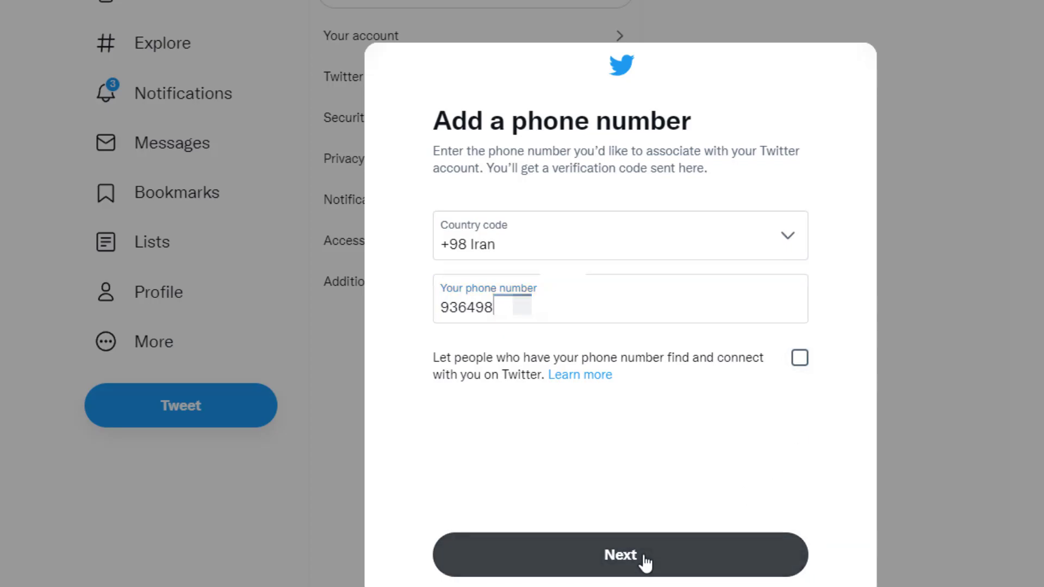
left_click(619, 554)
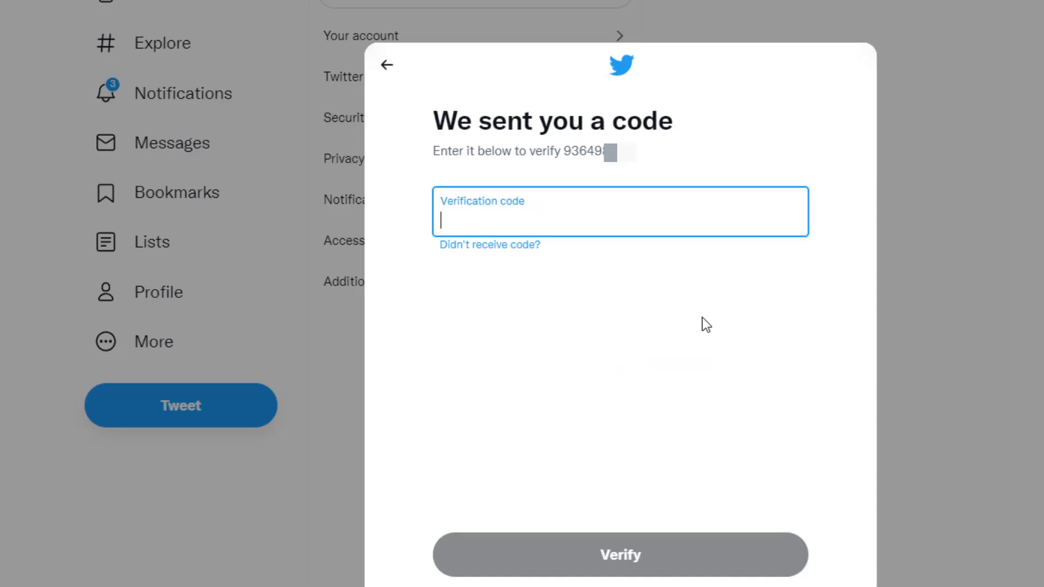
mouse_move(743, 291)
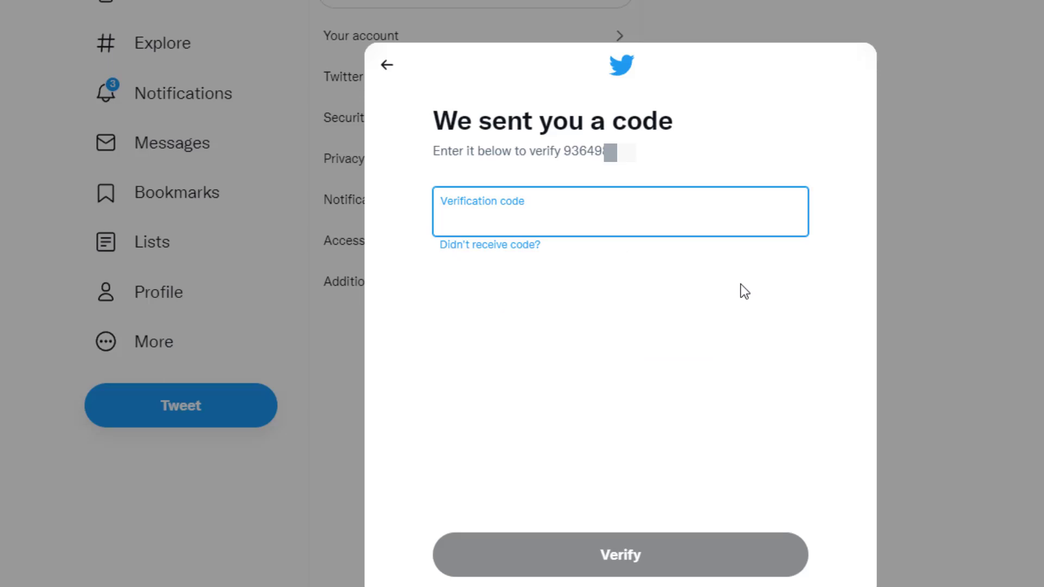
mouse_move(624, 222)
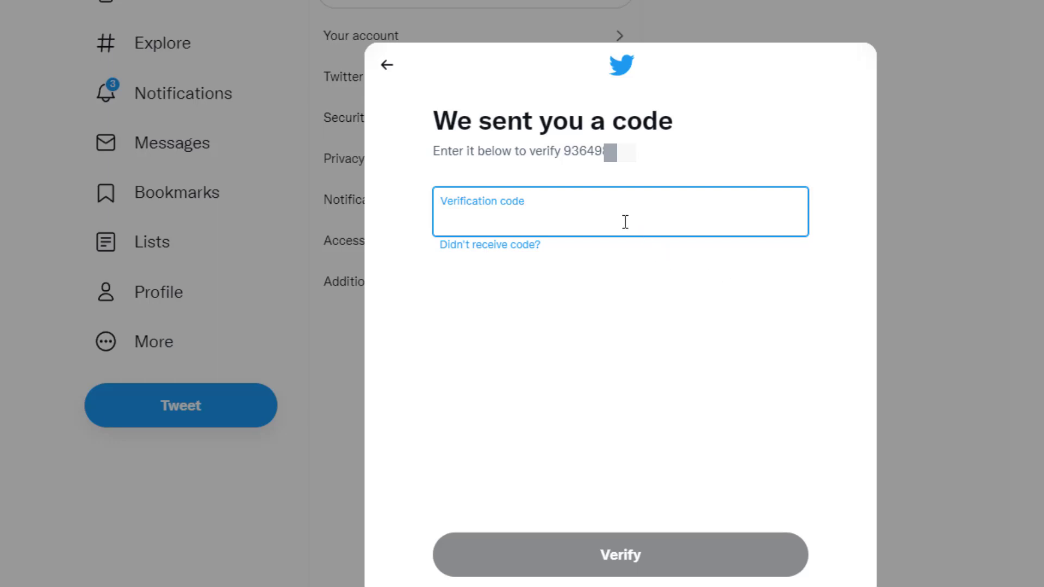
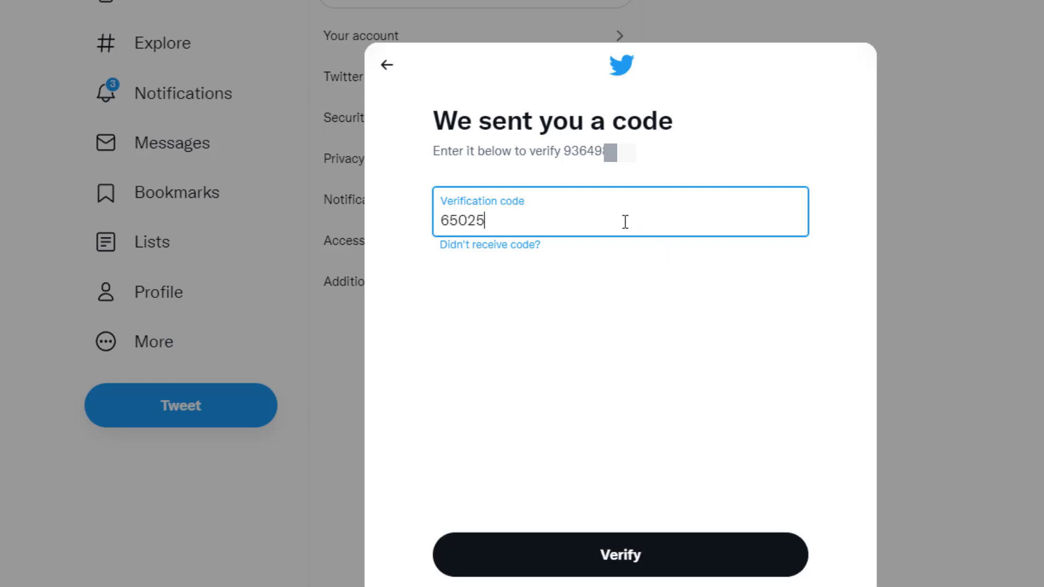
left_click(619, 554)
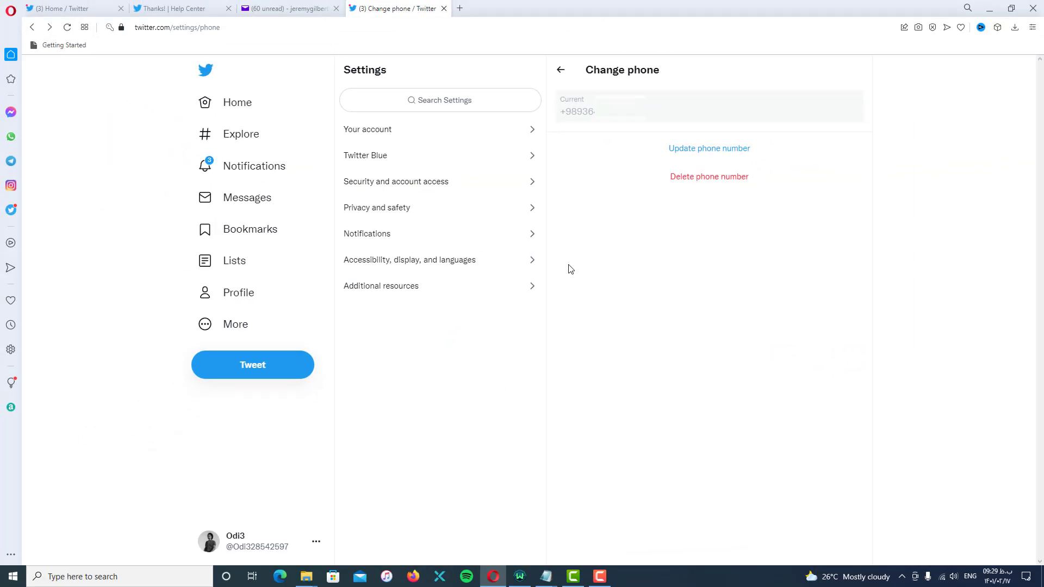
mouse_move(684, 147)
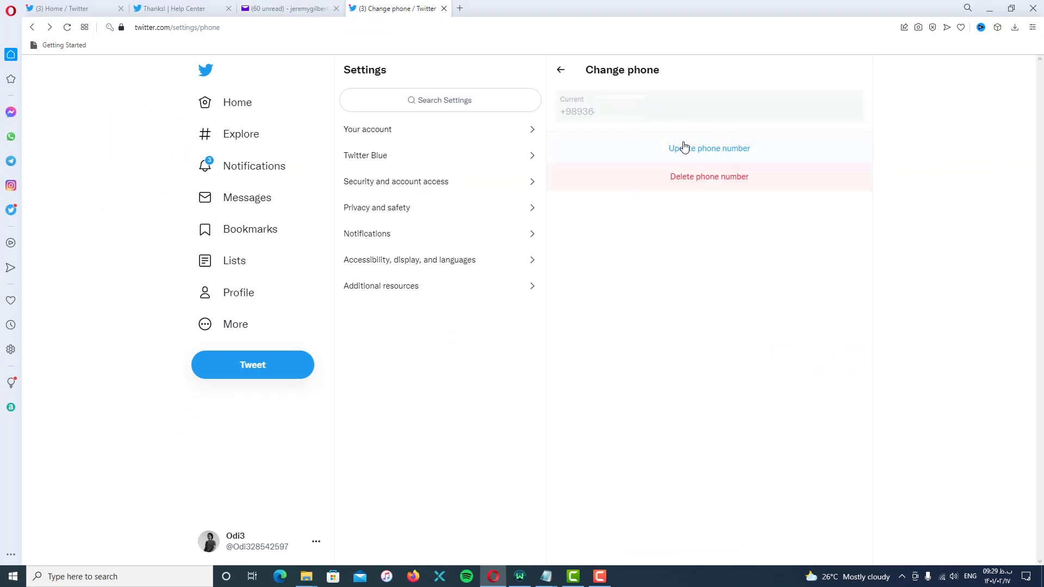
mouse_move(714, 191)
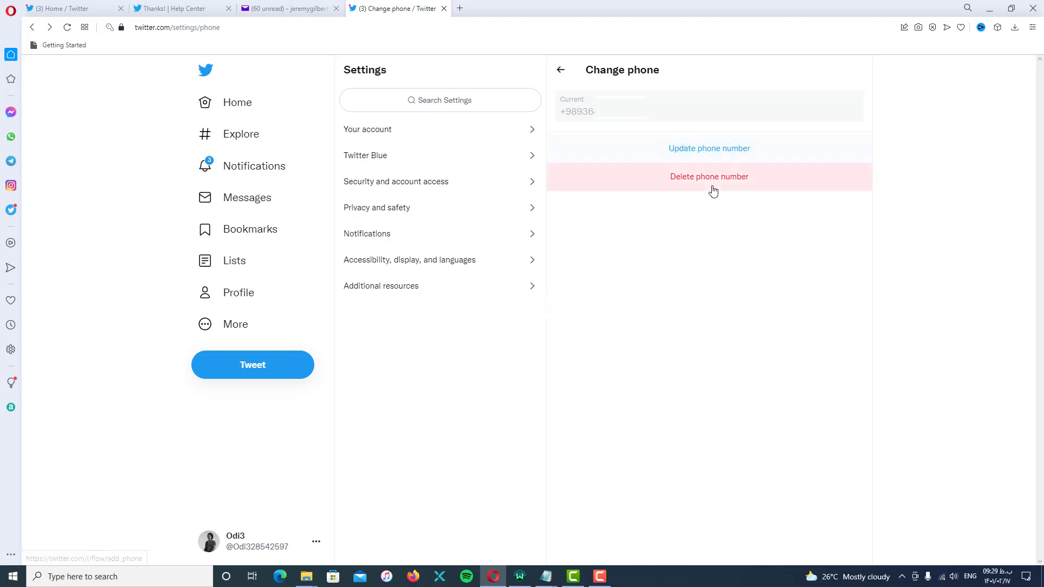
mouse_move(653, 114)
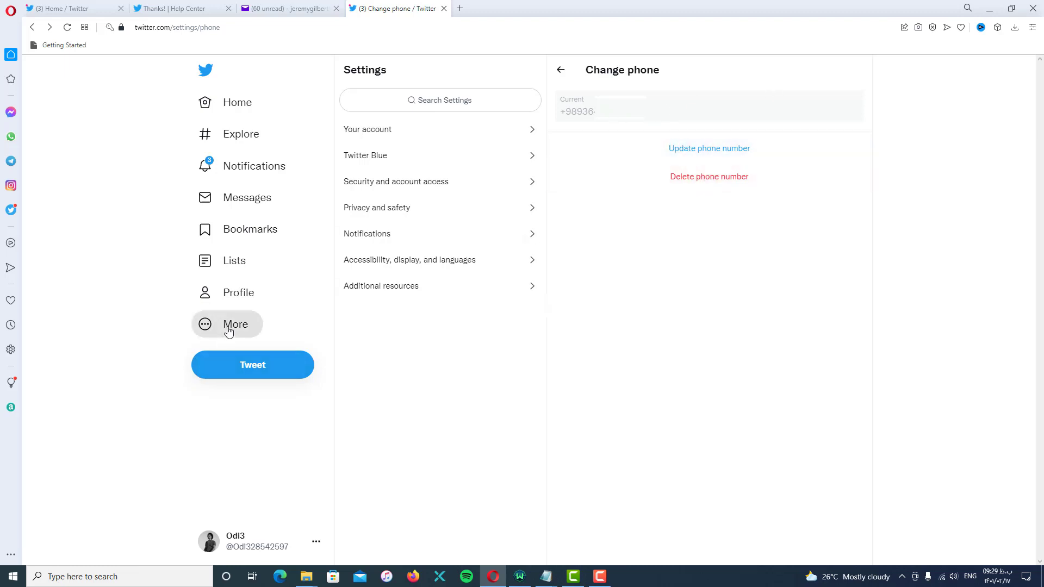
- Browse Security and account access, then settle on the Your Account settings section
left_click(235, 324)
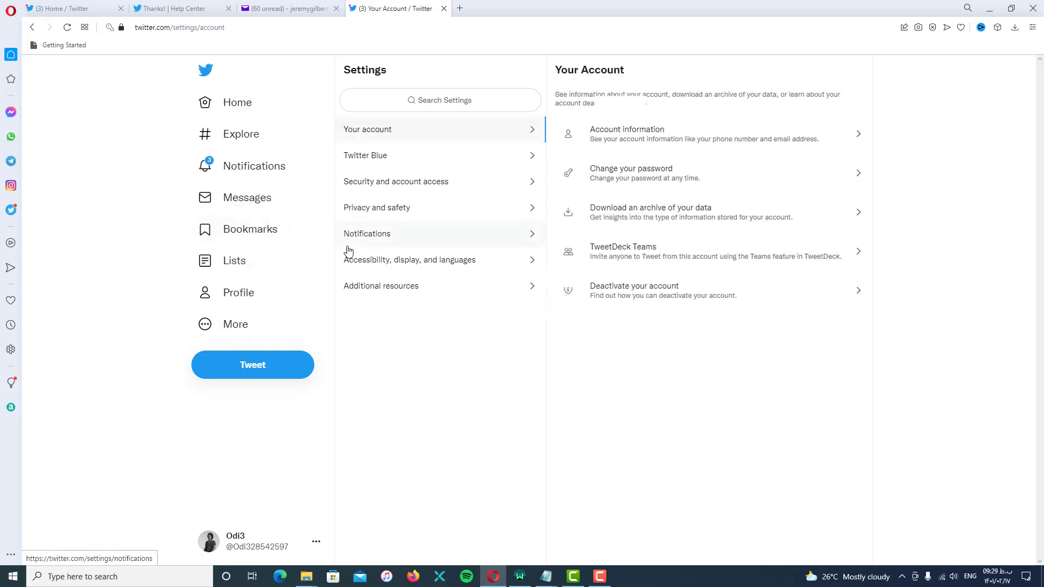
mouse_move(426, 203)
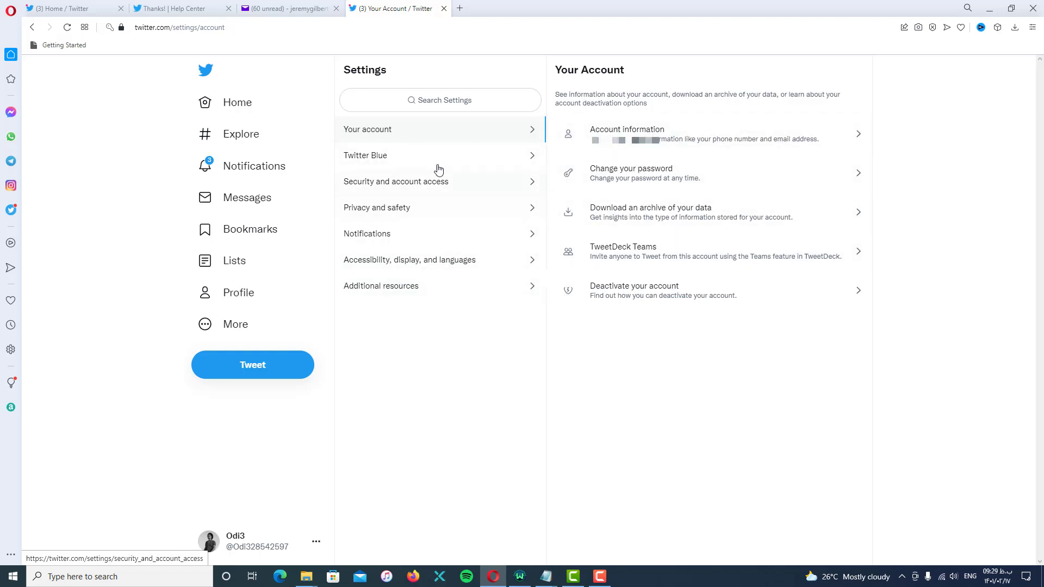
mouse_move(438, 187)
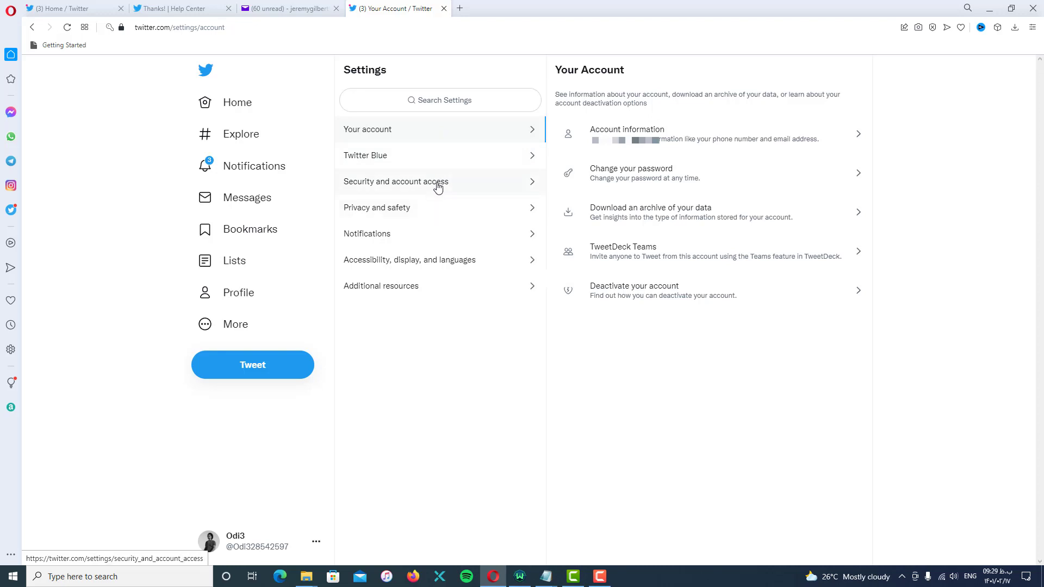
left_click(396, 182)
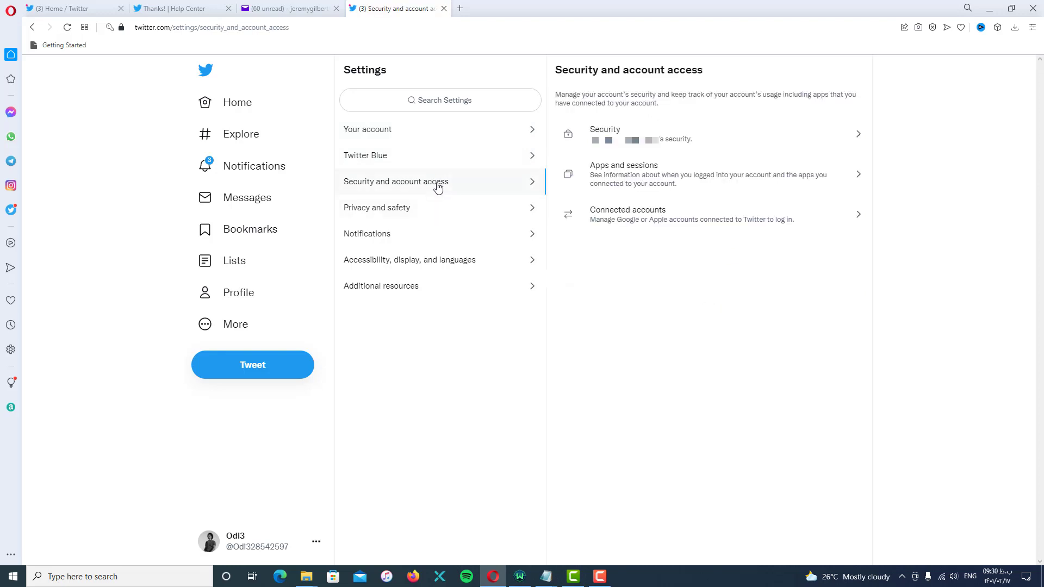
mouse_move(413, 155)
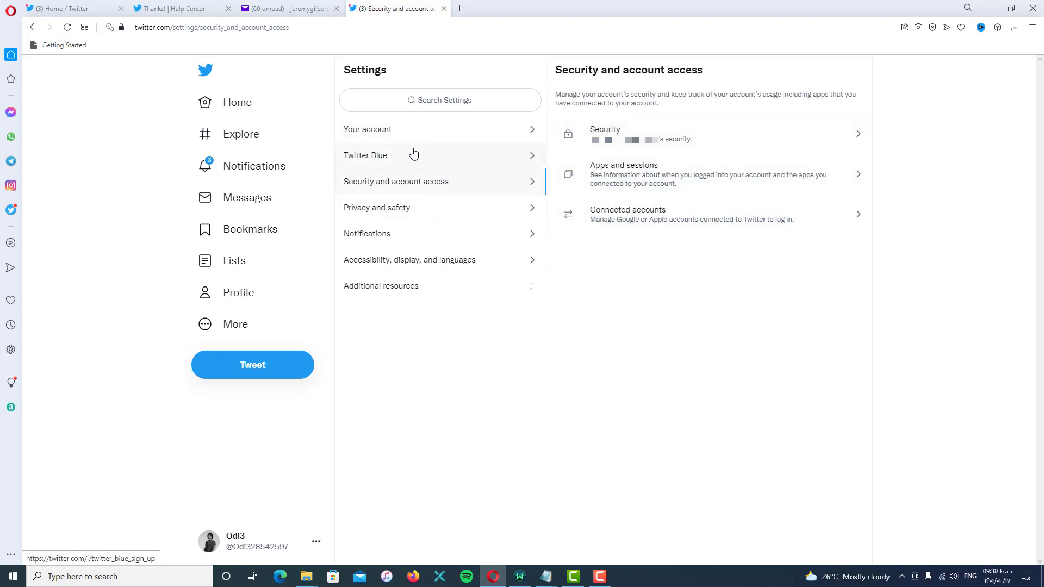
left_click(367, 129)
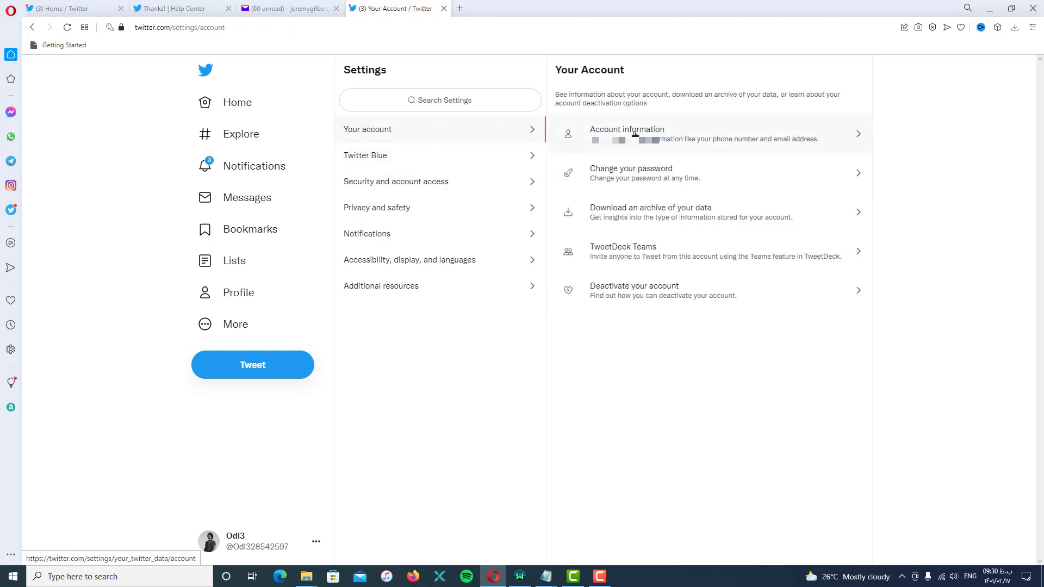
- Confirm the account password to reveal the Account information details page
left_click(626, 133)
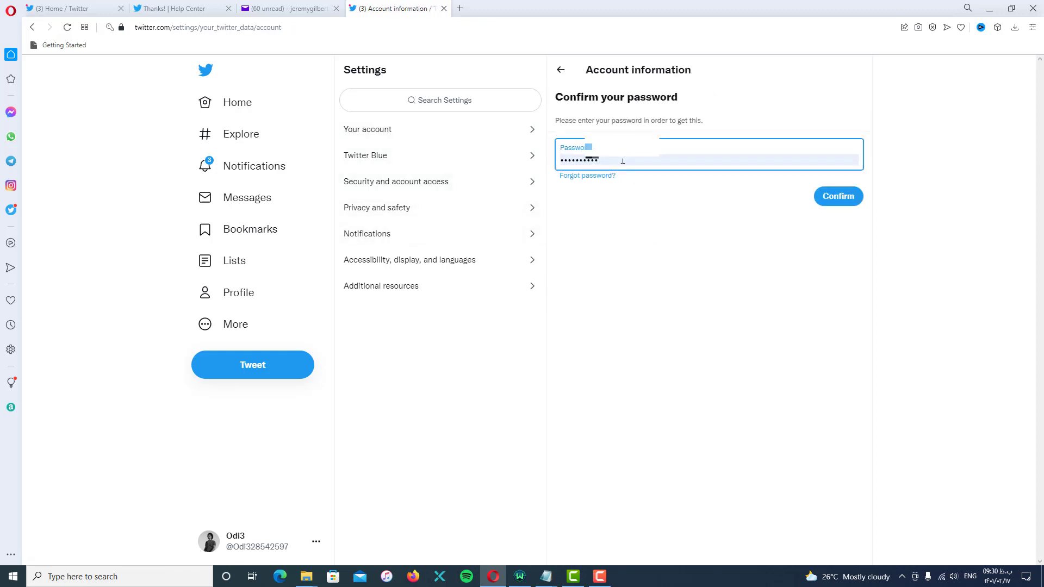
left_click(838, 197)
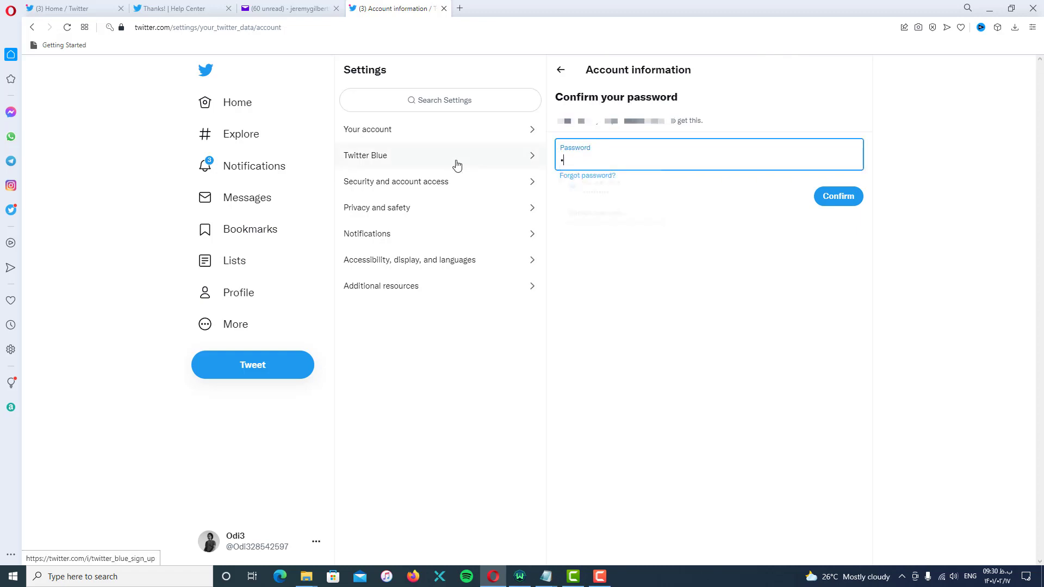
type("password")
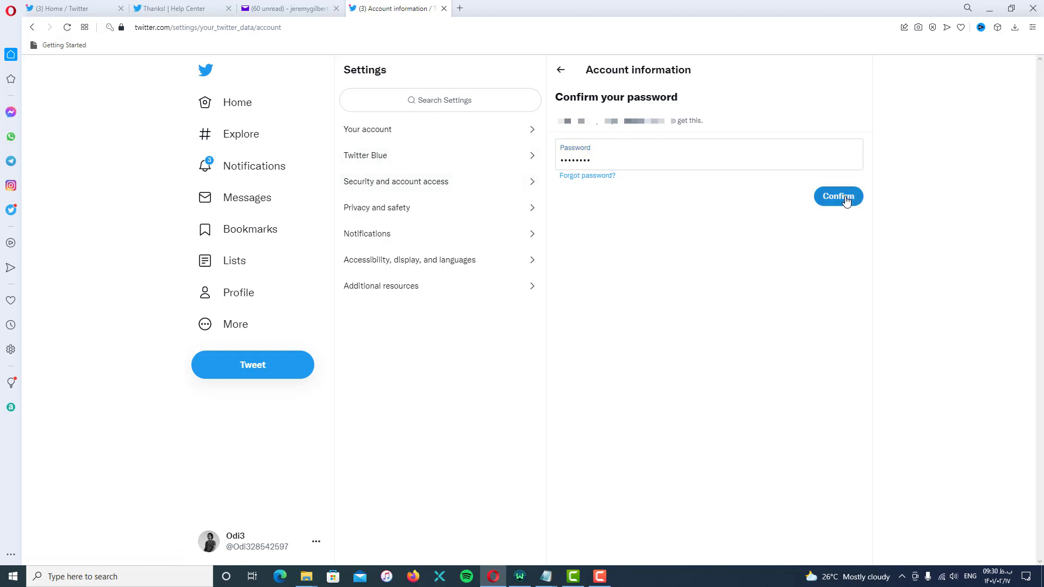
left_click(838, 197)
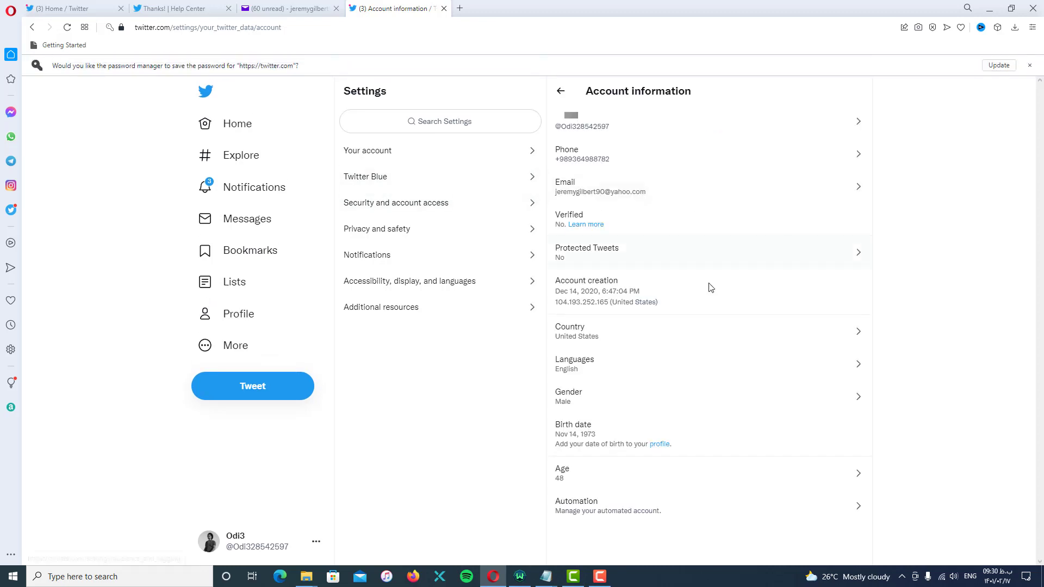
mouse_move(766, 167)
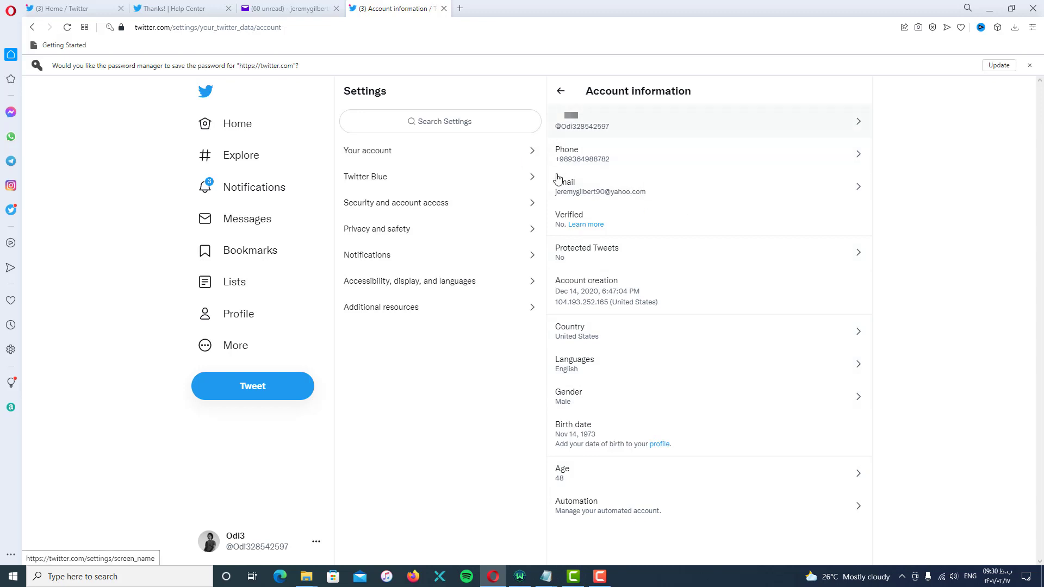
mouse_move(238, 124)
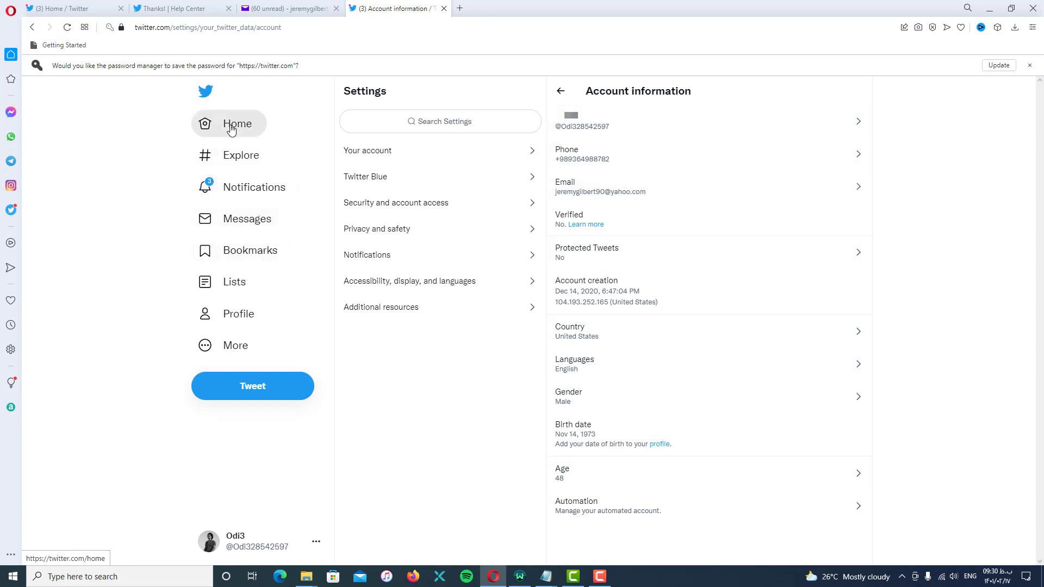
- From Home, compose and post a new tweet reading "hi i'm here"
left_click(237, 124)
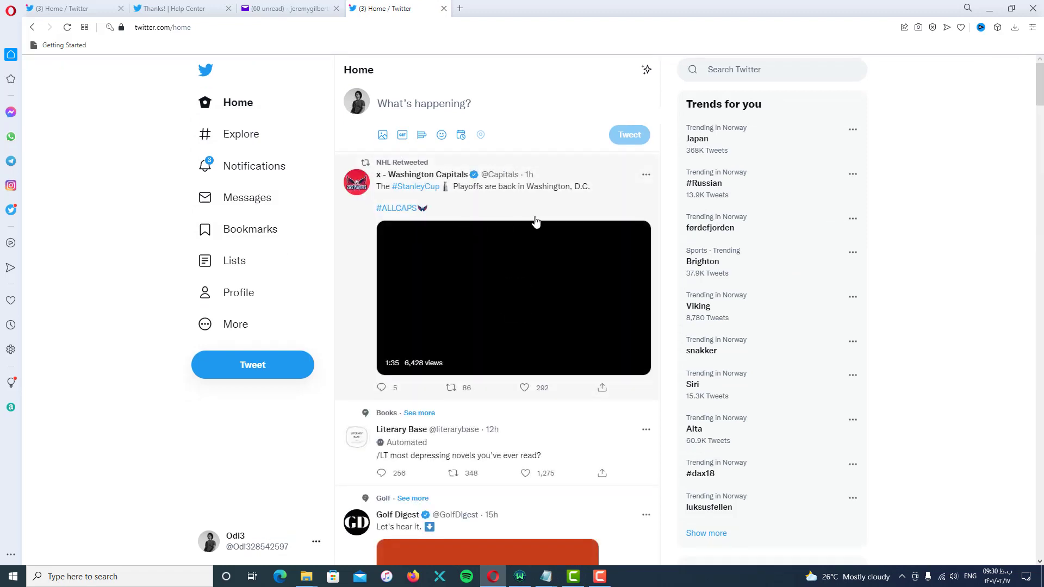
left_click(513, 297)
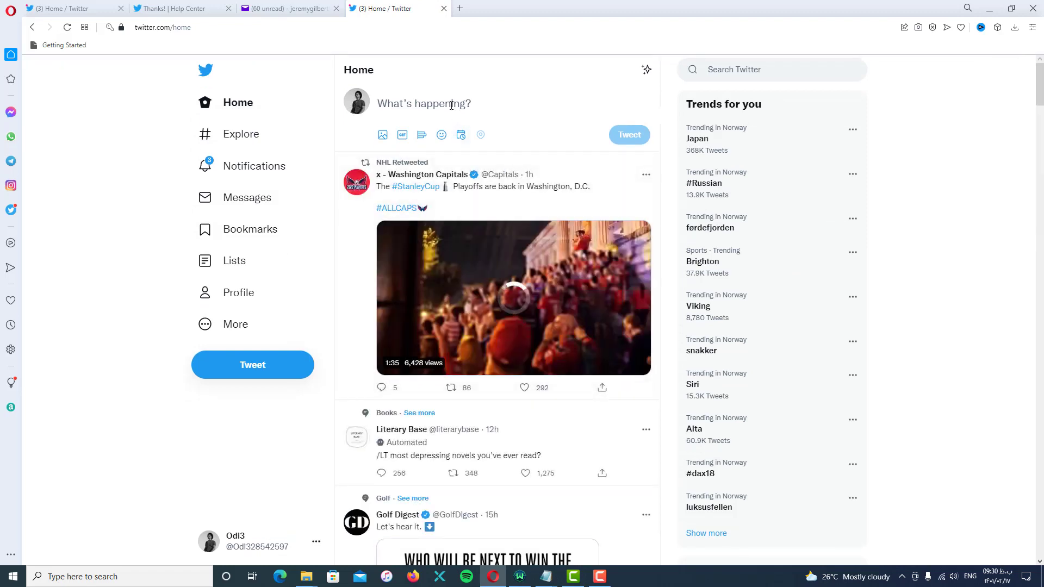
left_click(423, 103)
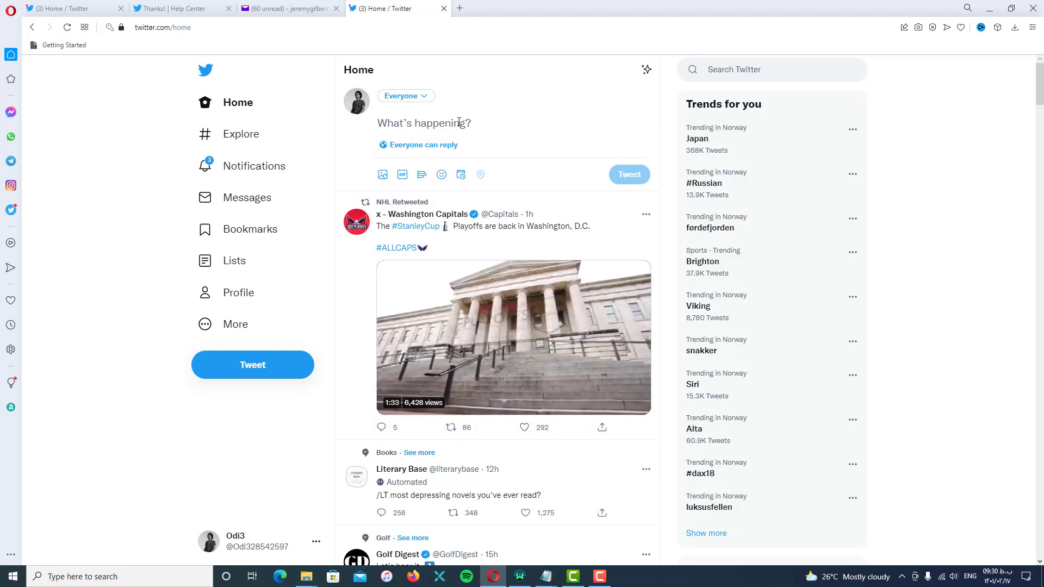
type("hi i")
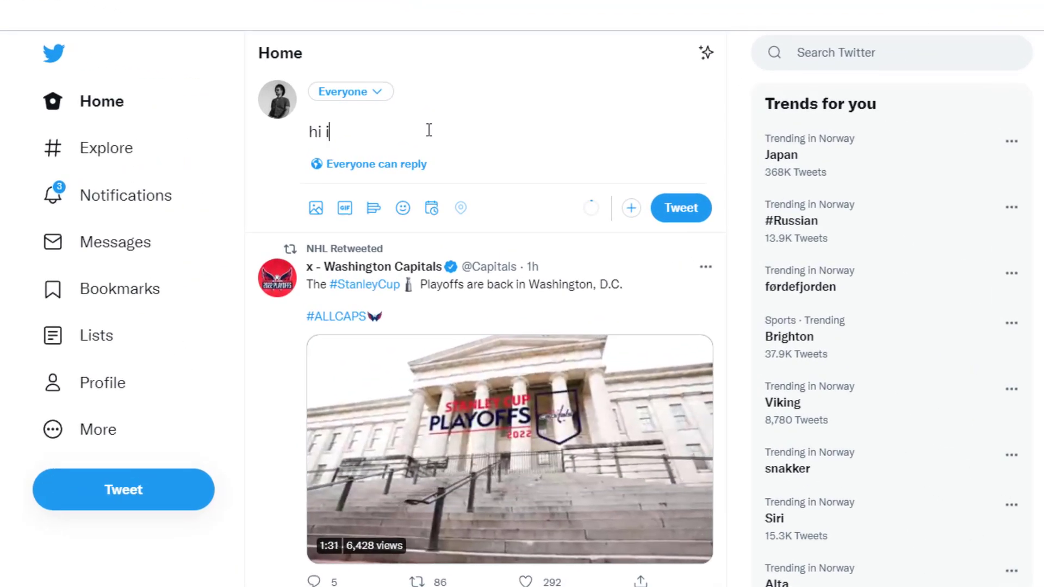
type("'")
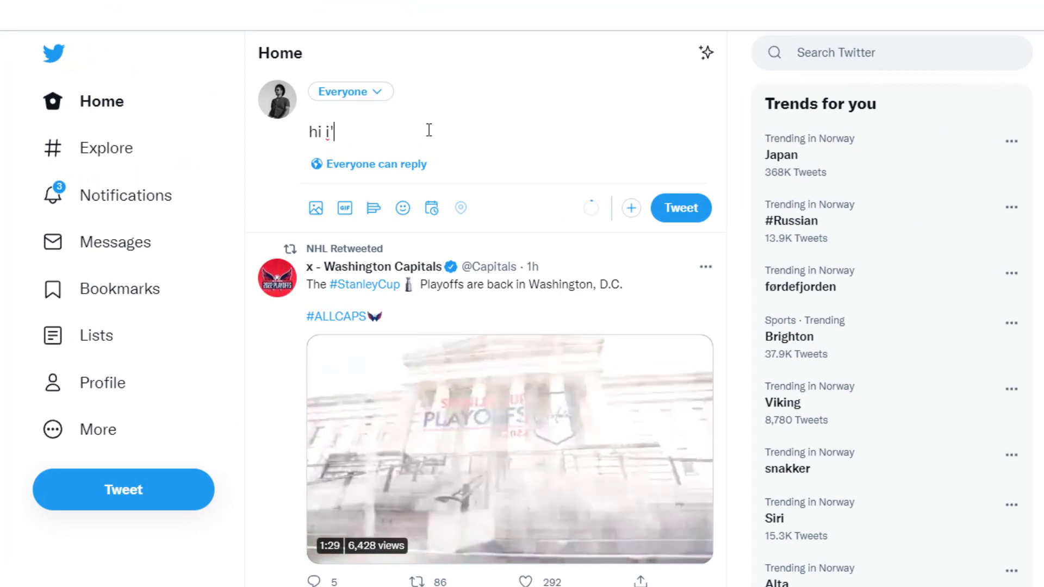
type("m here")
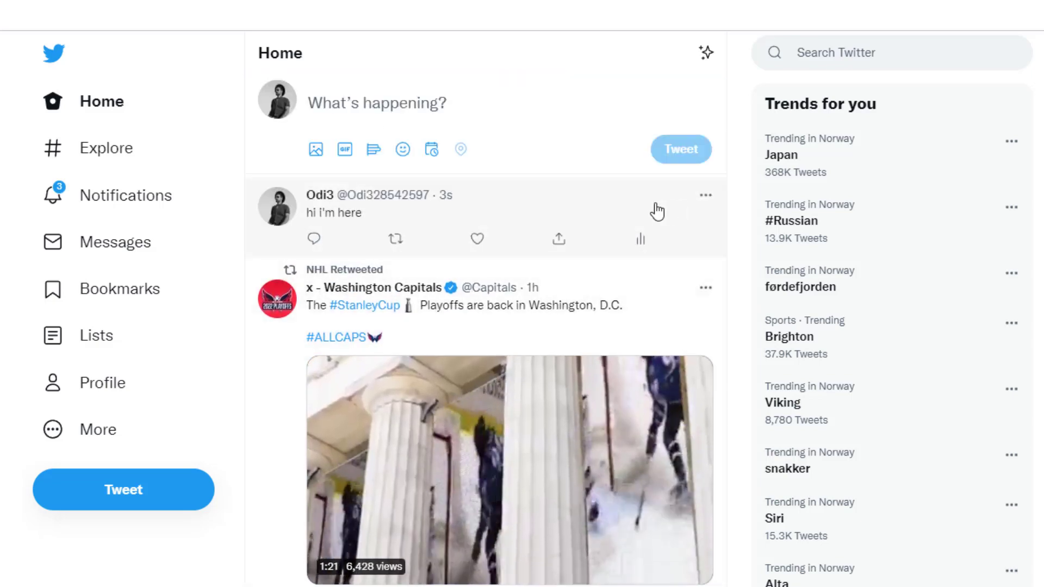
scroll("down", 3)
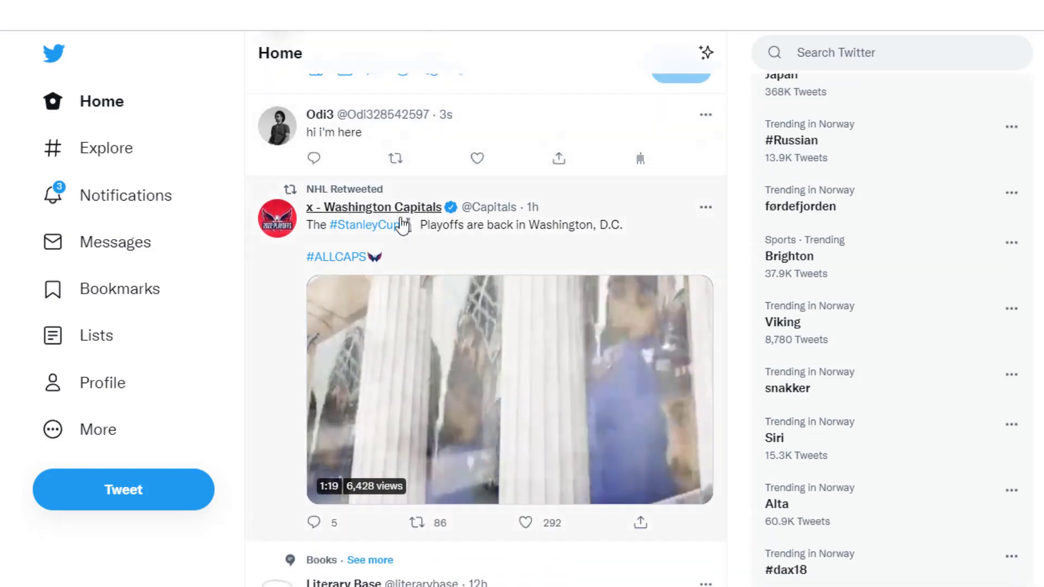
scroll("up", 3)
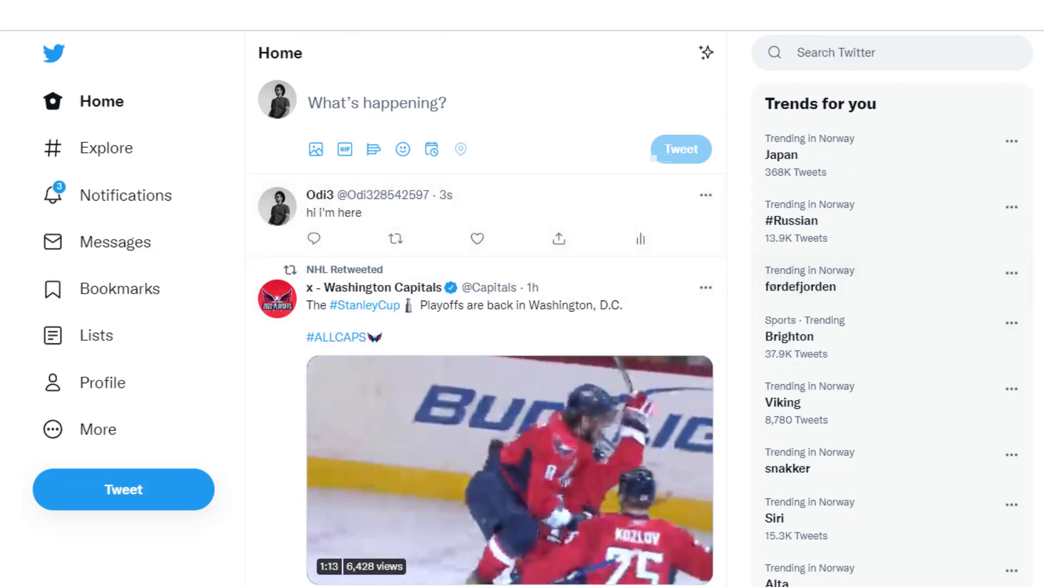
- Like the "hi i'm here" tweet, then revisit Settings and privacy > Your Account
left_click(476, 240)
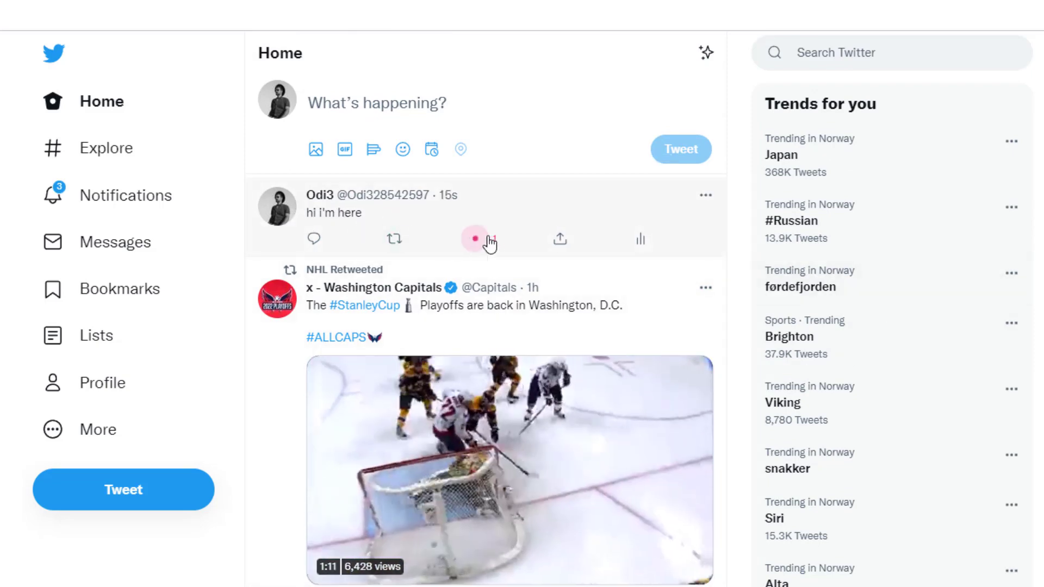
left_click(475, 238)
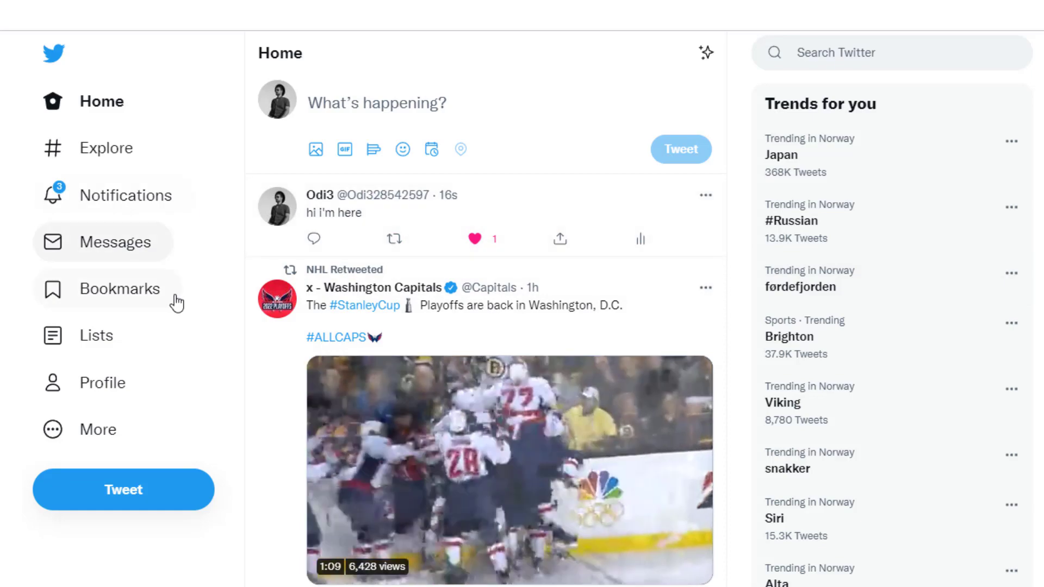
left_click(96, 429)
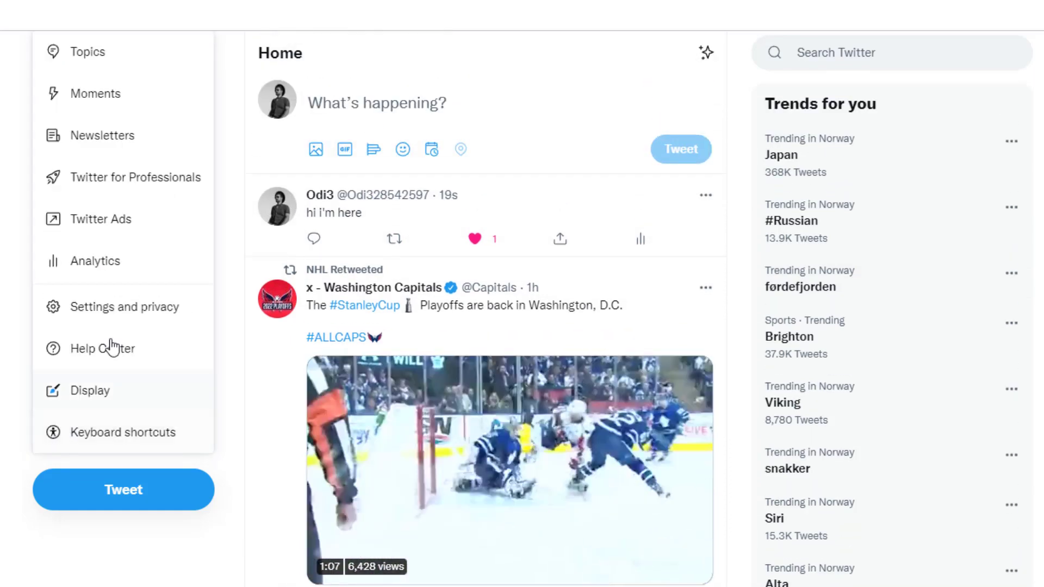
left_click(126, 307)
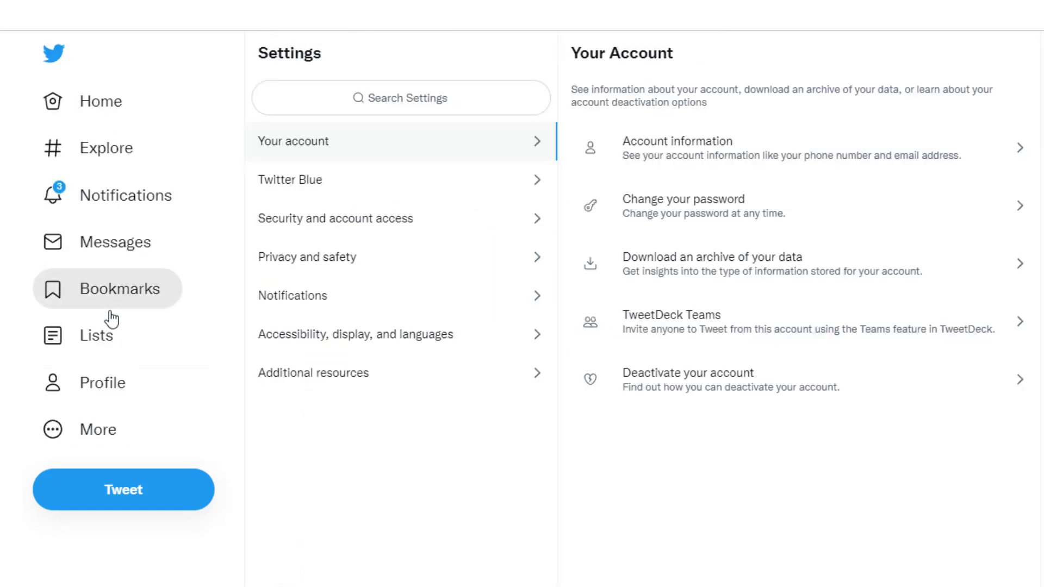
left_click(676, 148)
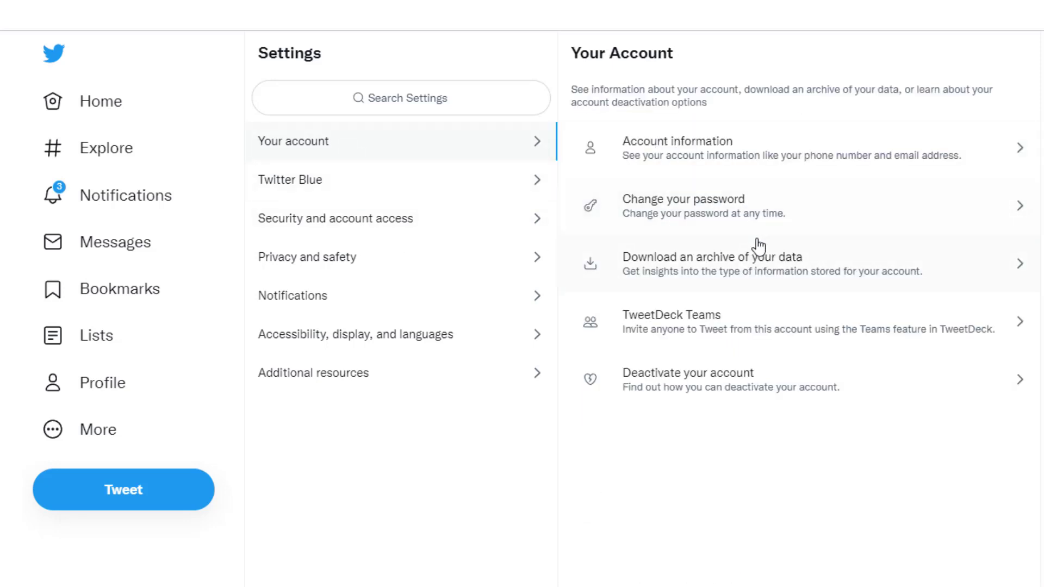
left_click(681, 206)
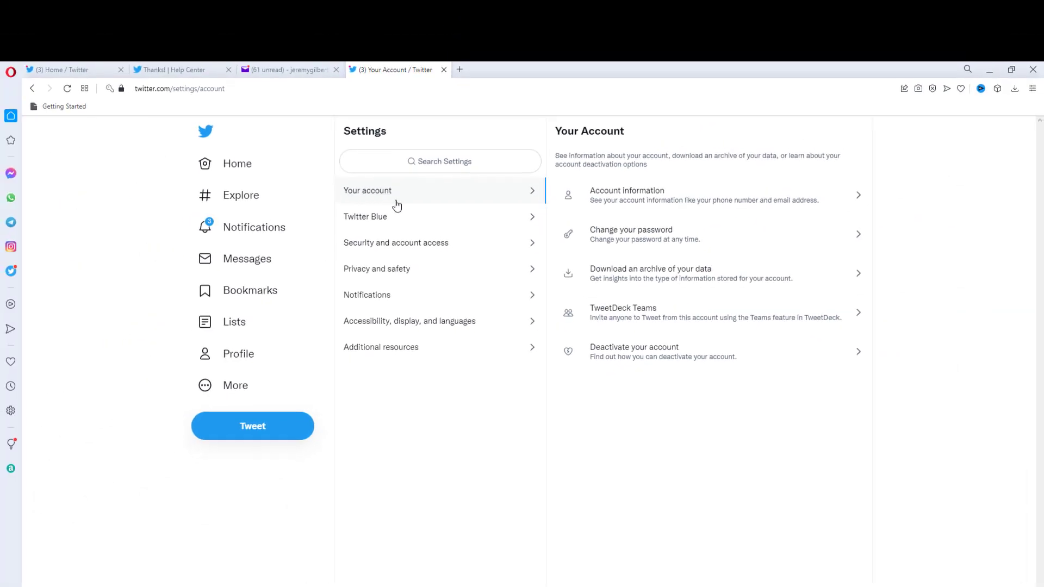
- Return to the home timeline and load the newly arrived tweets
left_click(238, 165)
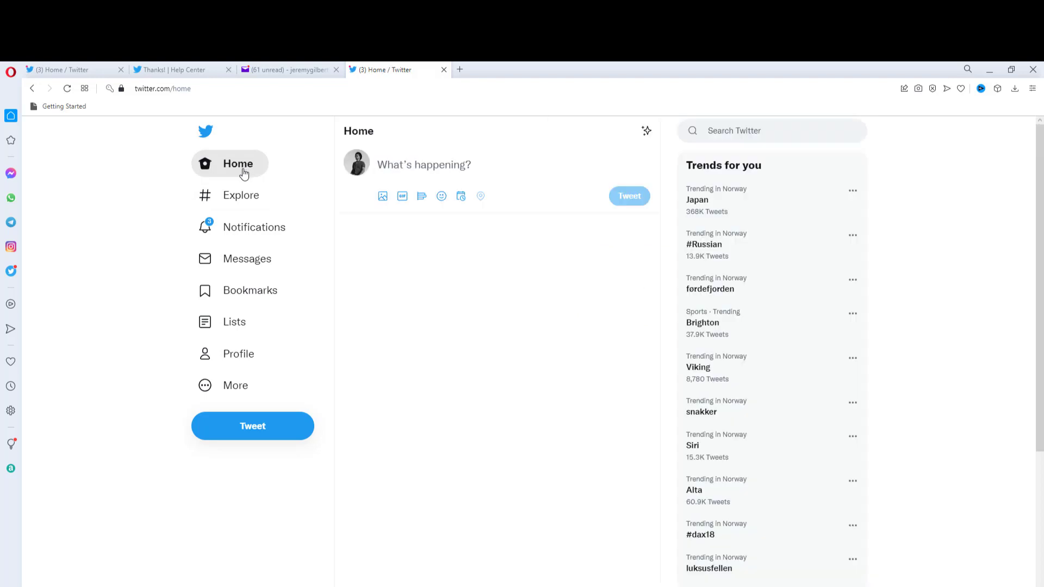
left_click(238, 165)
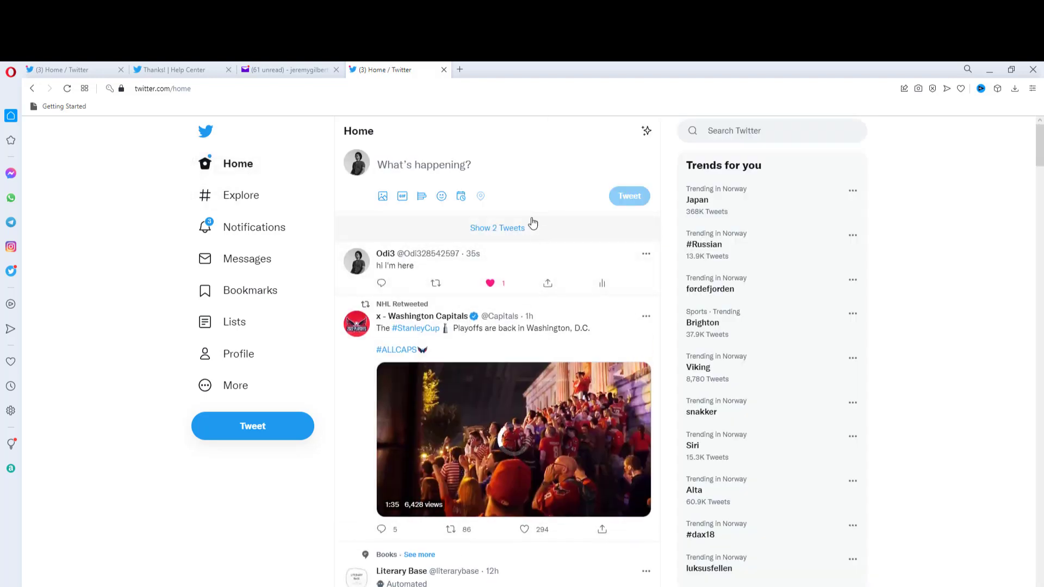
left_click(529, 68)
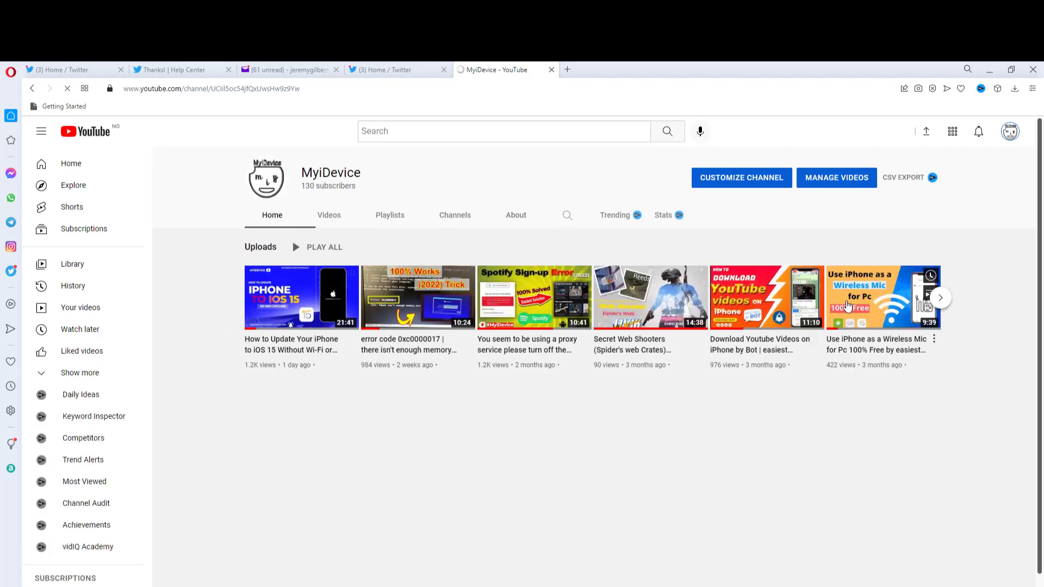
- Show the MyiDevice channel's Videos list and scroll down to older uploads
left_click(329, 215)
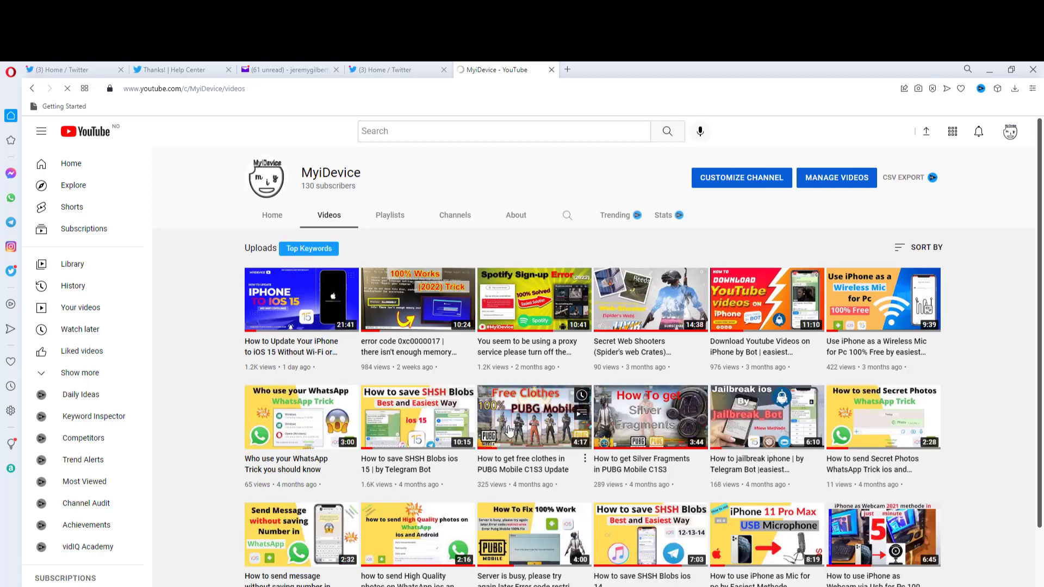
mouse_move(346, 330)
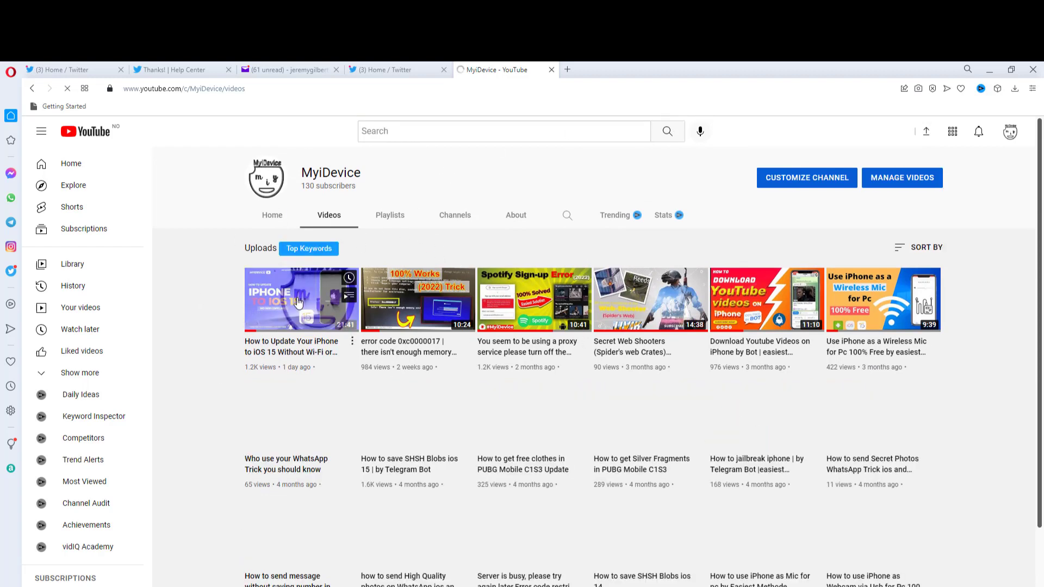
scroll("down", 3)
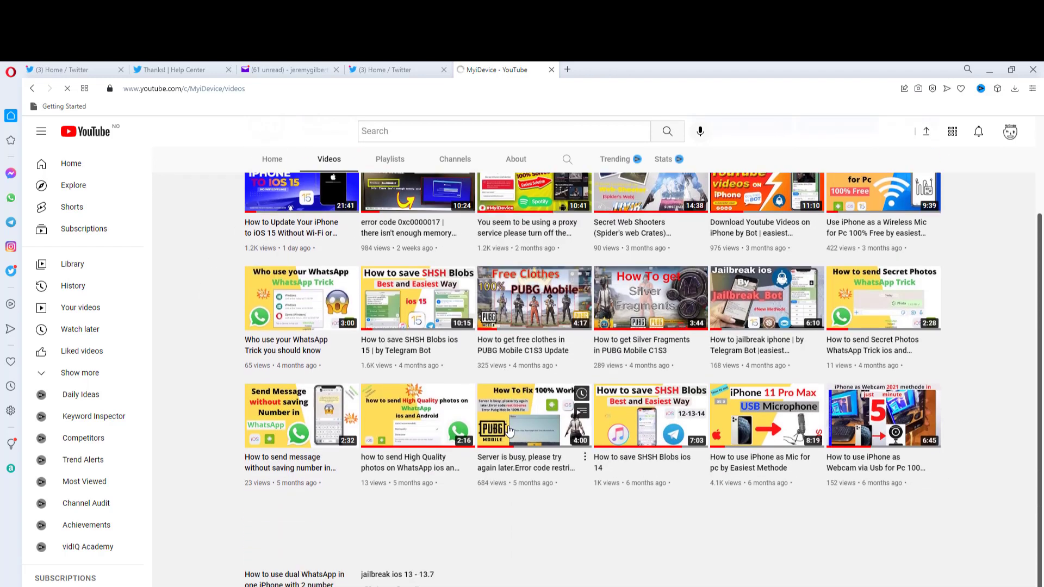